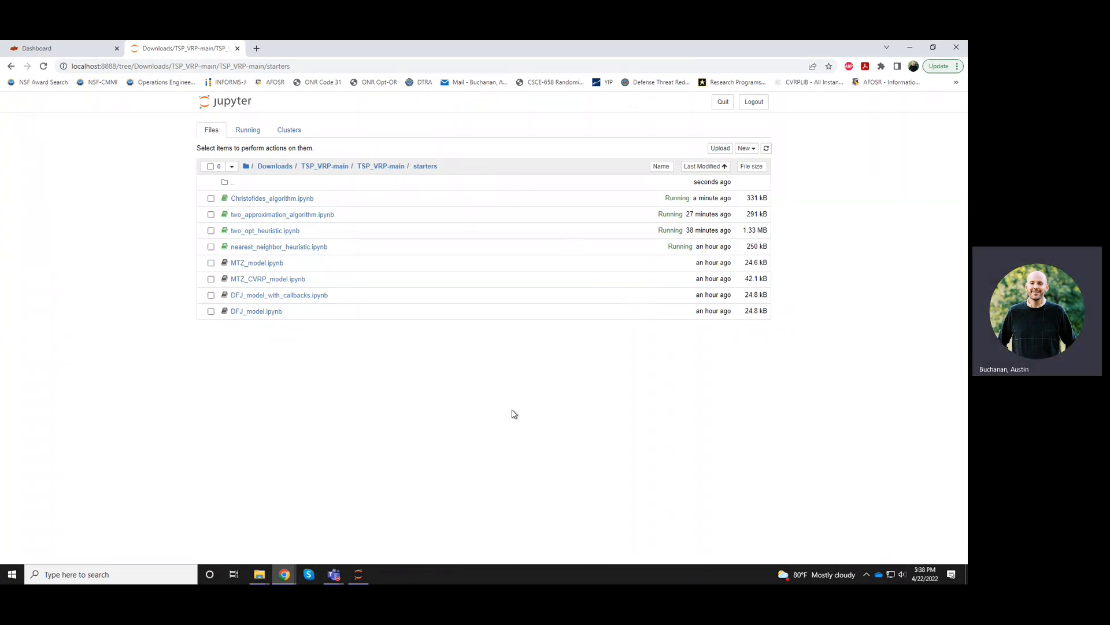
mouse_move(242, 336)
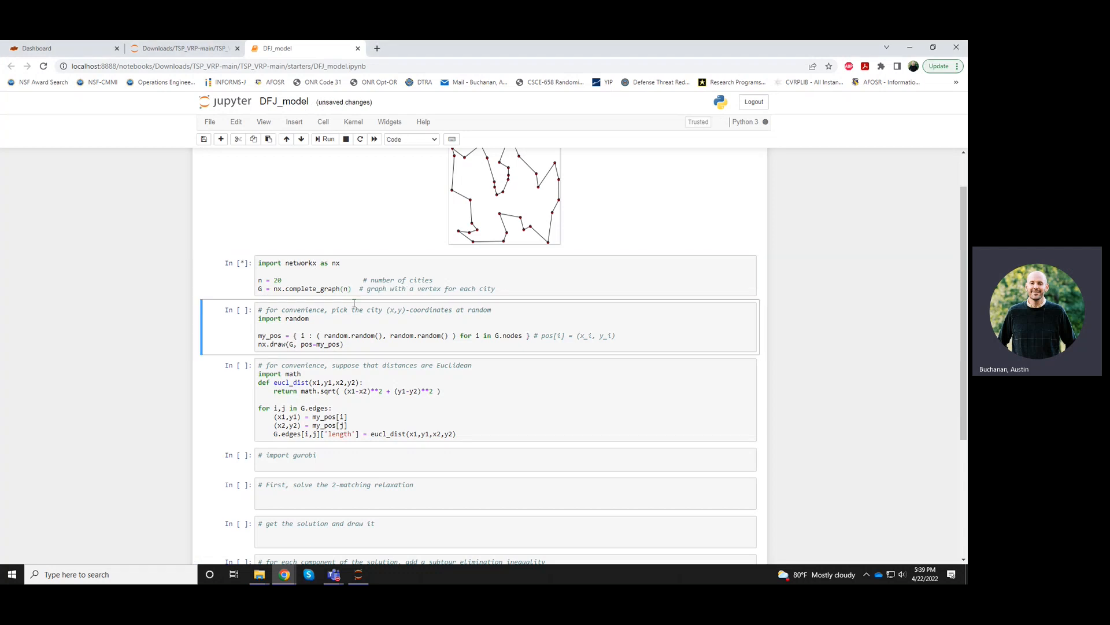
Select the random city positions cell in the DFJ_model notebook to run the setup code
click(327, 139)
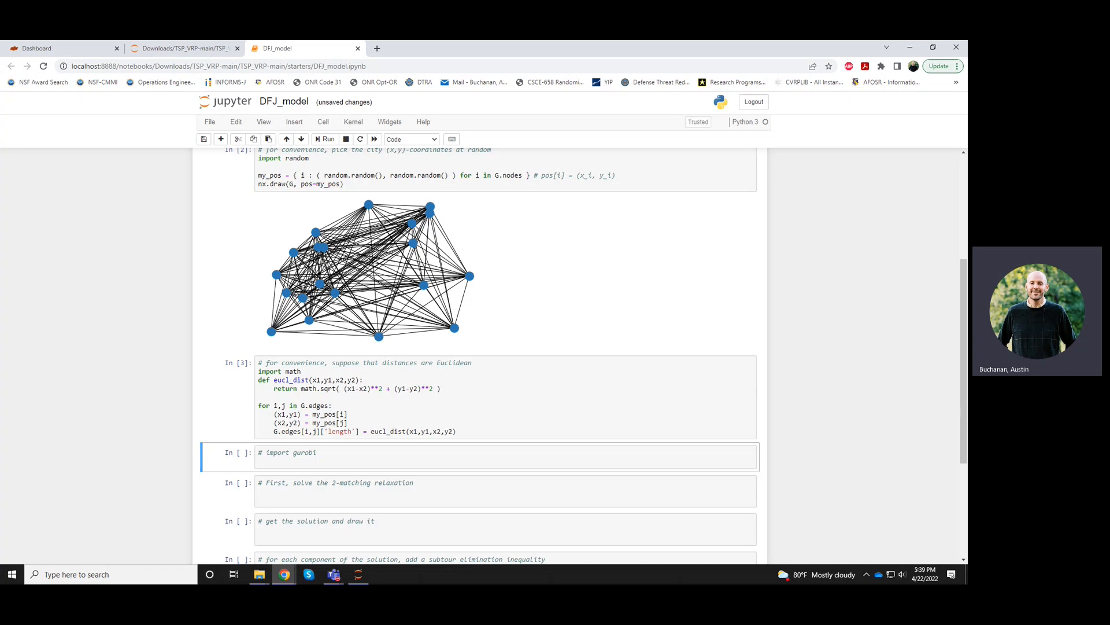
Write 'import gurobipy as gp' and 'from gurobipy import GRB' and run the import cell
click(366, 459)
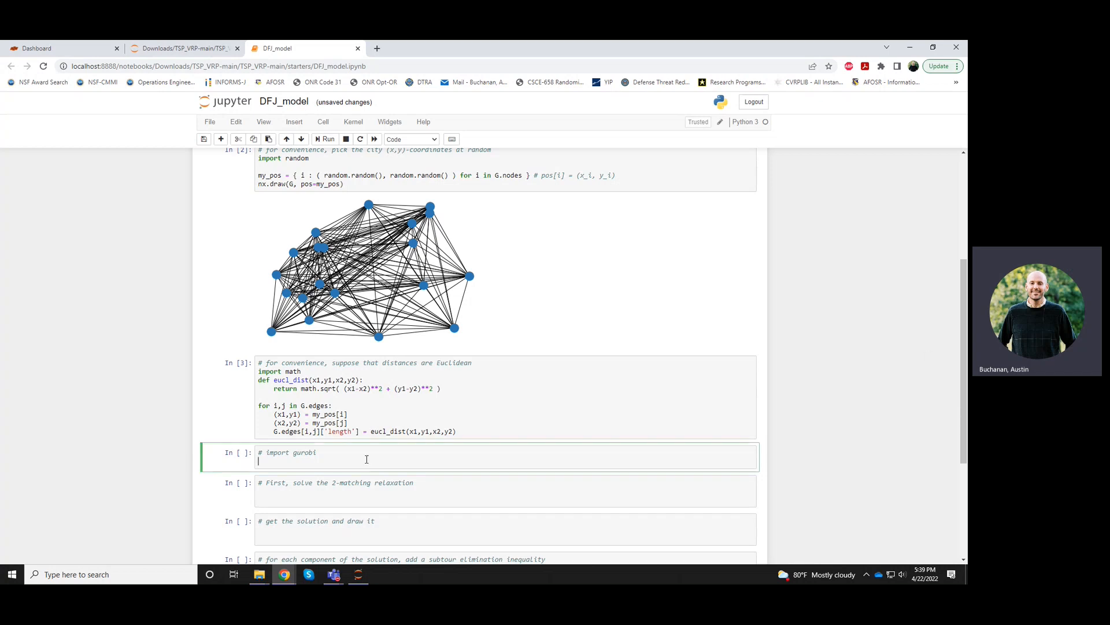
text(import gurobipy as gp)
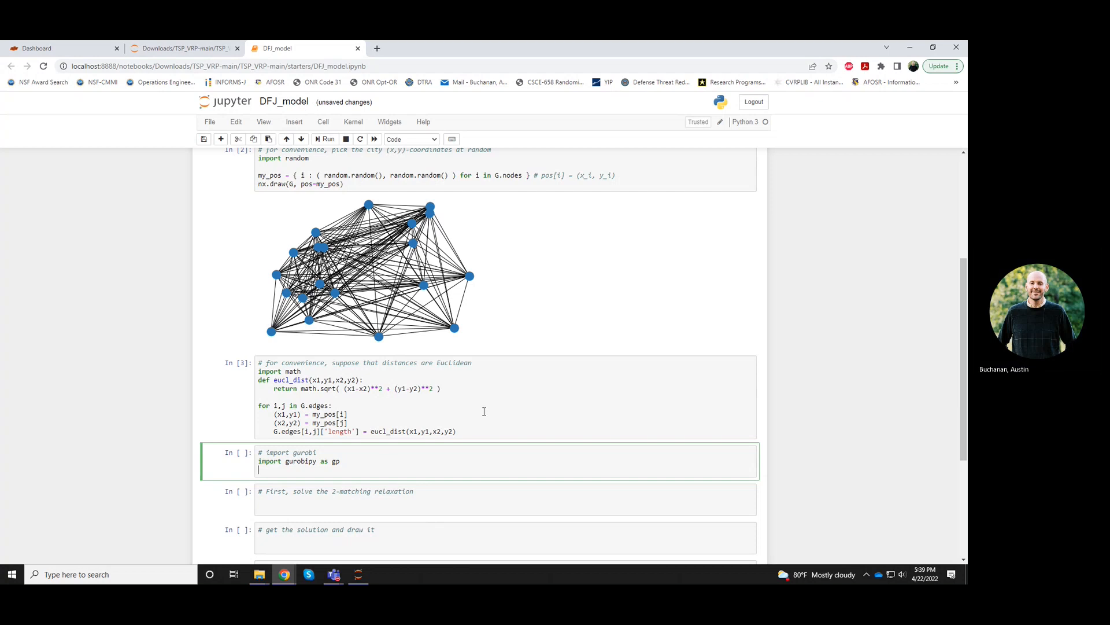
text(from gurobipy import GRB)
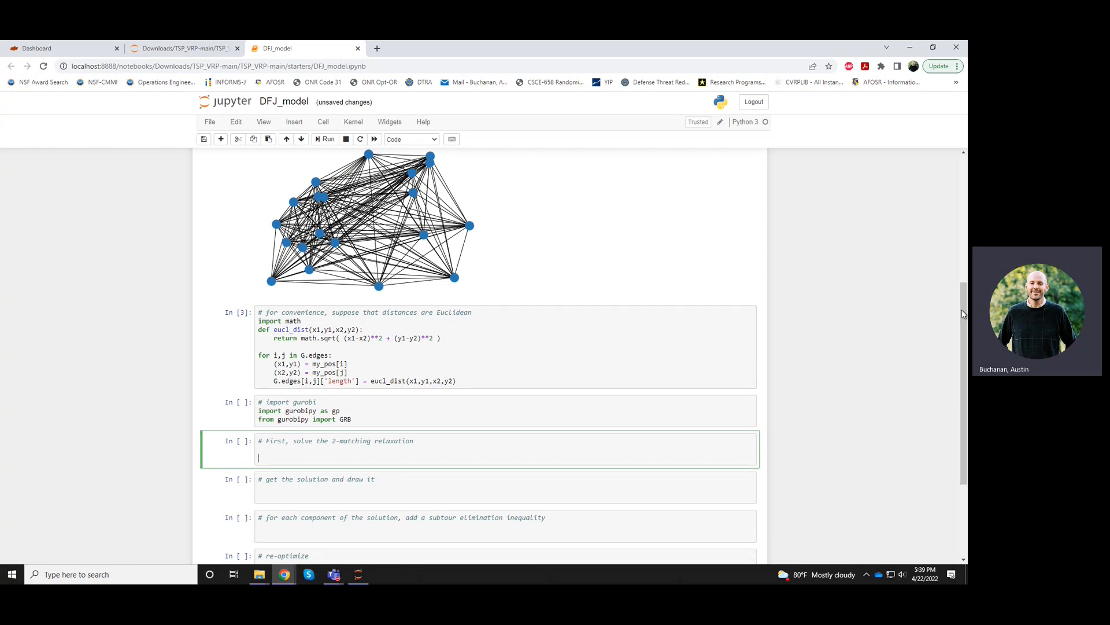
key(shift+enter)
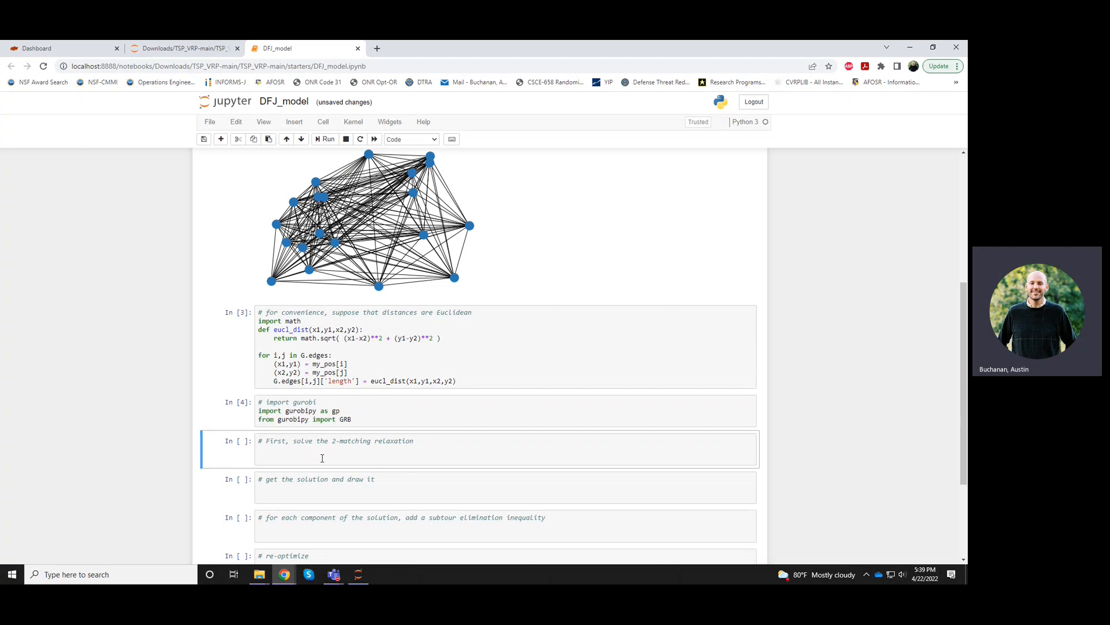
Write m = gp.Model() and x = m.addVars( G.edges, vtype=GRB.BINARY ) in the 2-matching cell
click(315, 457)
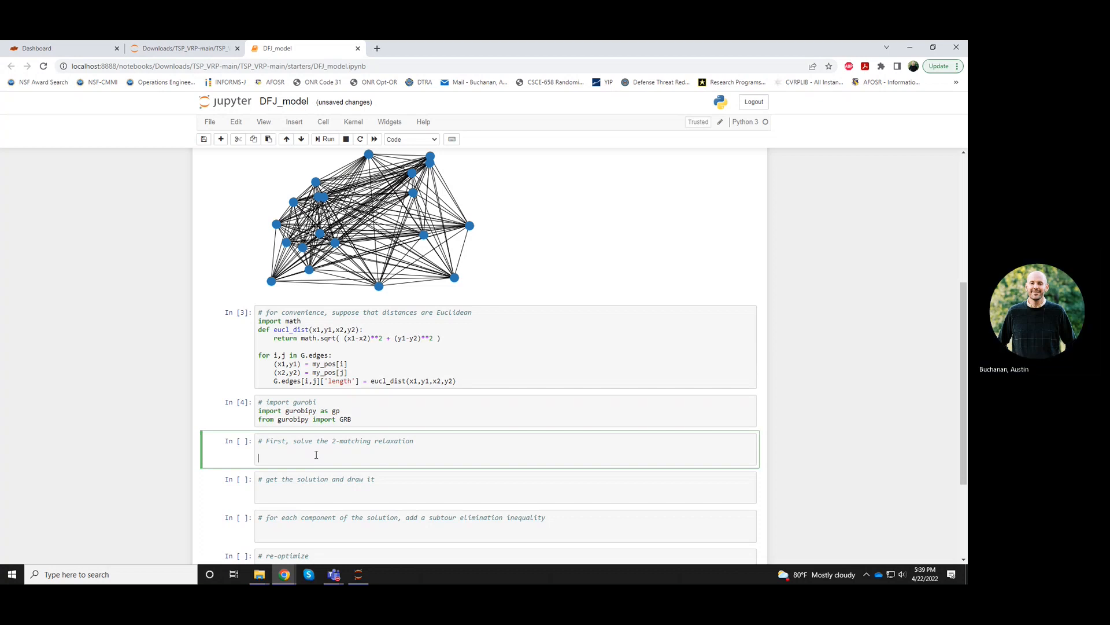
text(m = gp)
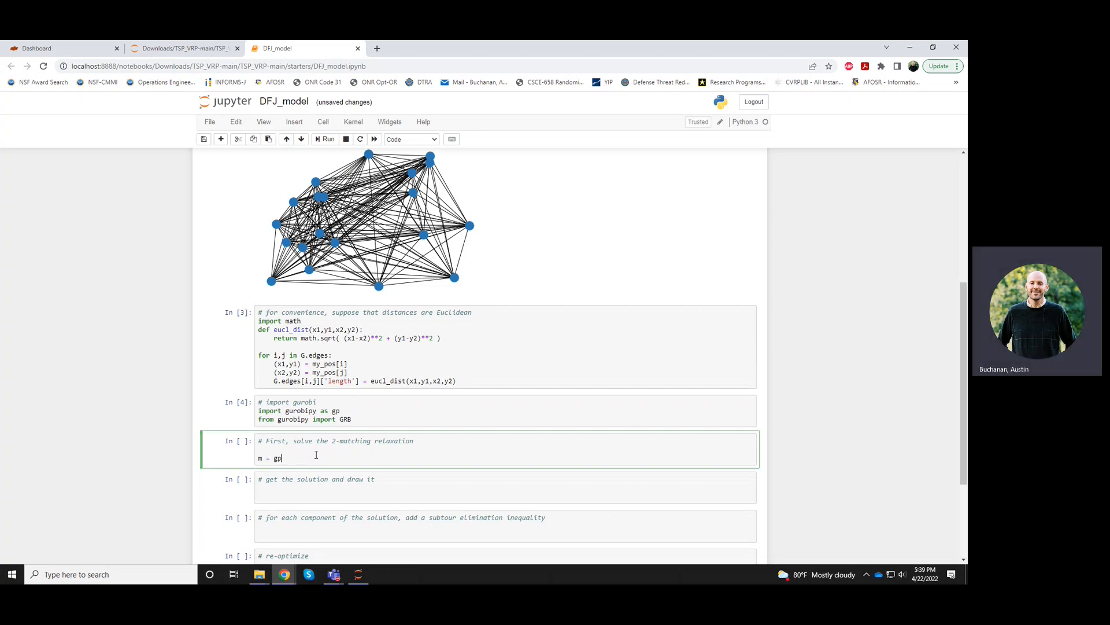
text(.Model)
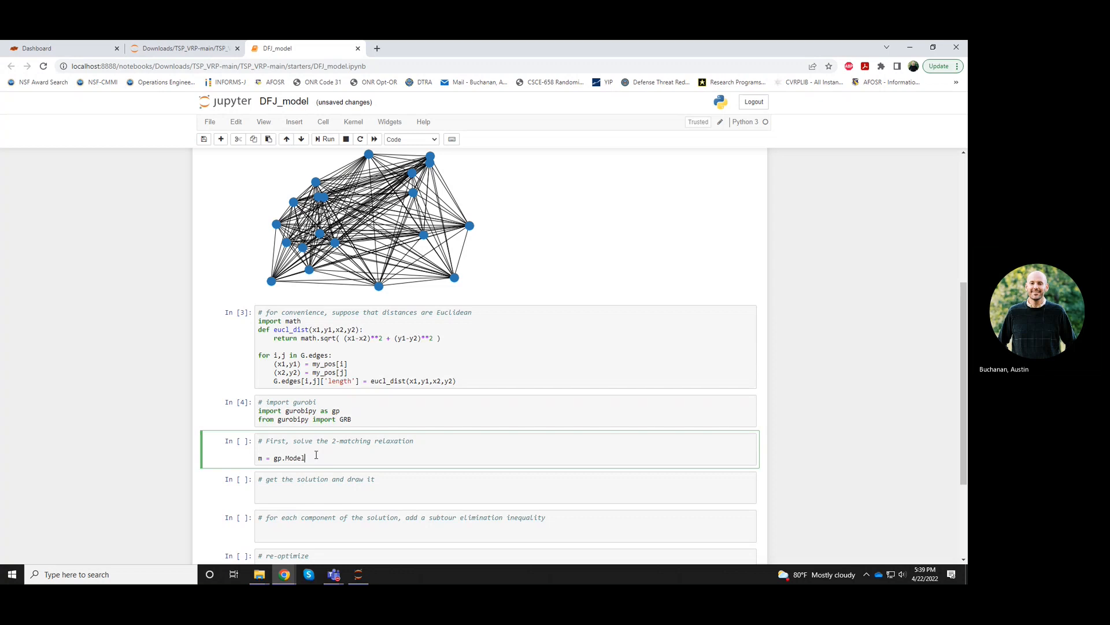
text(())
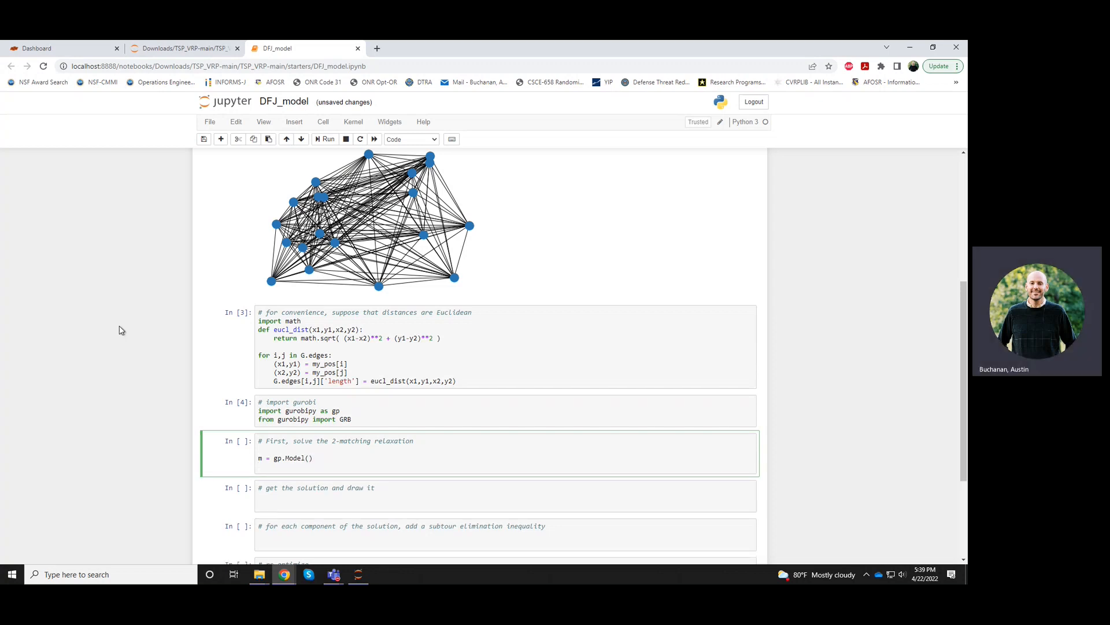
text(m.add)
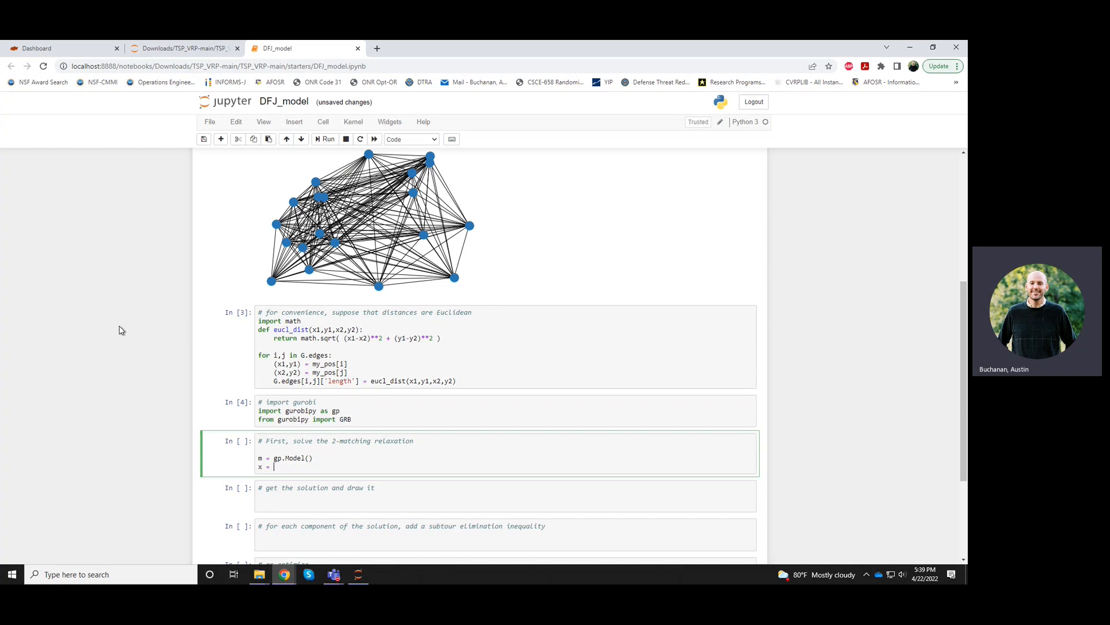
text(m.addVars( G)
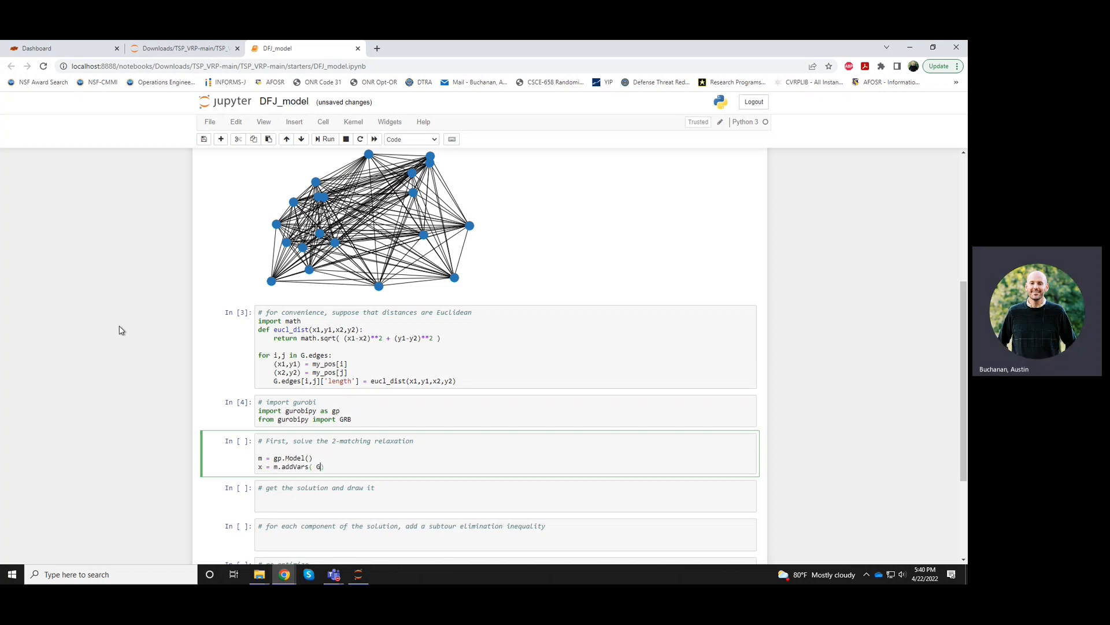
text(G.edges,)
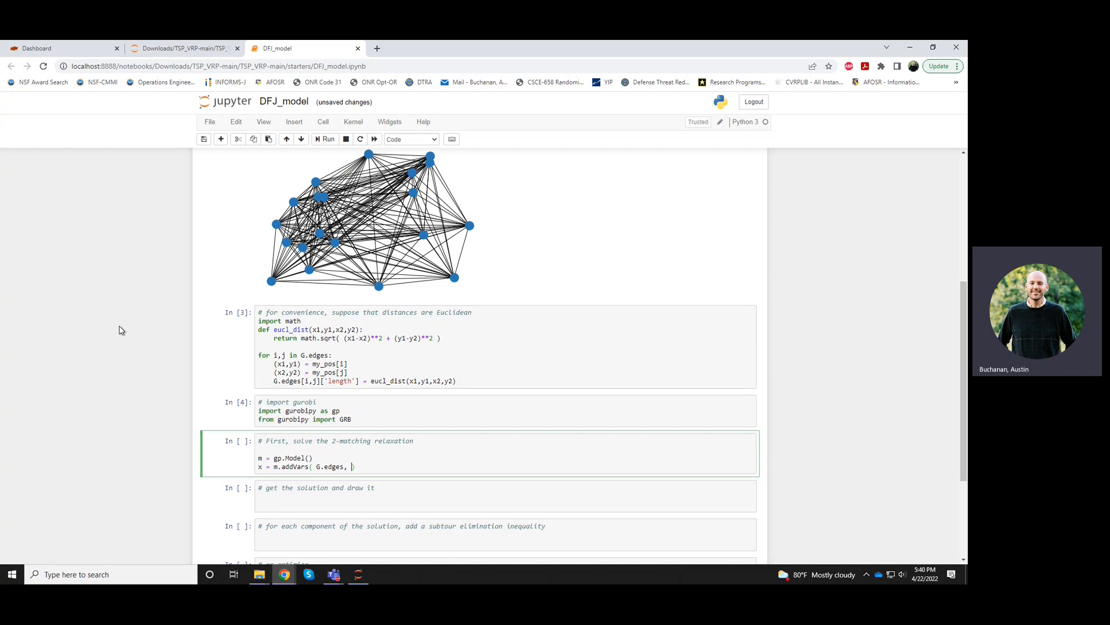
text(vtype=GRB.BINARY)
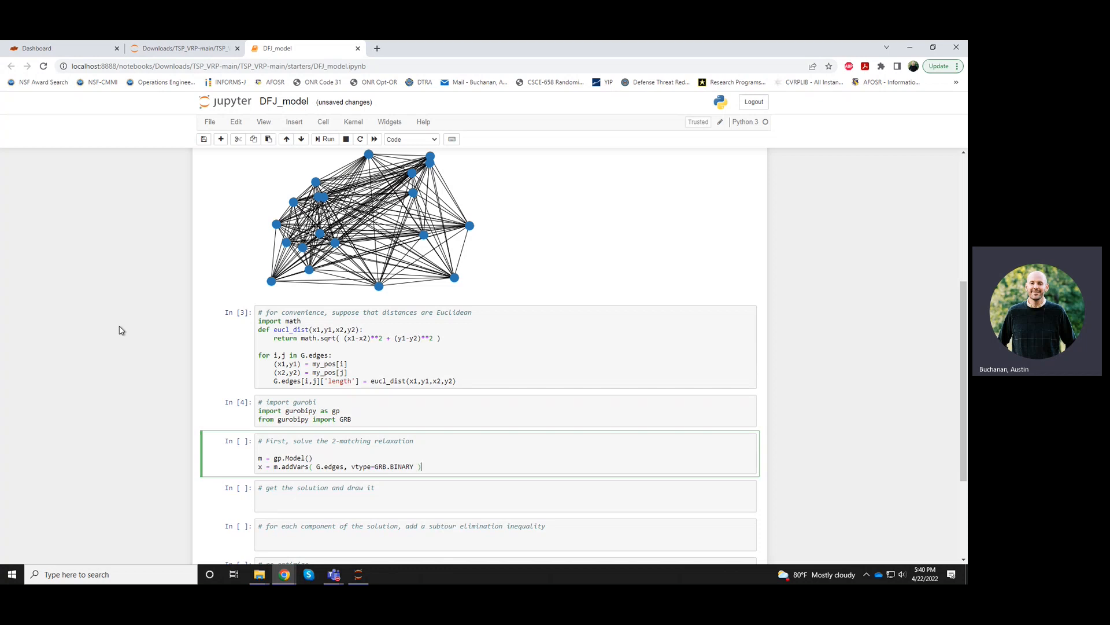
key(enter)
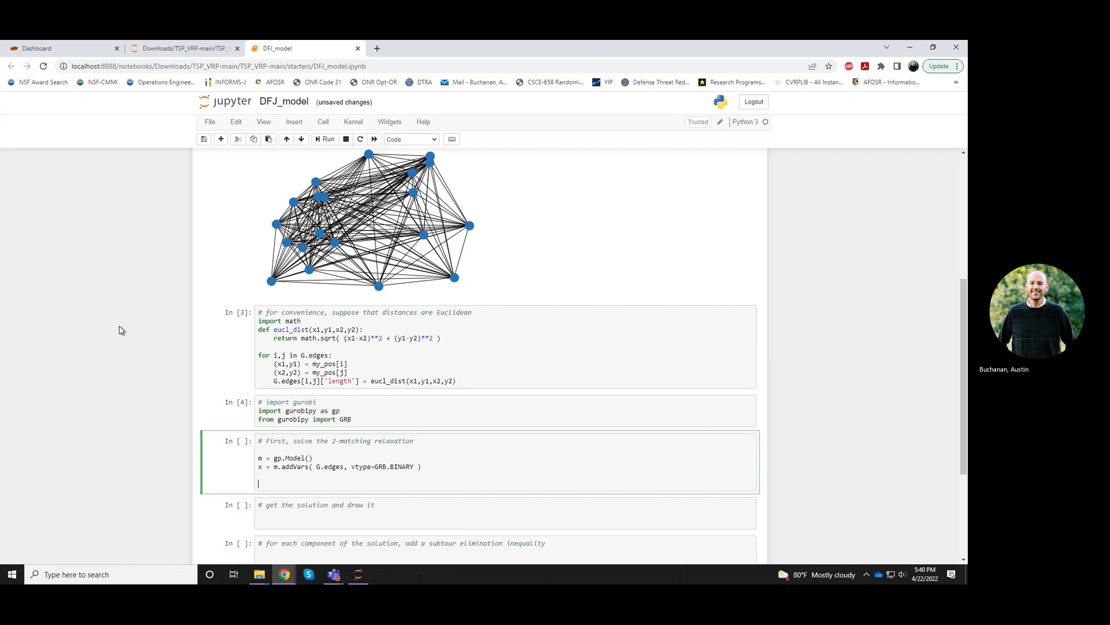
Write m.setObjective( gp.quicksum( x[e] for e in G.edges ), GRB.MINIMIZE )
text(m.setObjective)
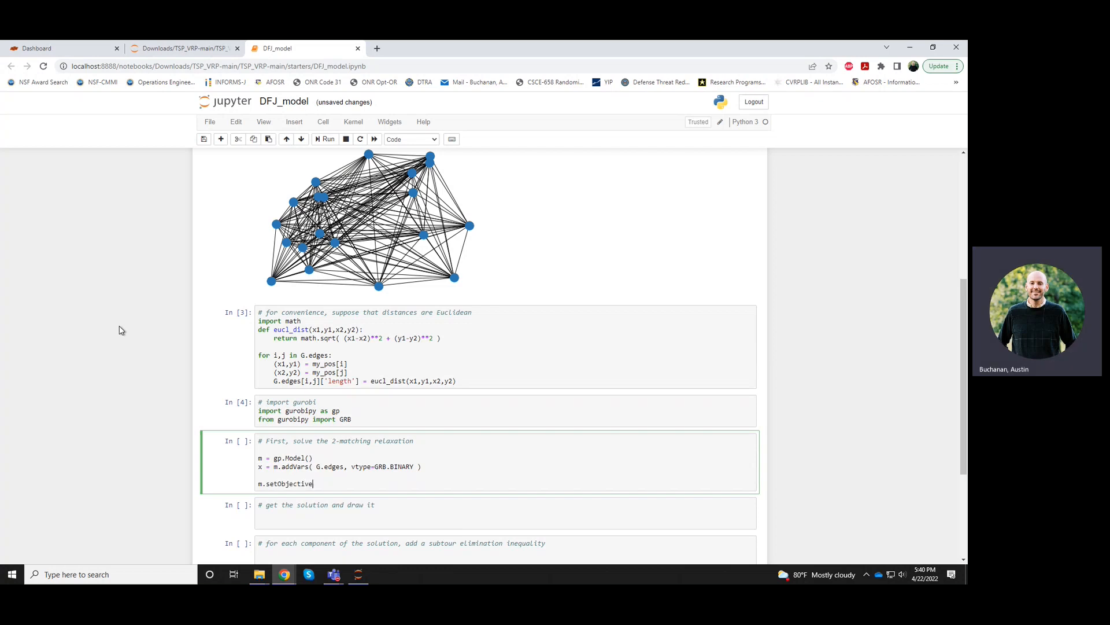
text(( ))
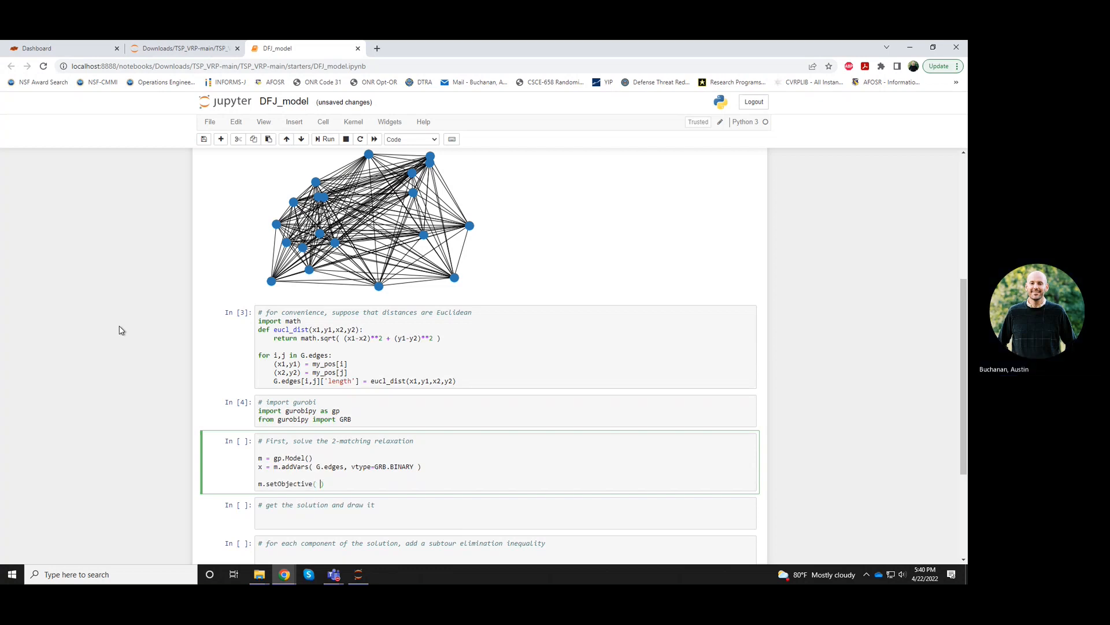
text(, GRB.)
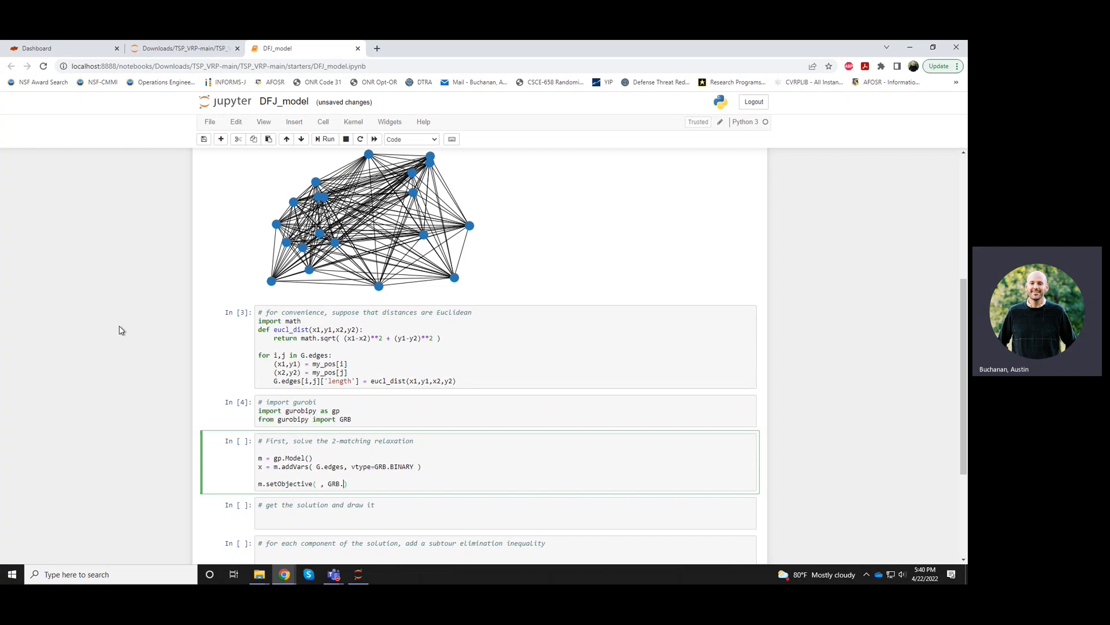
text(MINIMIZE)
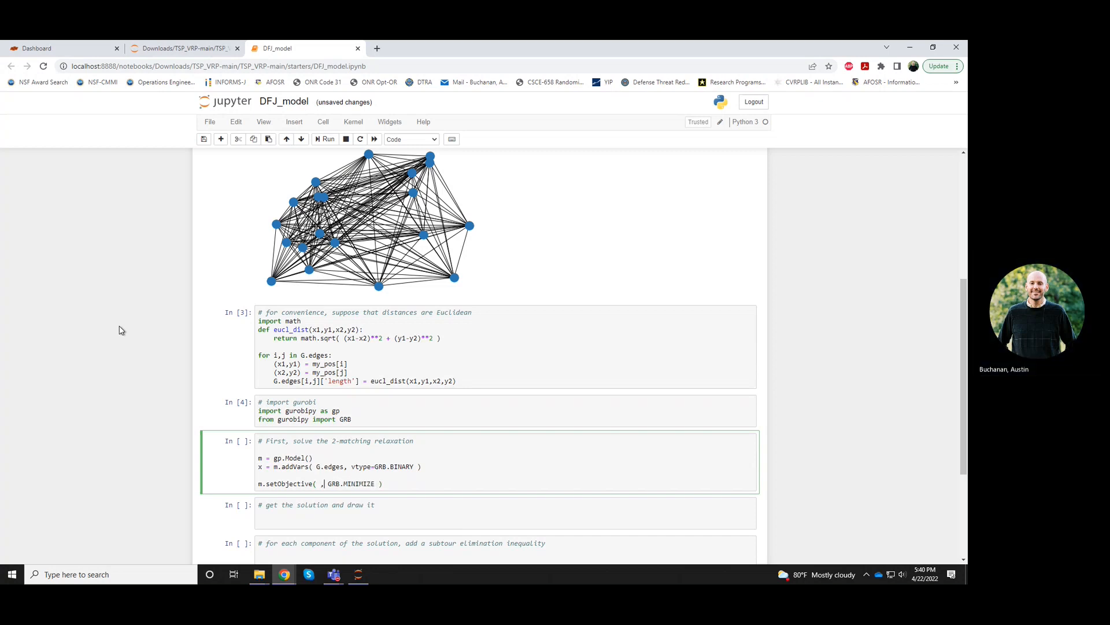
text(gpqu)
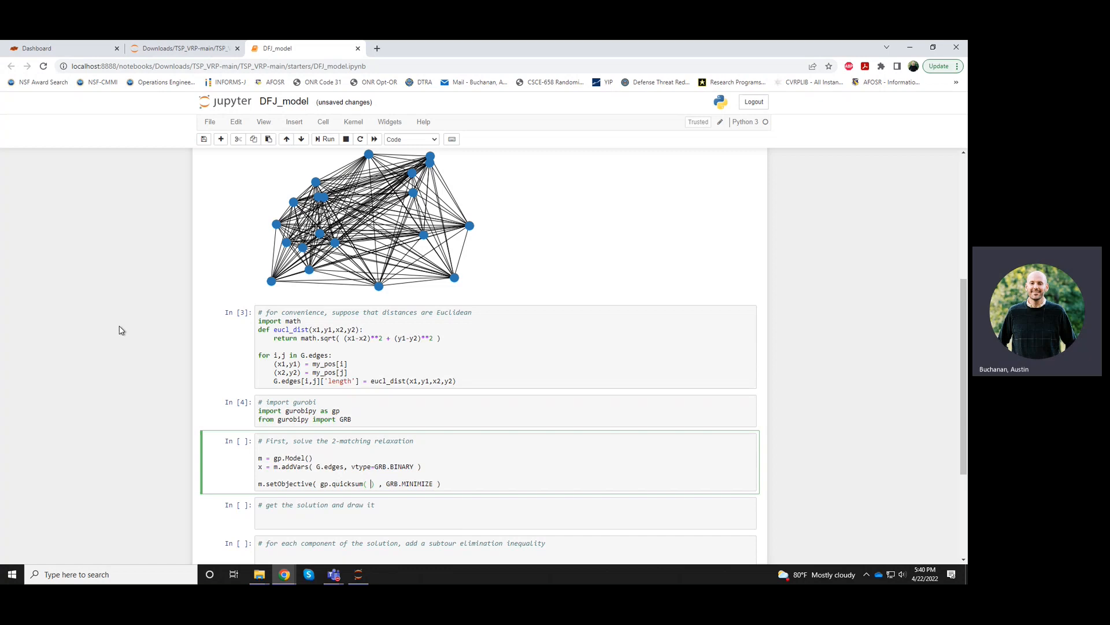
text(x[])
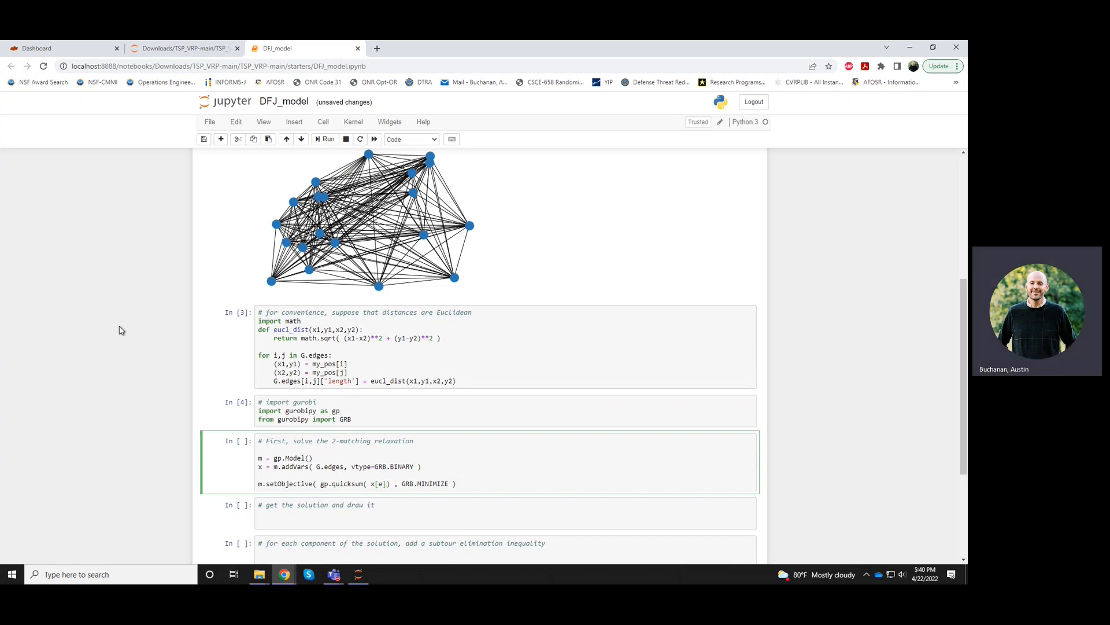
text(for e in)
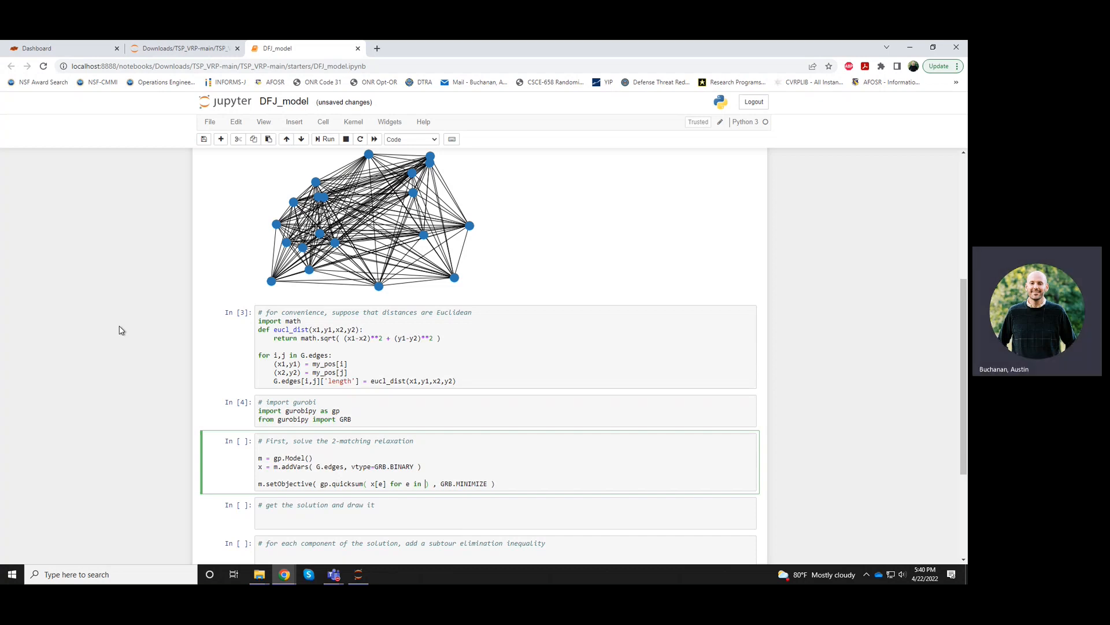
text(G)
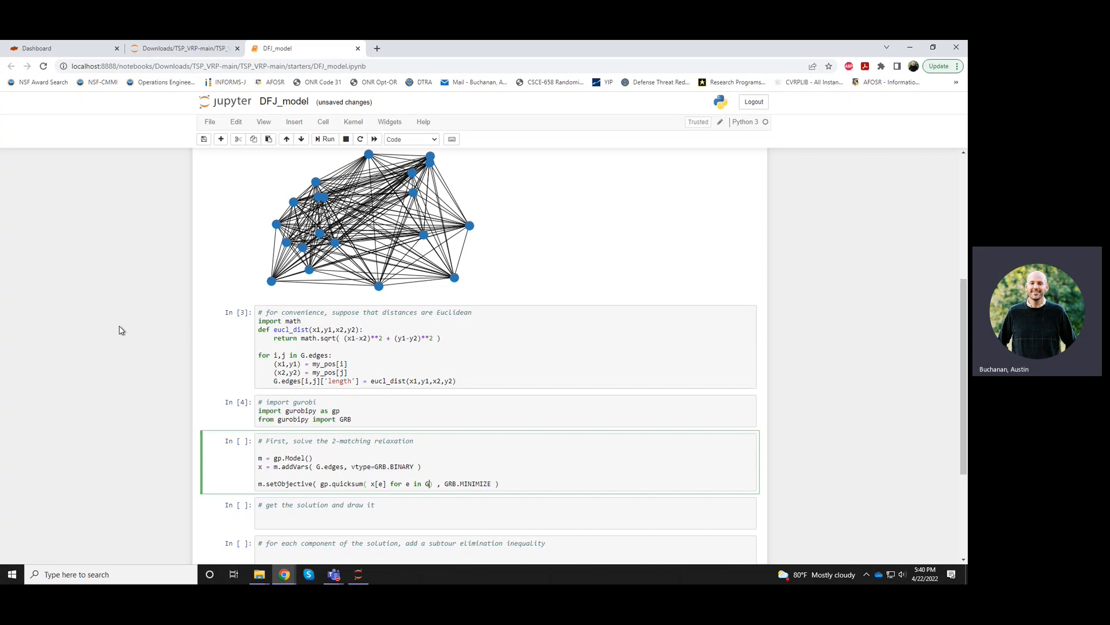
text(.edges)
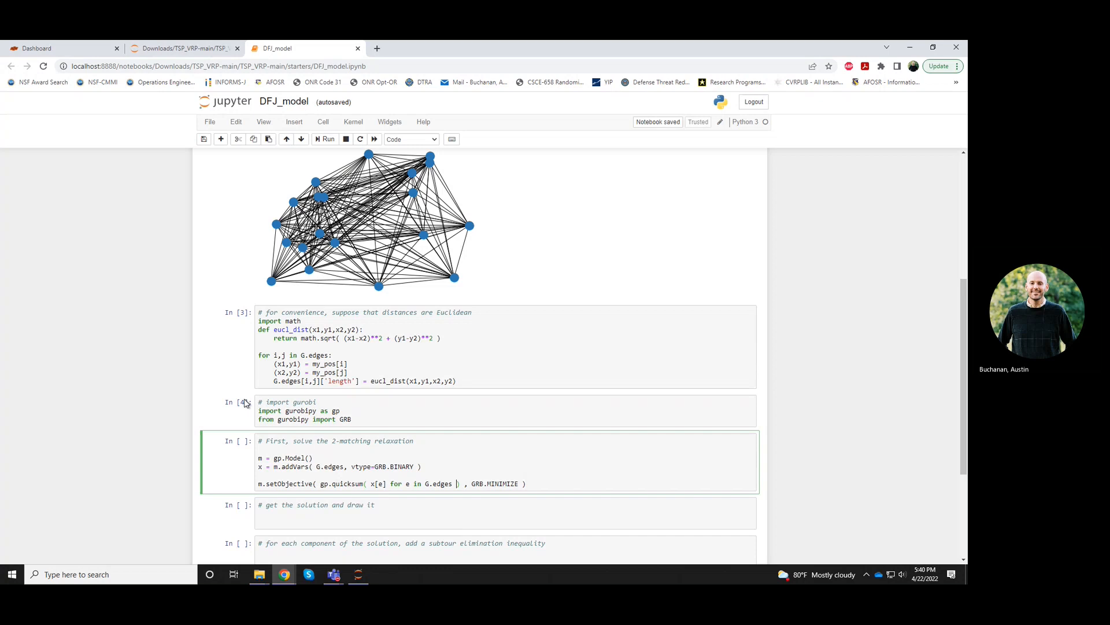
Insert G.edges[e]['length'] * before x[e] in the objective and run the 2-matching cell
click(326, 139)
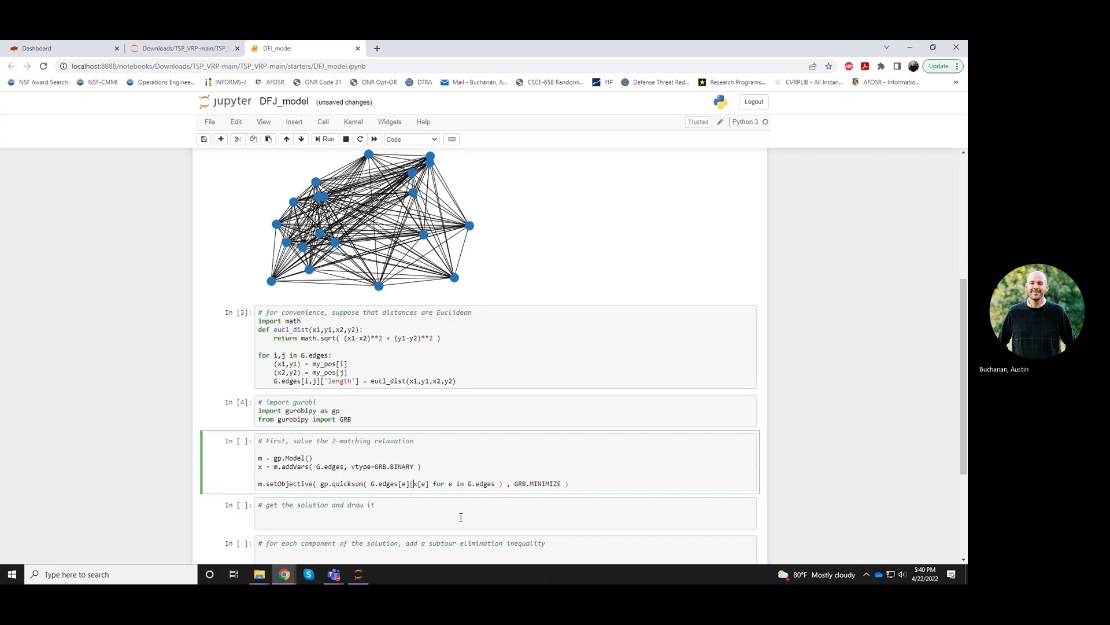
text('length'] *)
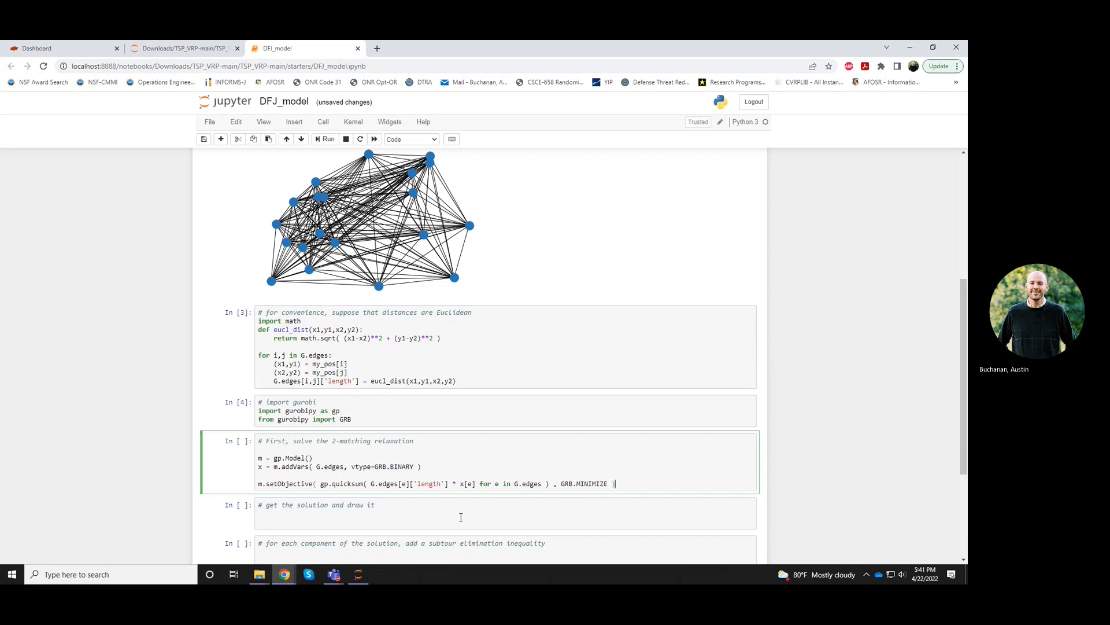
scroll(down, 3)
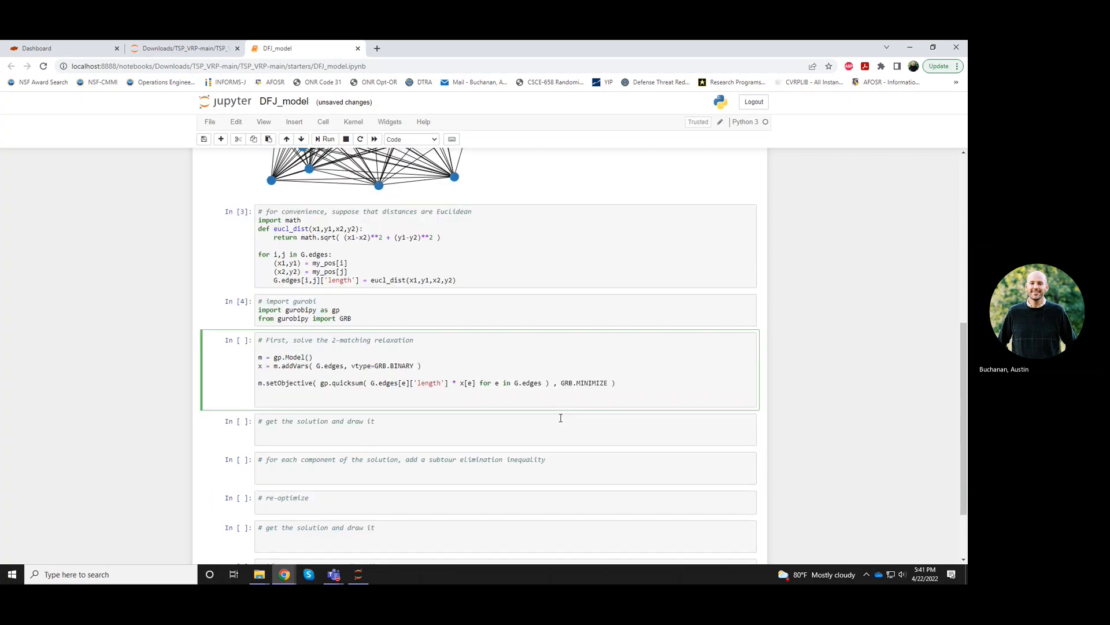
click(327, 138)
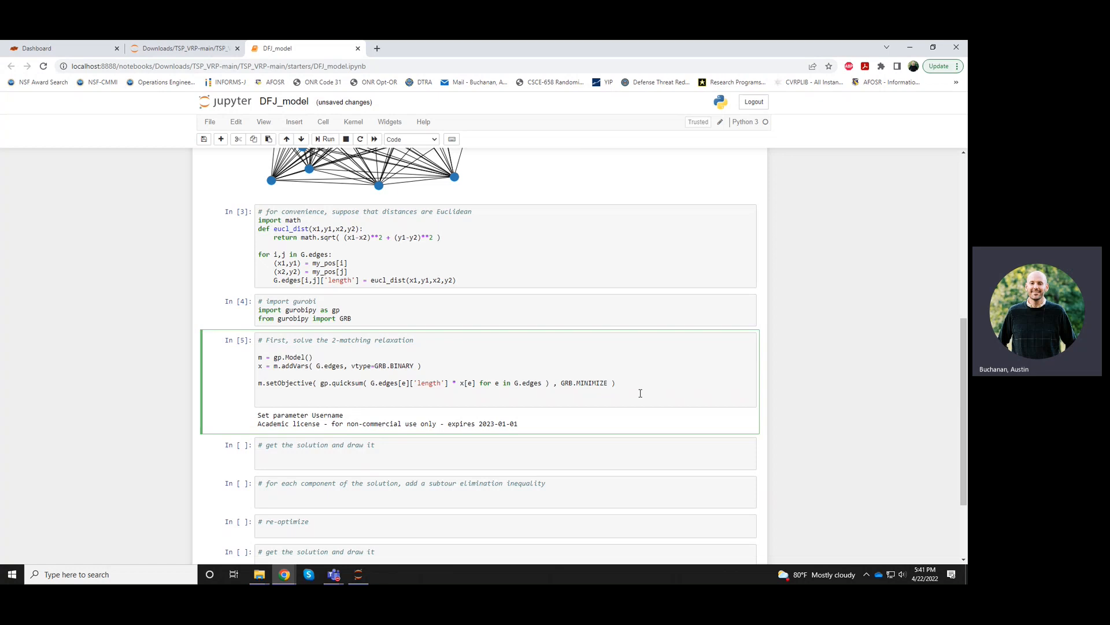
Add the comment that each city should touch two edges (enter-and-leave)
text(# e)
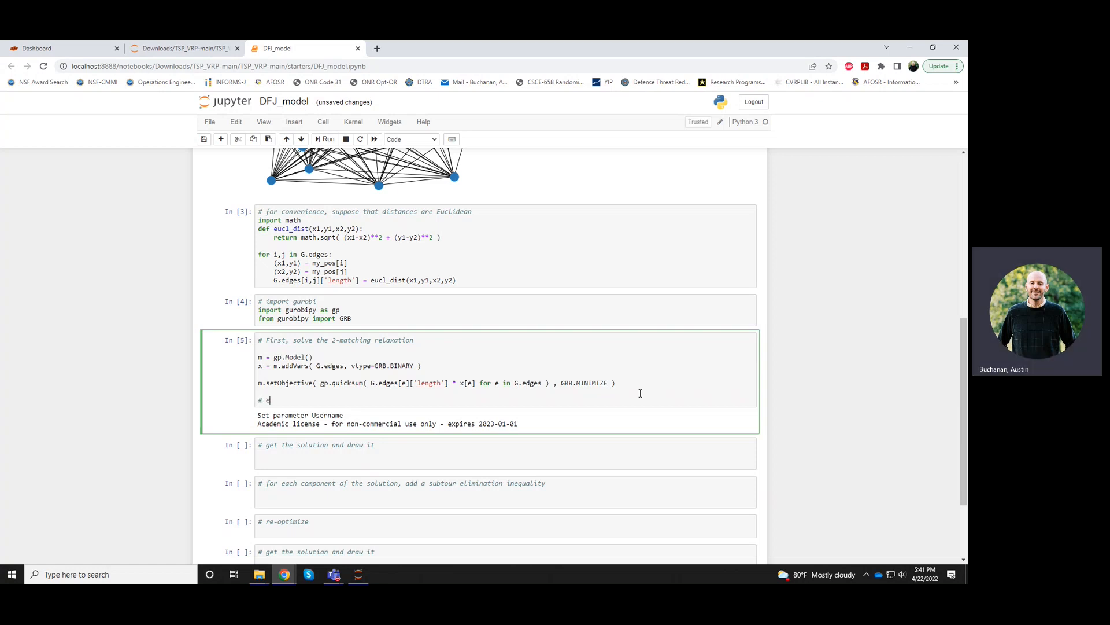
text(ach city should be)
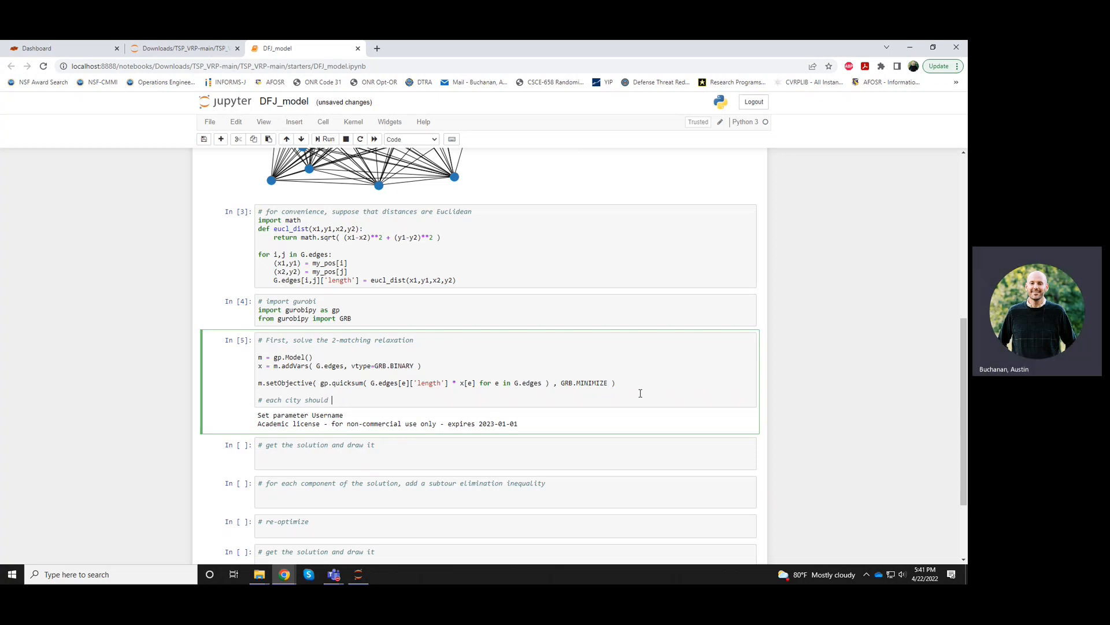
text(touch two edges from the tour)
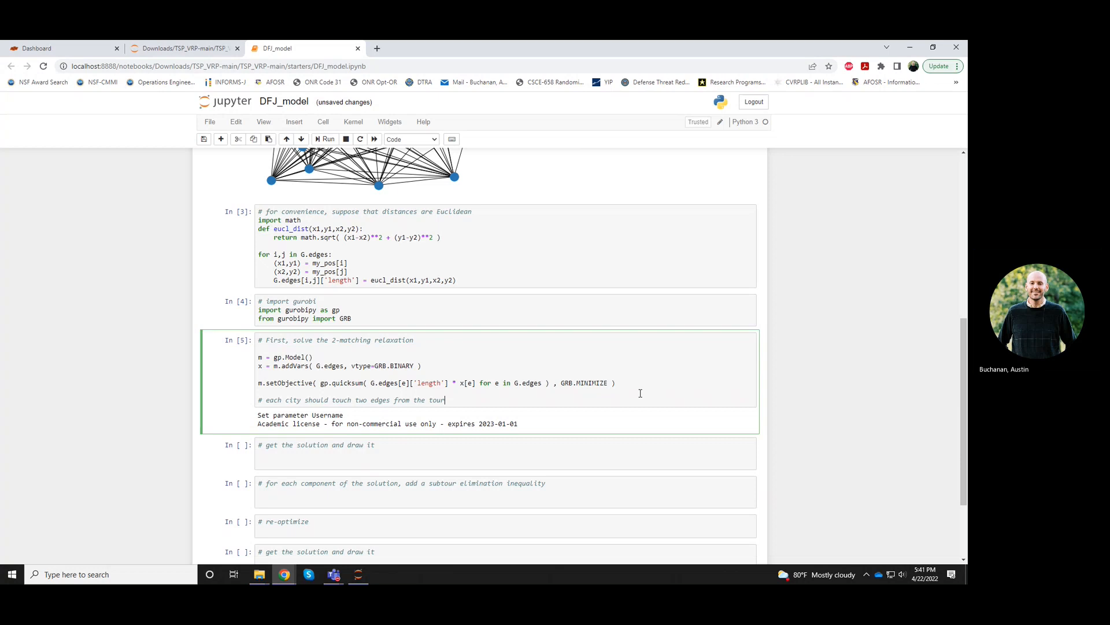
text(())
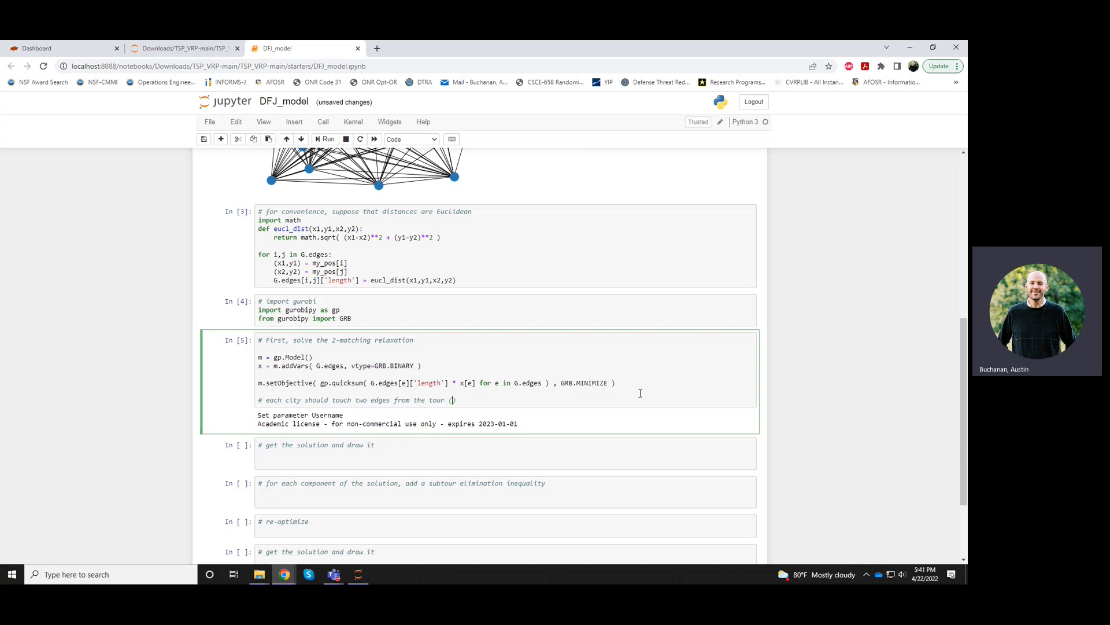
text(enter-and-leave)
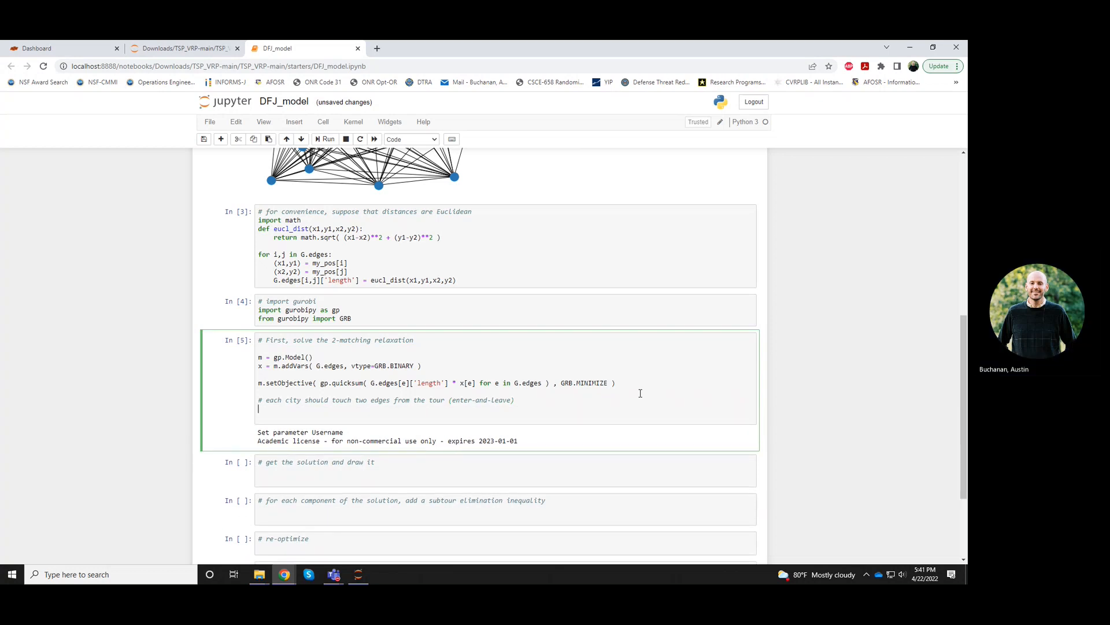
Write m.addConstrs summing x over edges touching i == 2 for i in G.nodes, then m.optimize()
text(m.addConstrs)
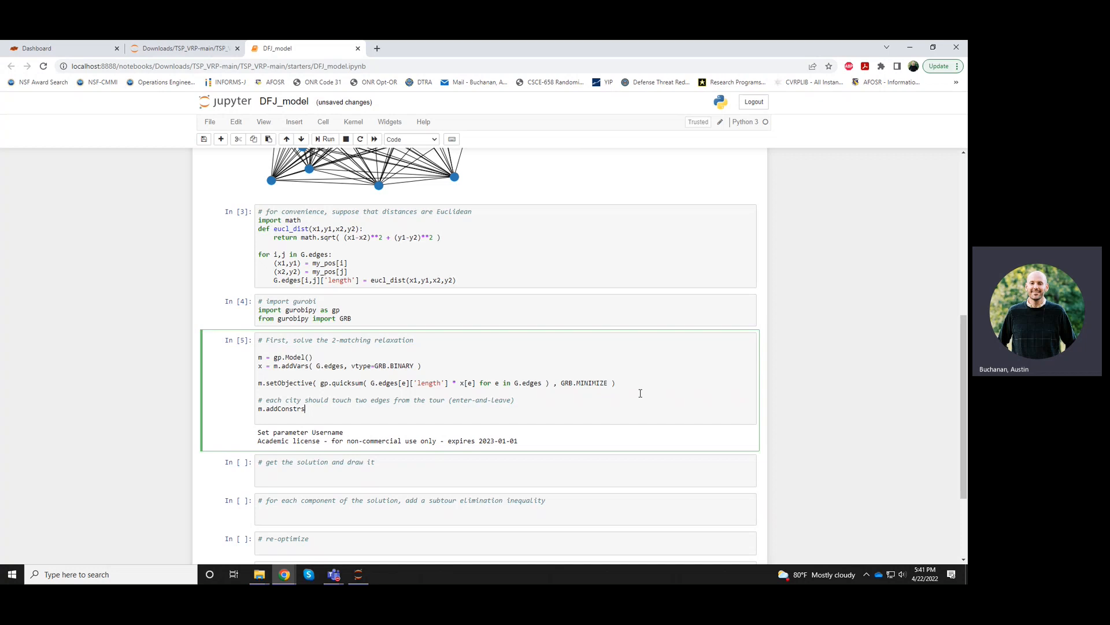
text(())
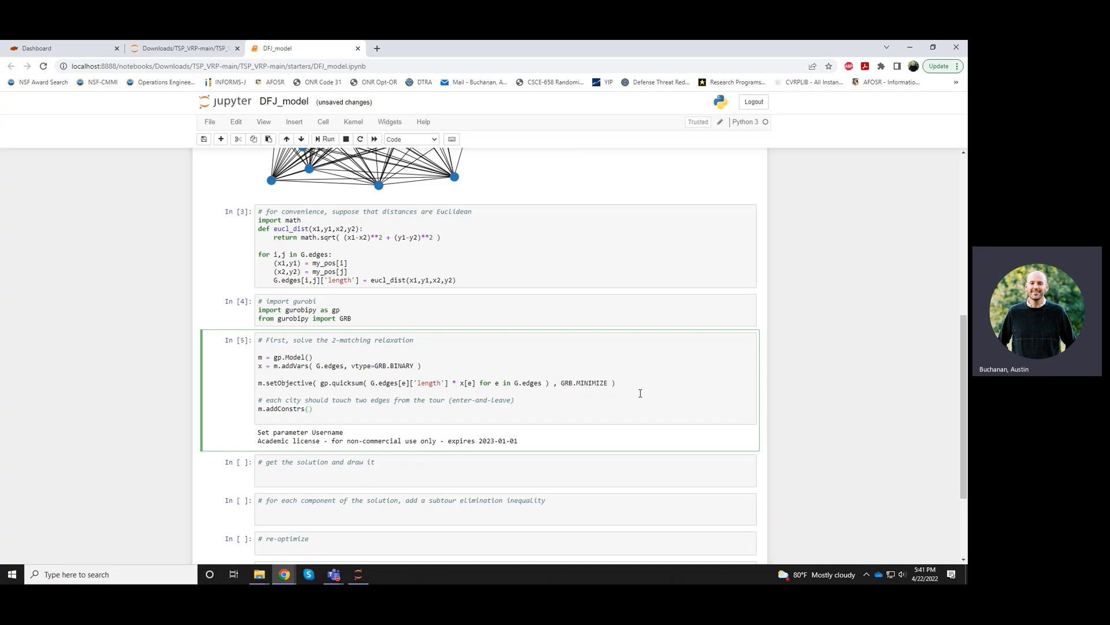
text(" ")
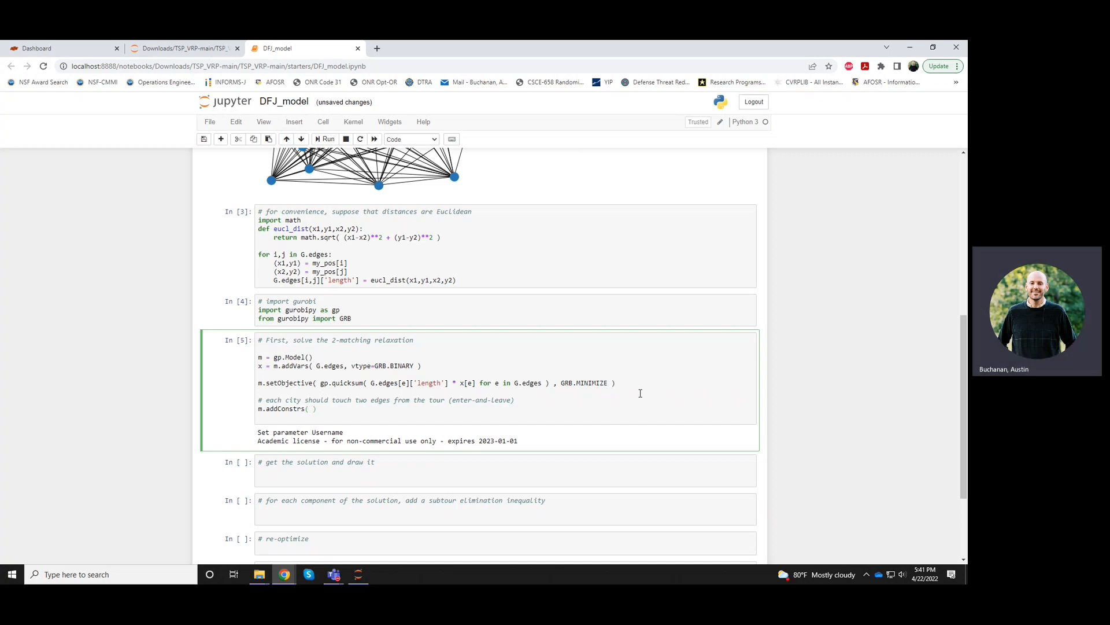
text(== 1)
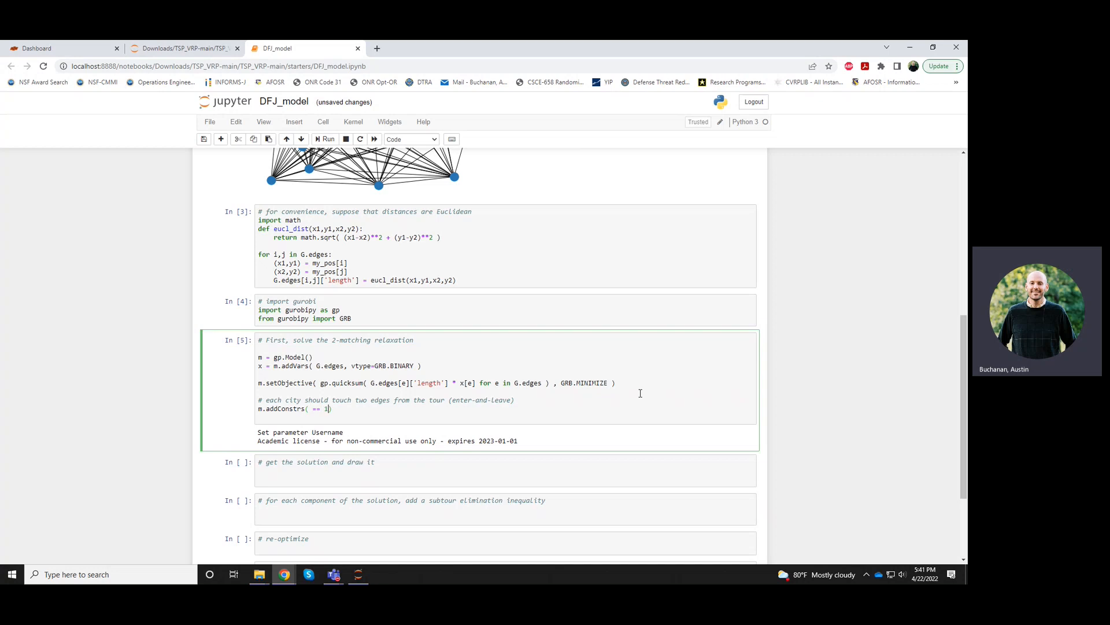
text(2 for i in)
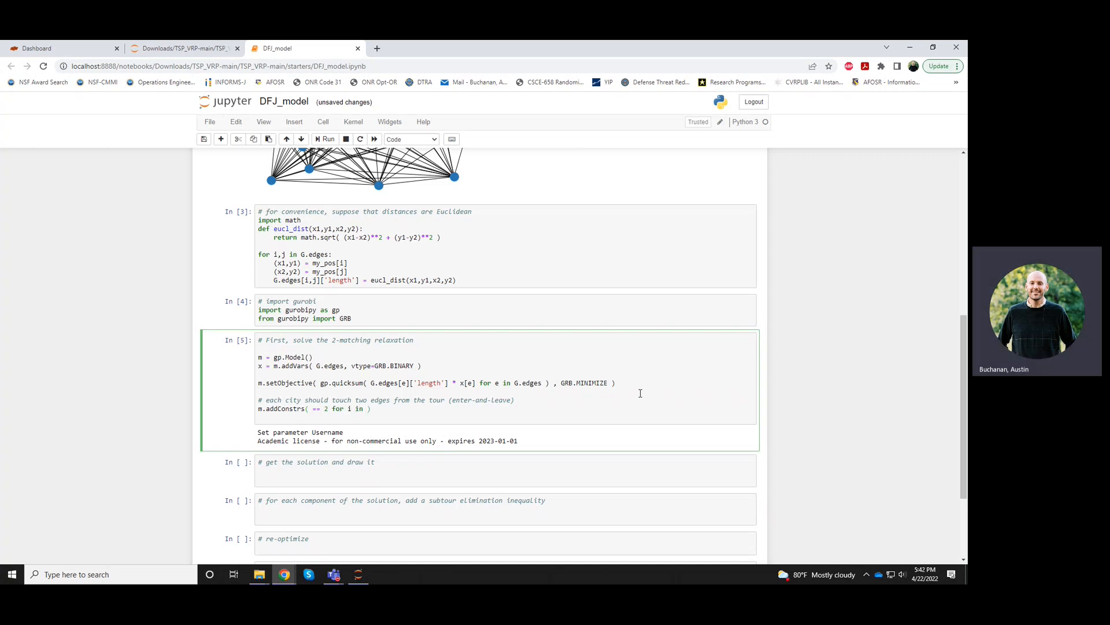
text(G.nodes)
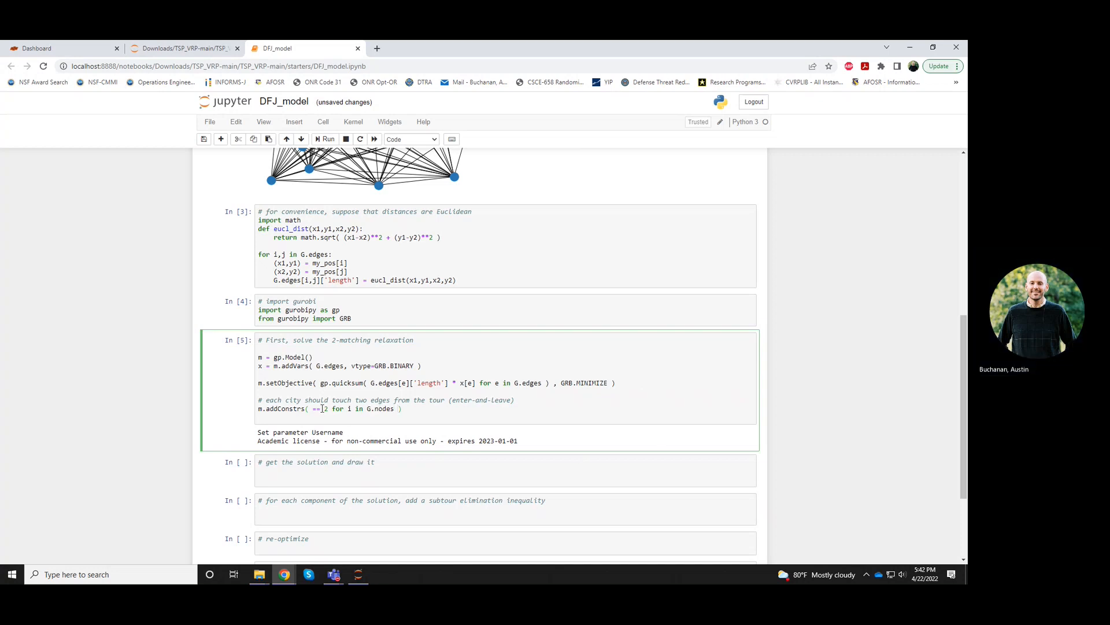
text(gp.quicksum()
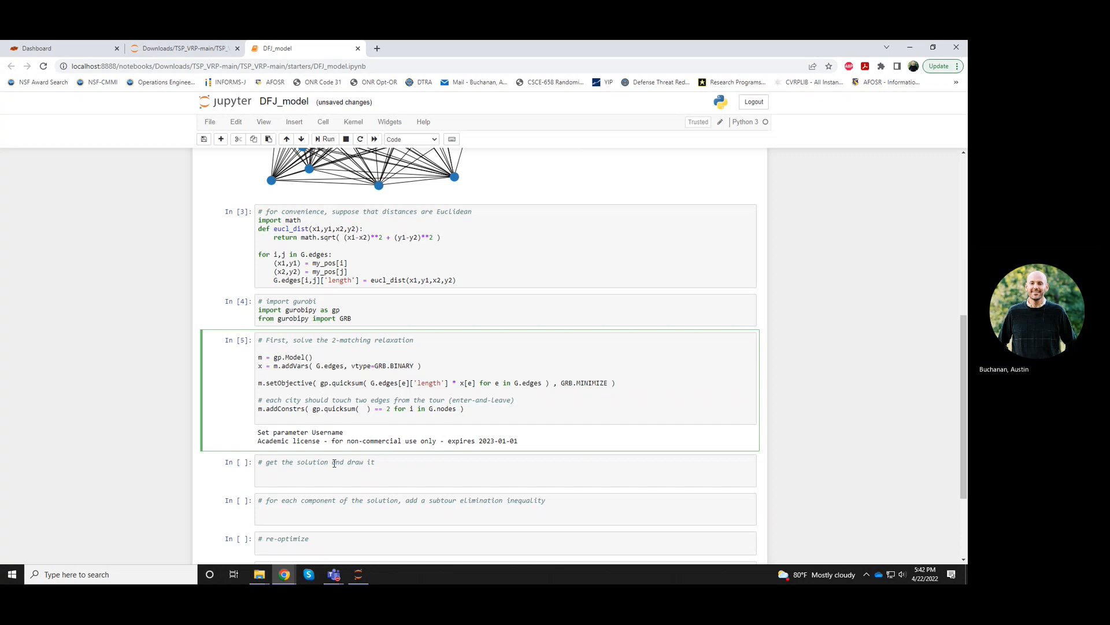
text(x[e] for e in)
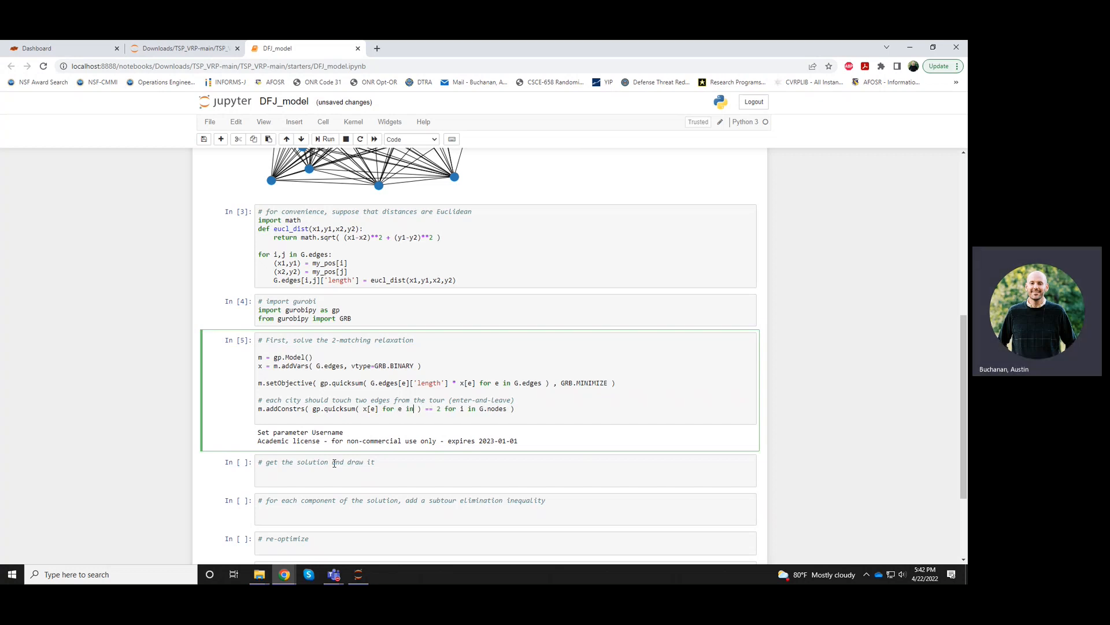
text(G.edges)
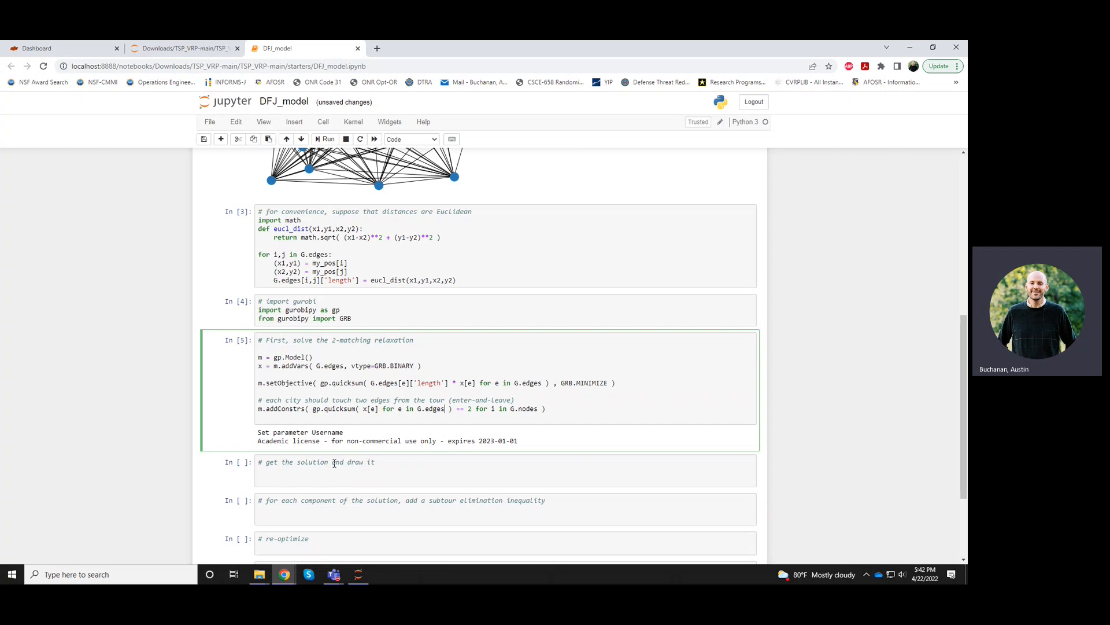
text(if)
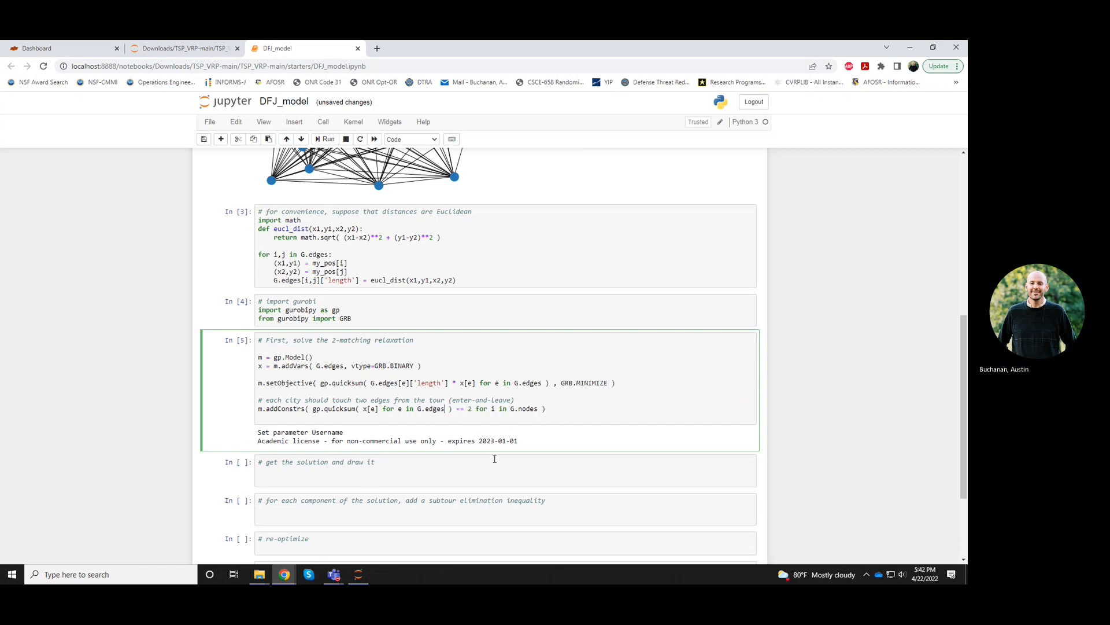
text((i))
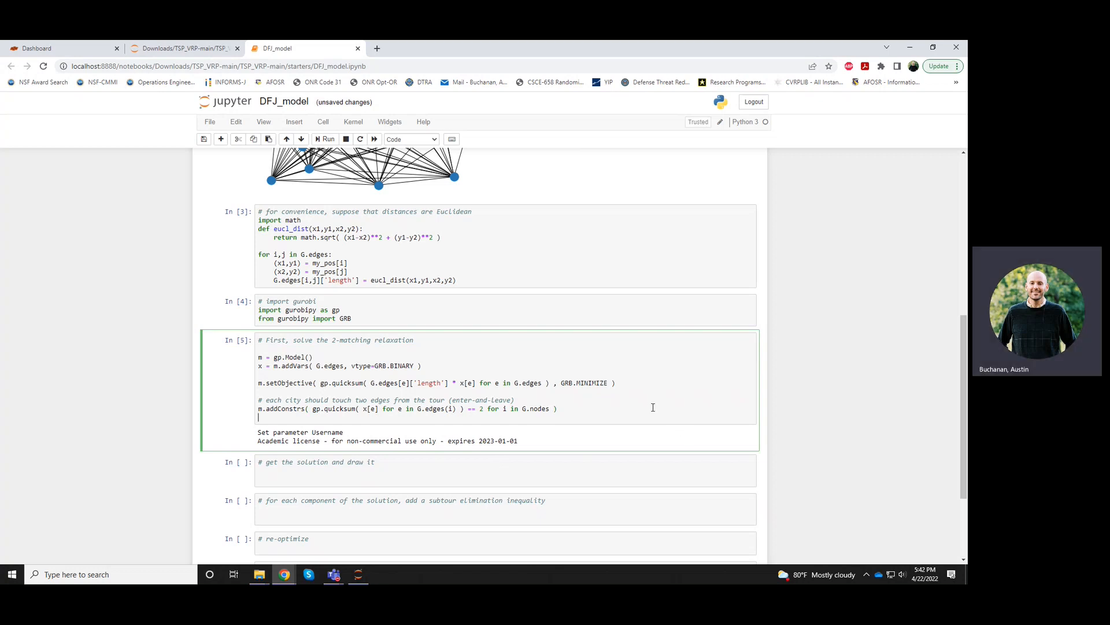
text(m.optimize()
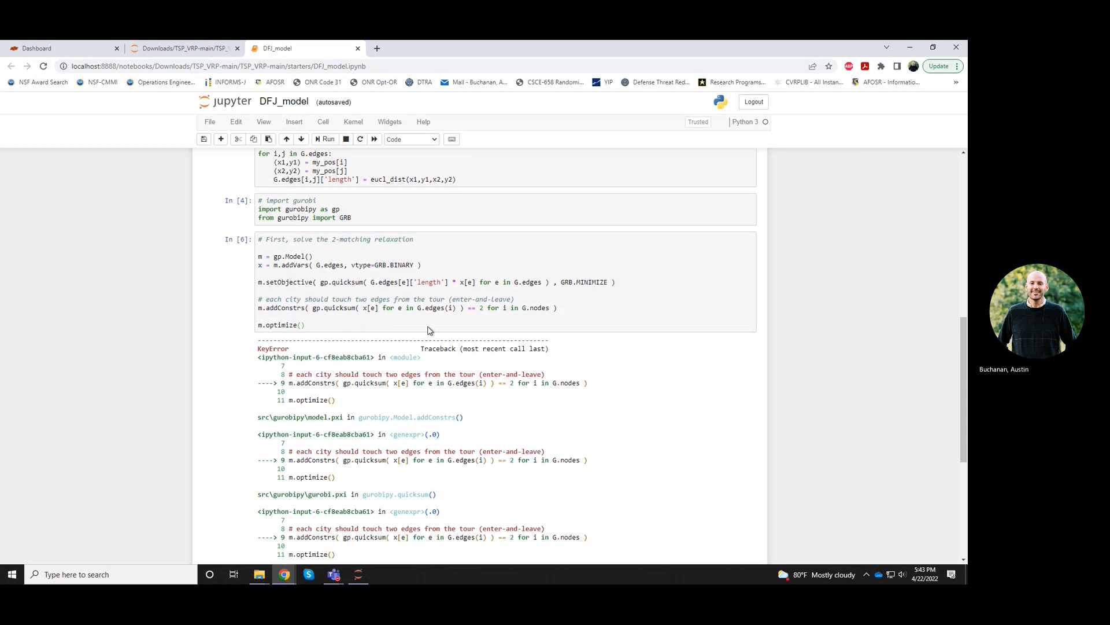
Fix the KeyError with 'if e in G.edges(i)' and rerun the cell to an optimal solution
click(409, 341)
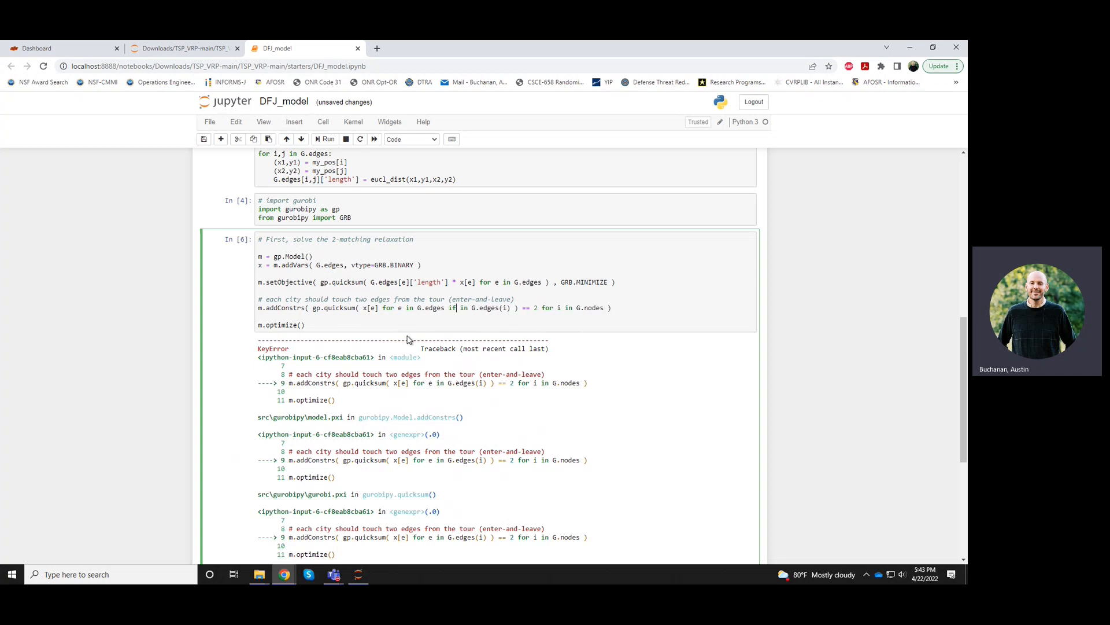
text(e)
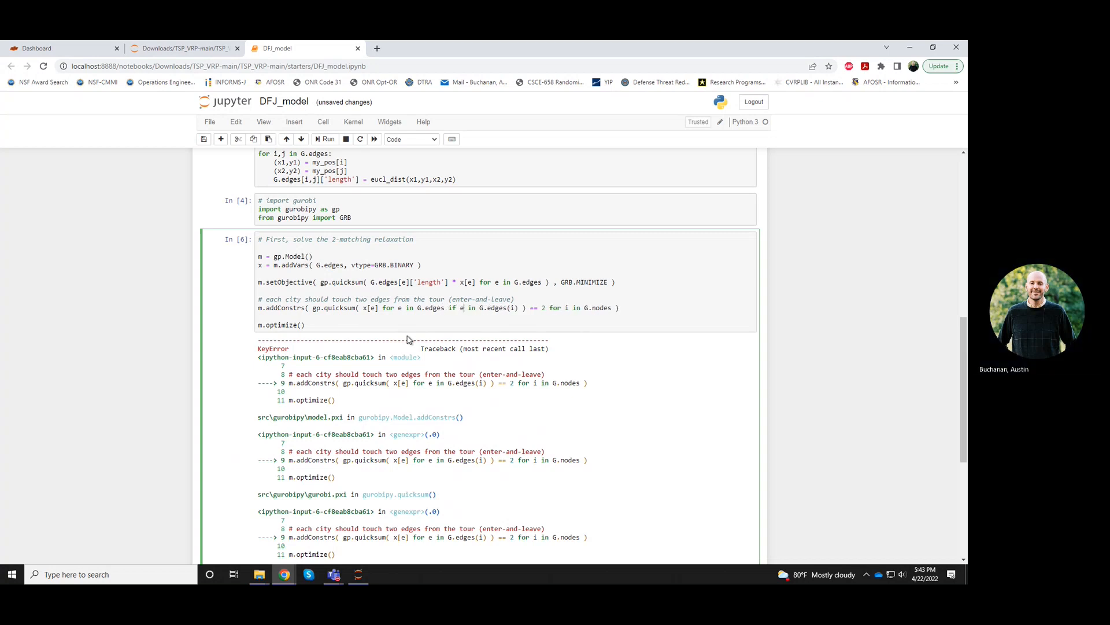
click(326, 139)
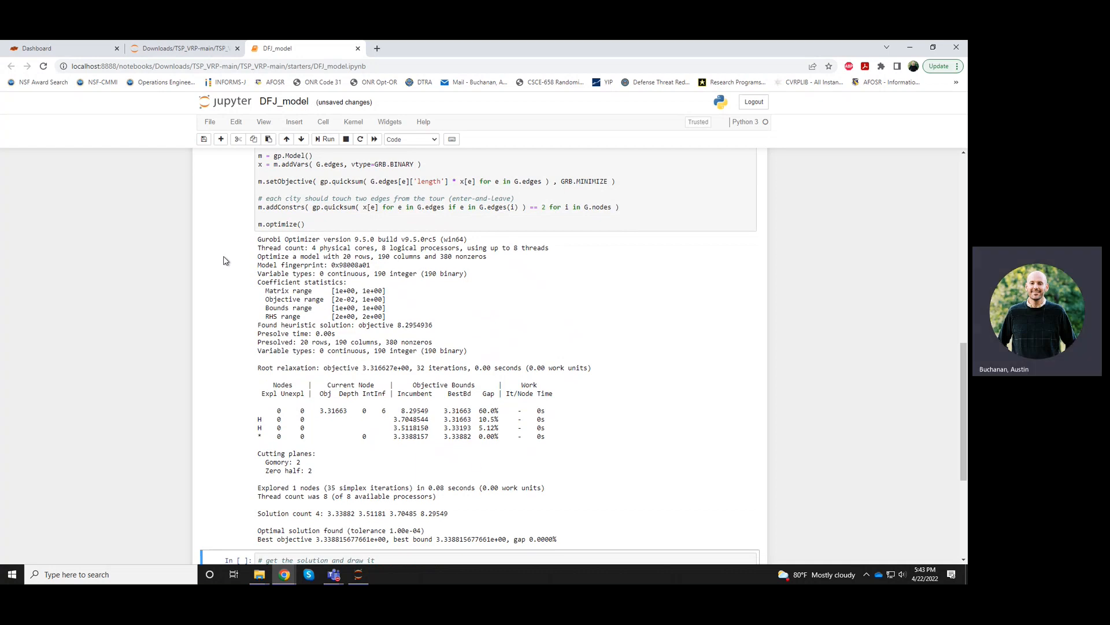
Write tour_edges = [ e for e in G.edges if x[e].x > 0.5 ] in the get-the-solution cell
scroll(down, 3)
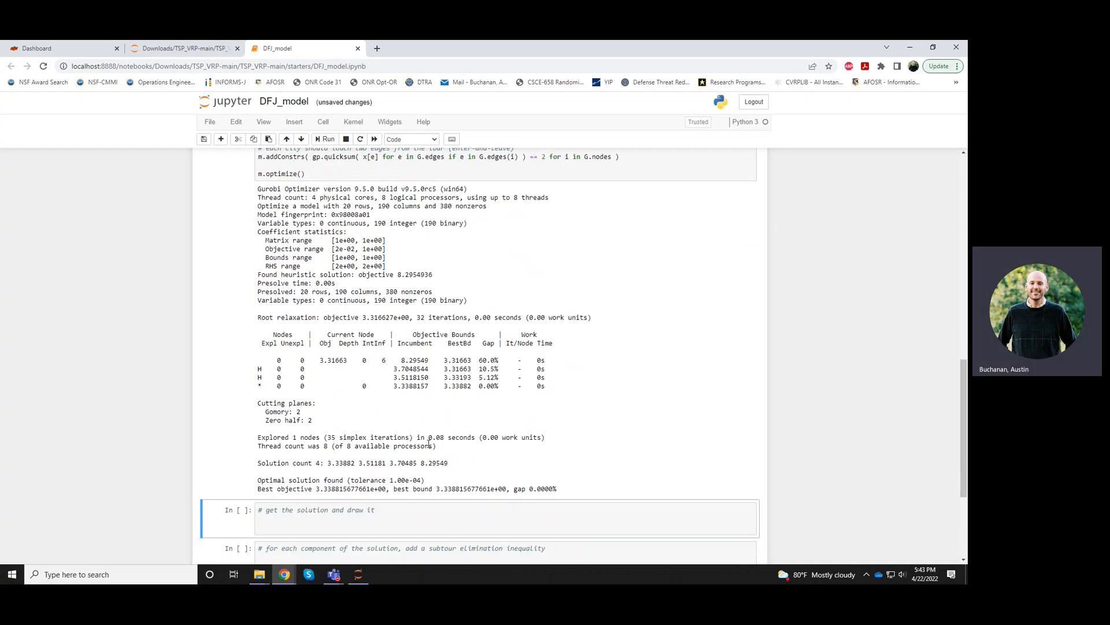
double_click(436, 437)
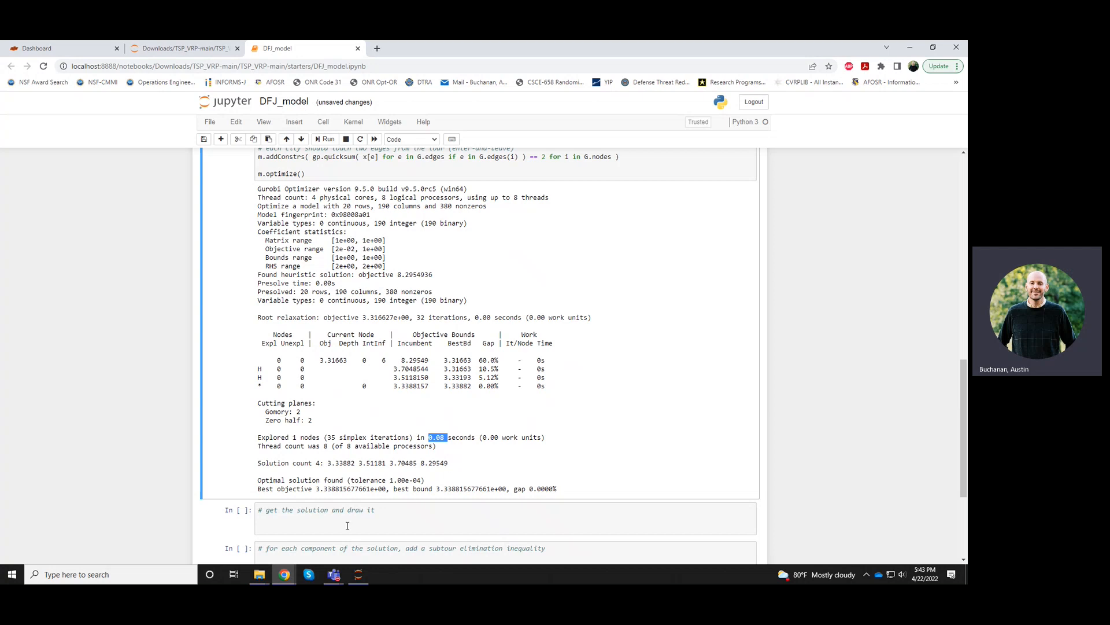
text(tour_edges =)
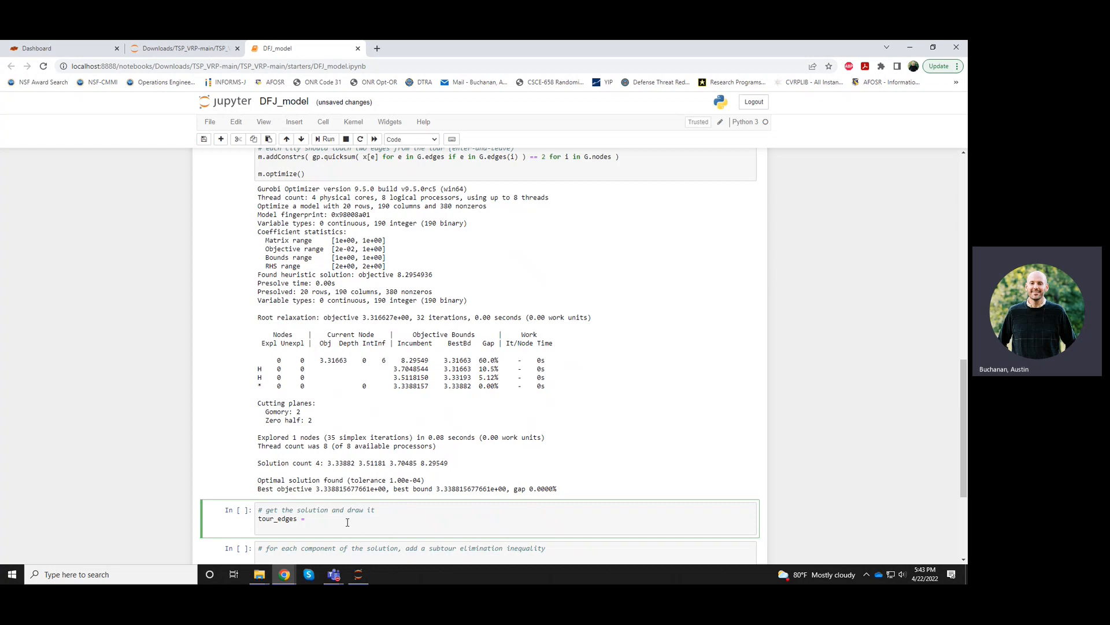
text([ ])
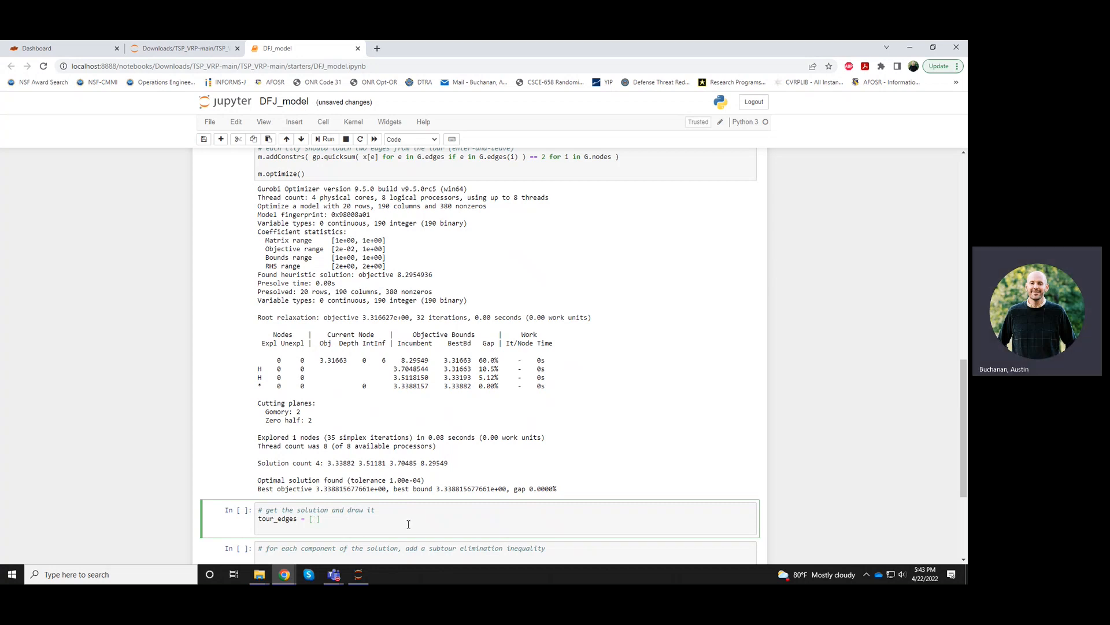
text(e)
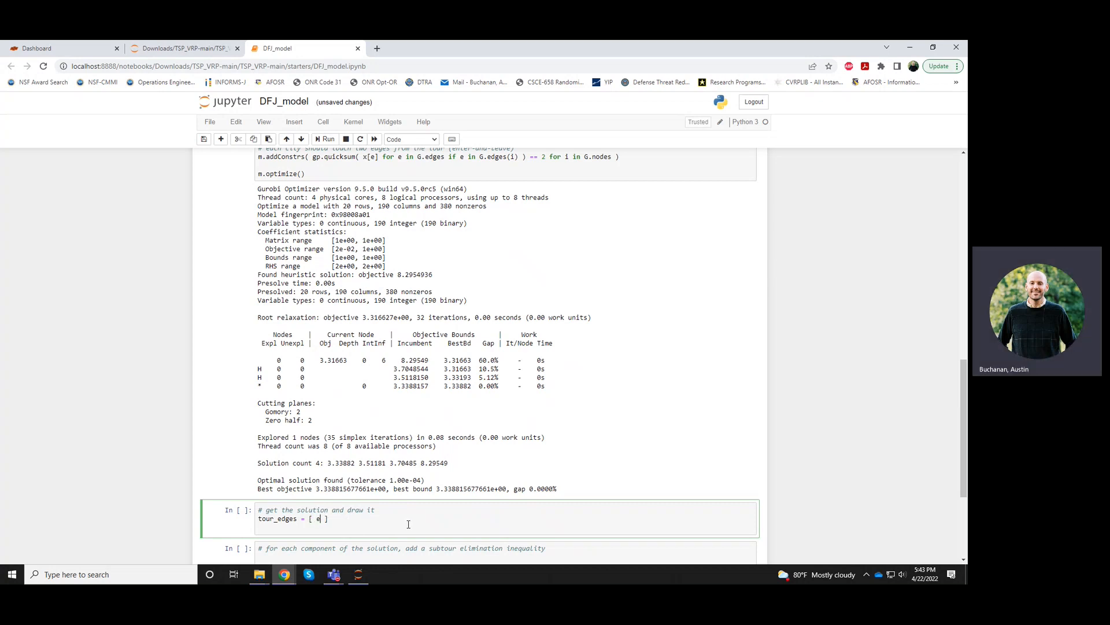
text(for e in G.edge)
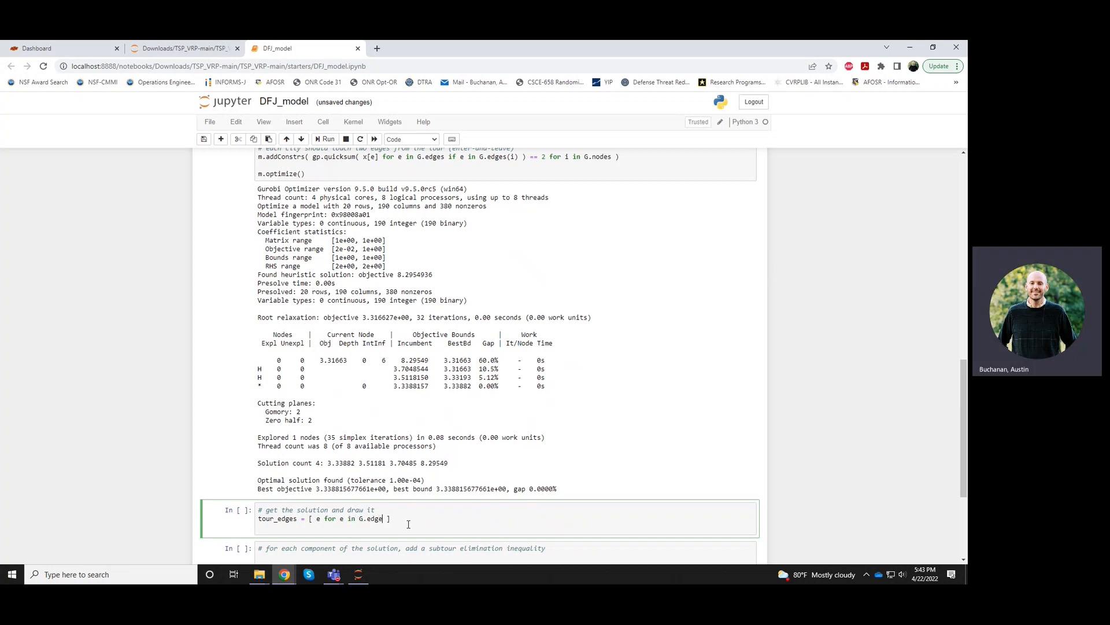
text(if)
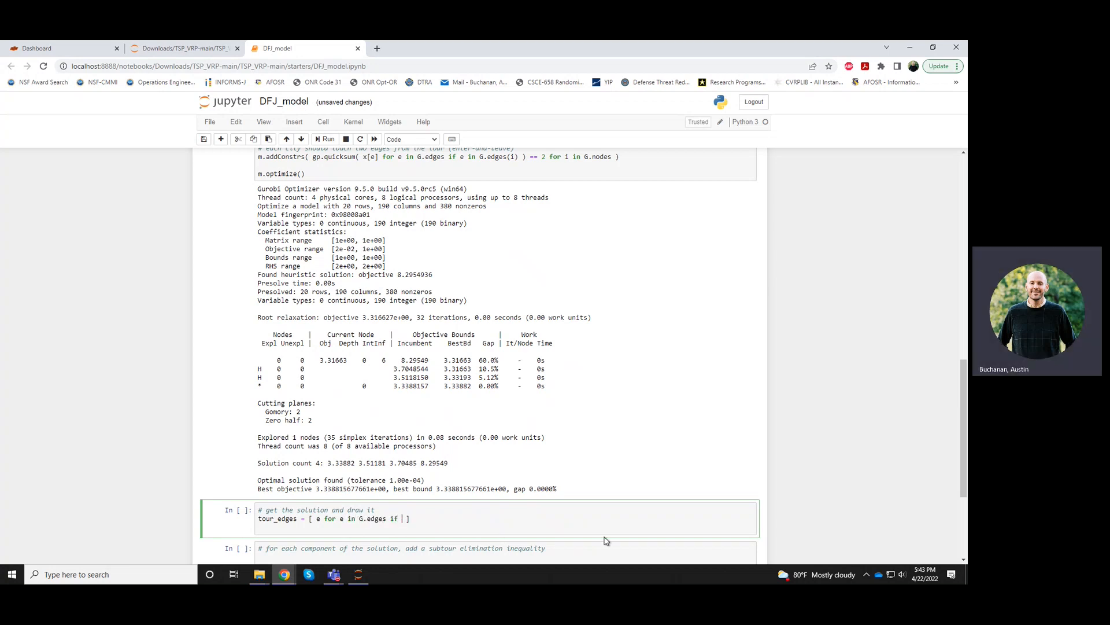
text(x[e].x >)
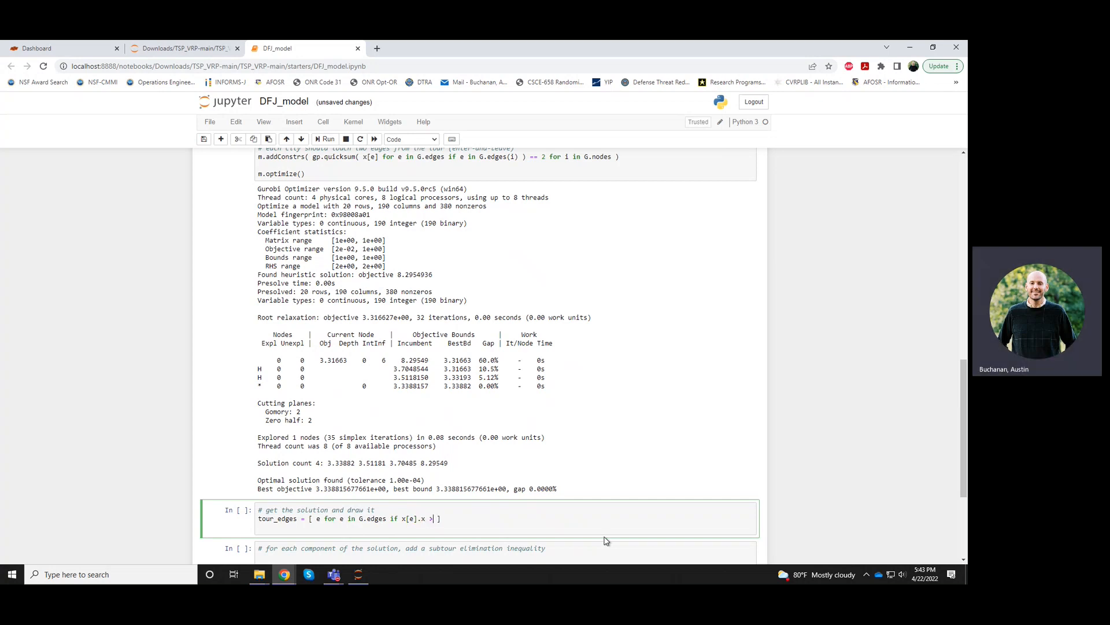
text(0.5)
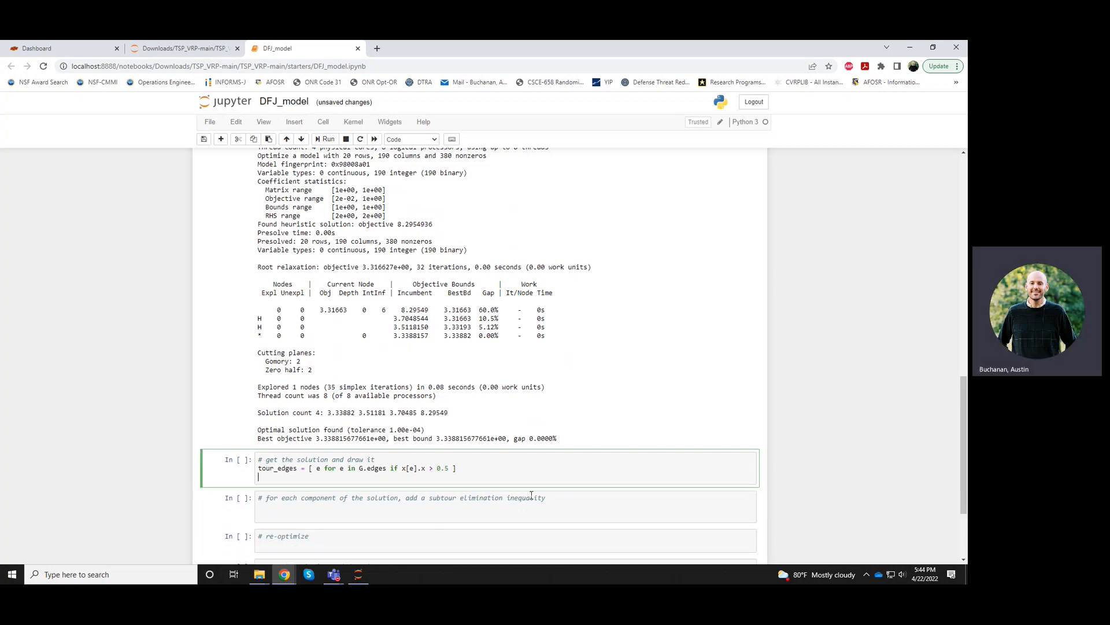
Write nx.draw( G.edge_subgraph(tour_edges), pos=my_pos ) and run the cell to draw the tour
text(nx.dra)
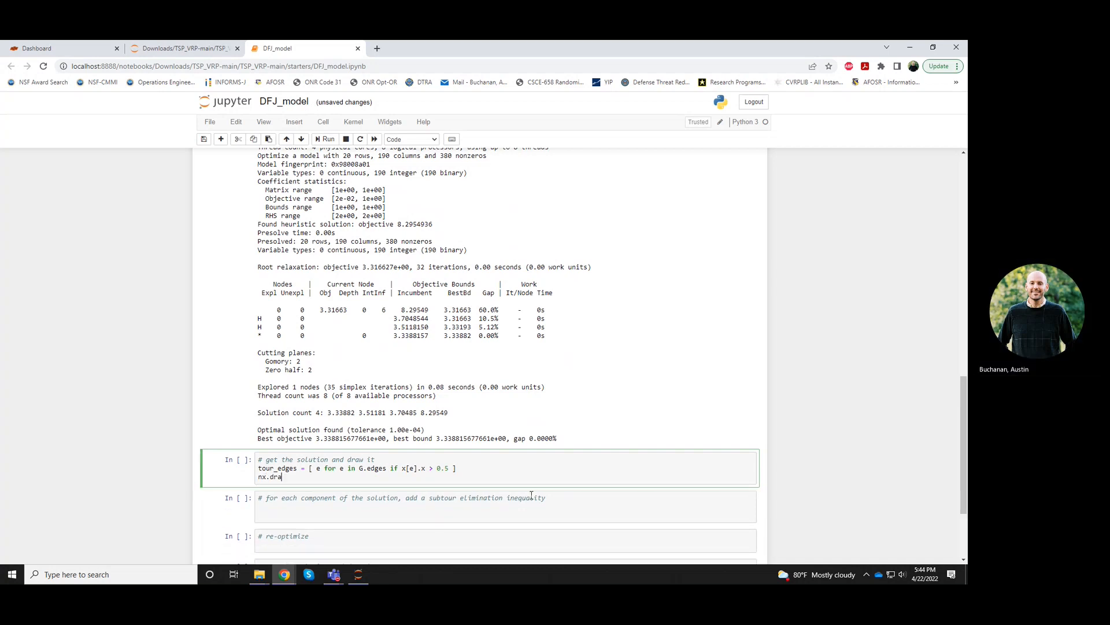
text(())
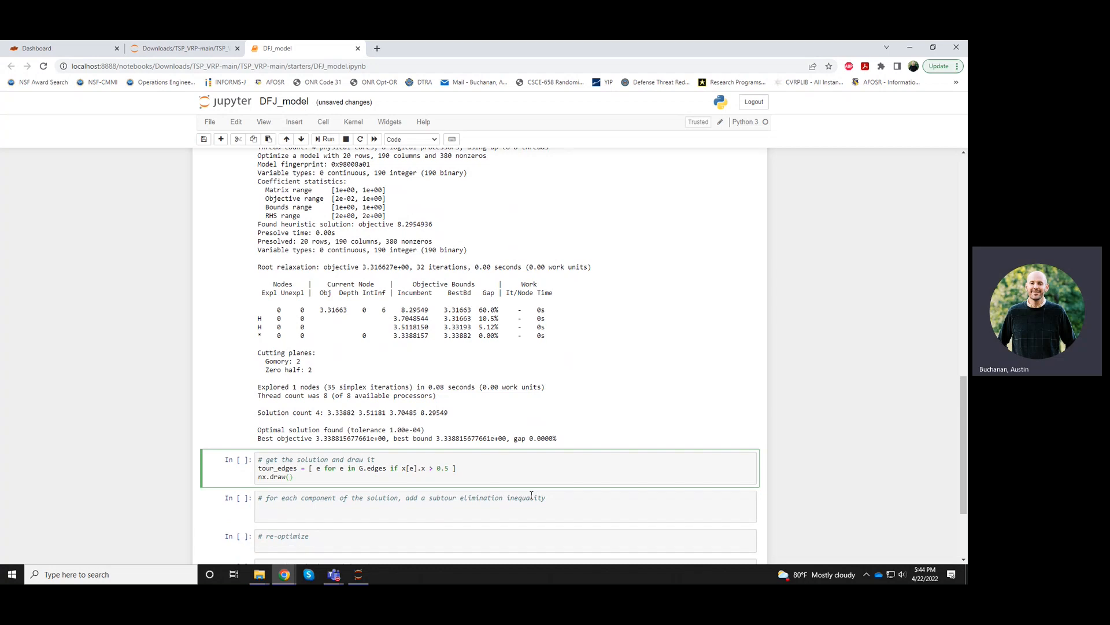
text(G.edge_subgraph()
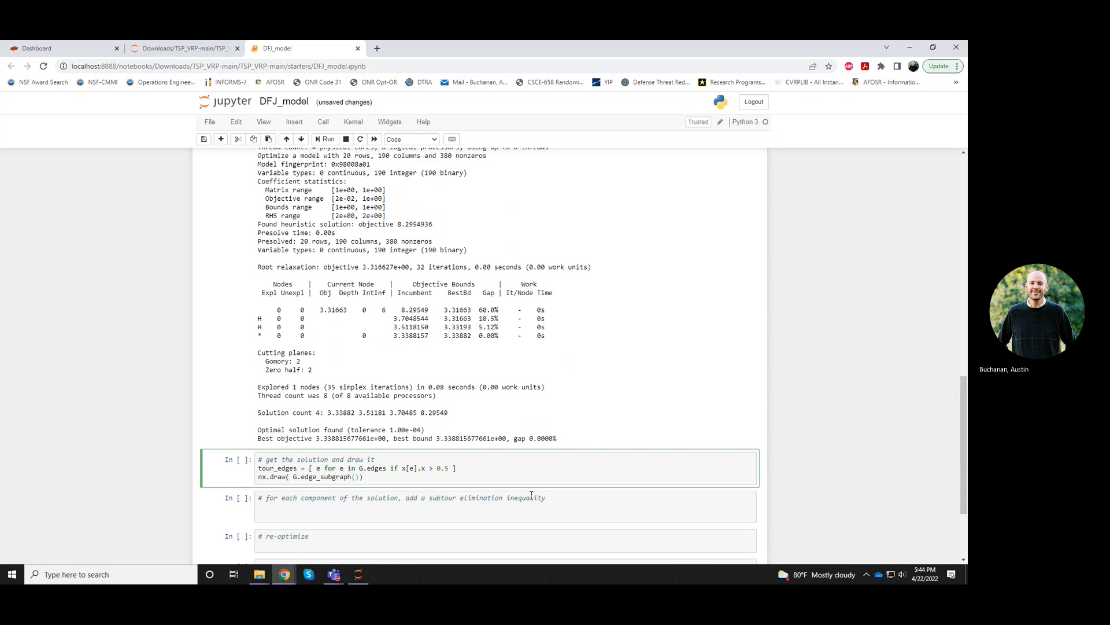
text(tour_edges)
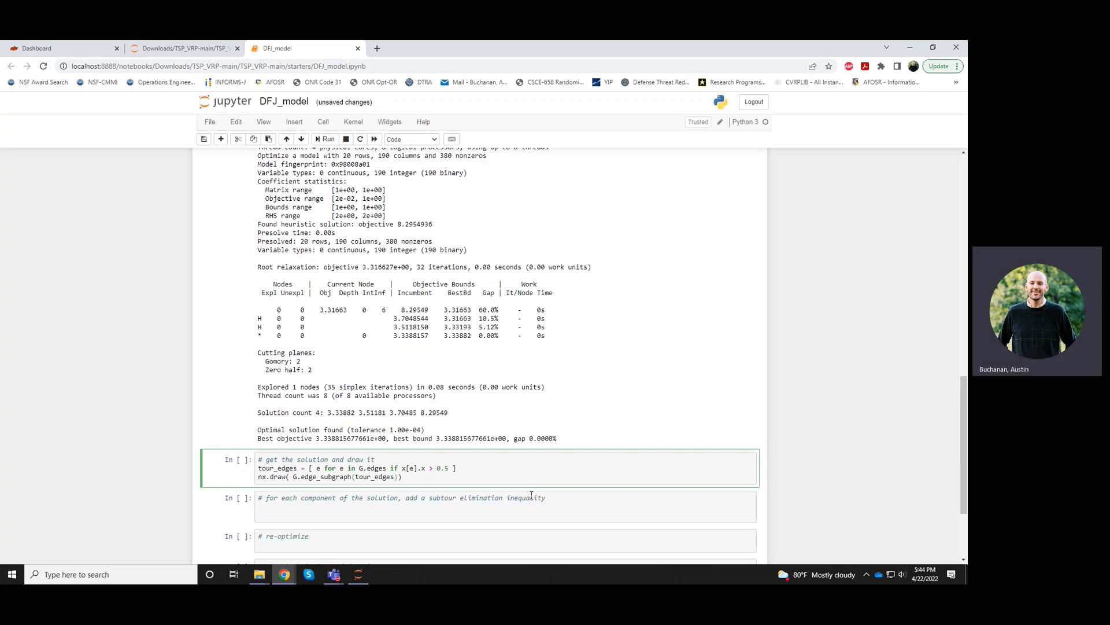
text(, o)
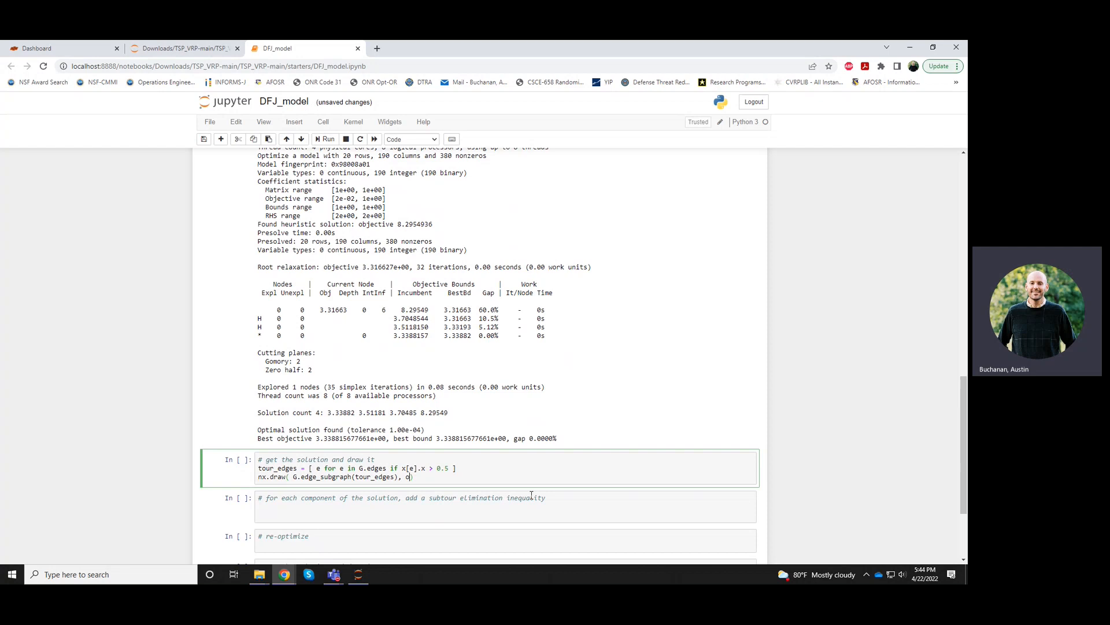
text(pos=my_)
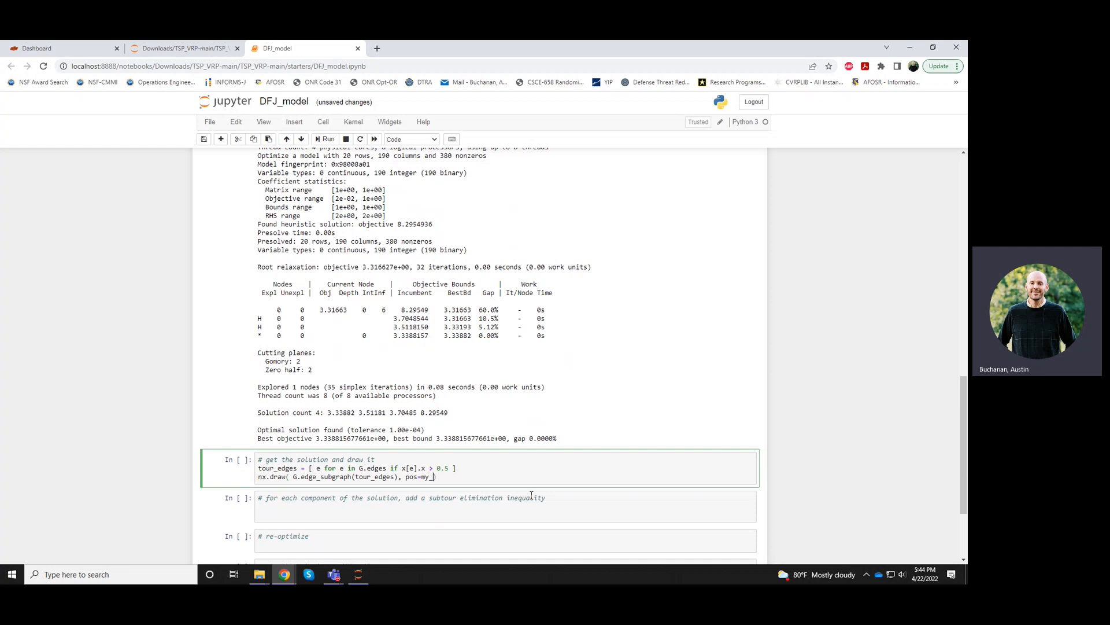
text(_pos)
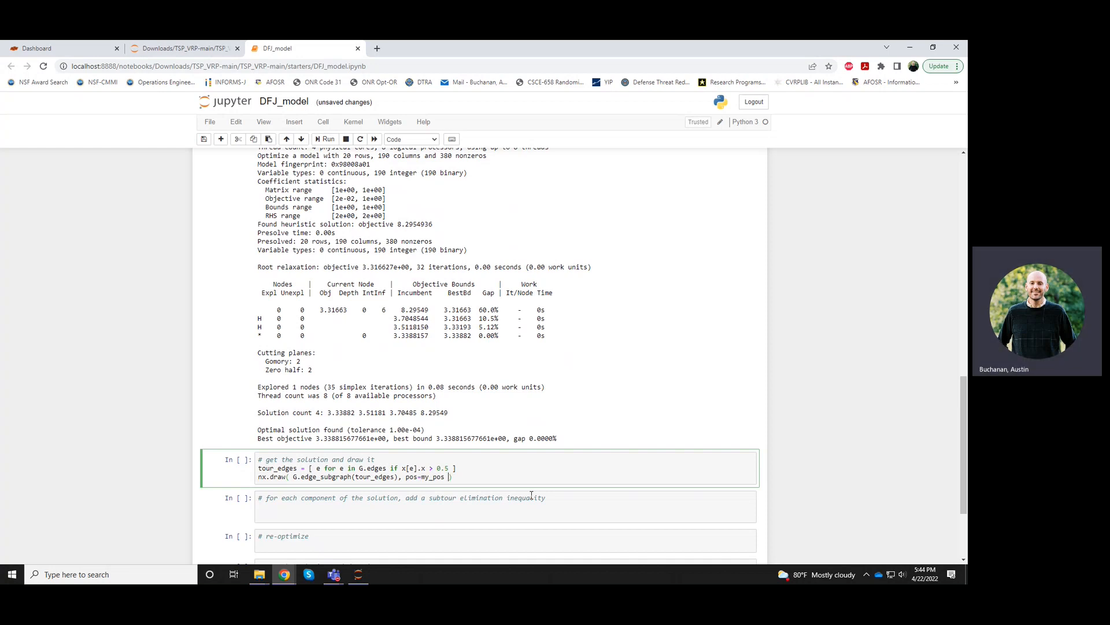
click(325, 138)
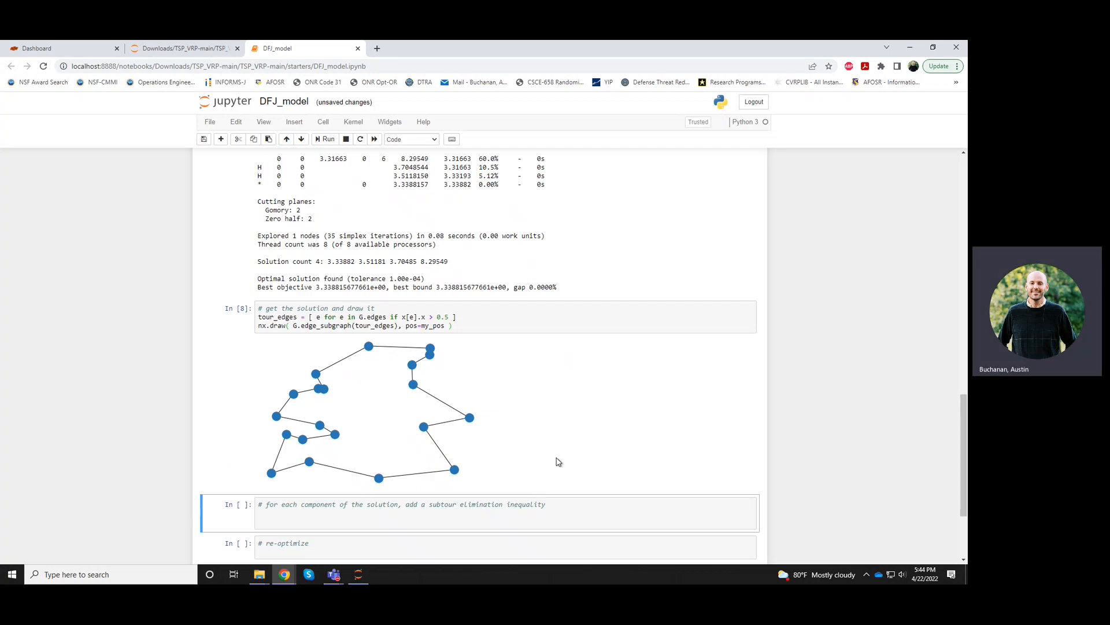
mouse_move(374, 412)
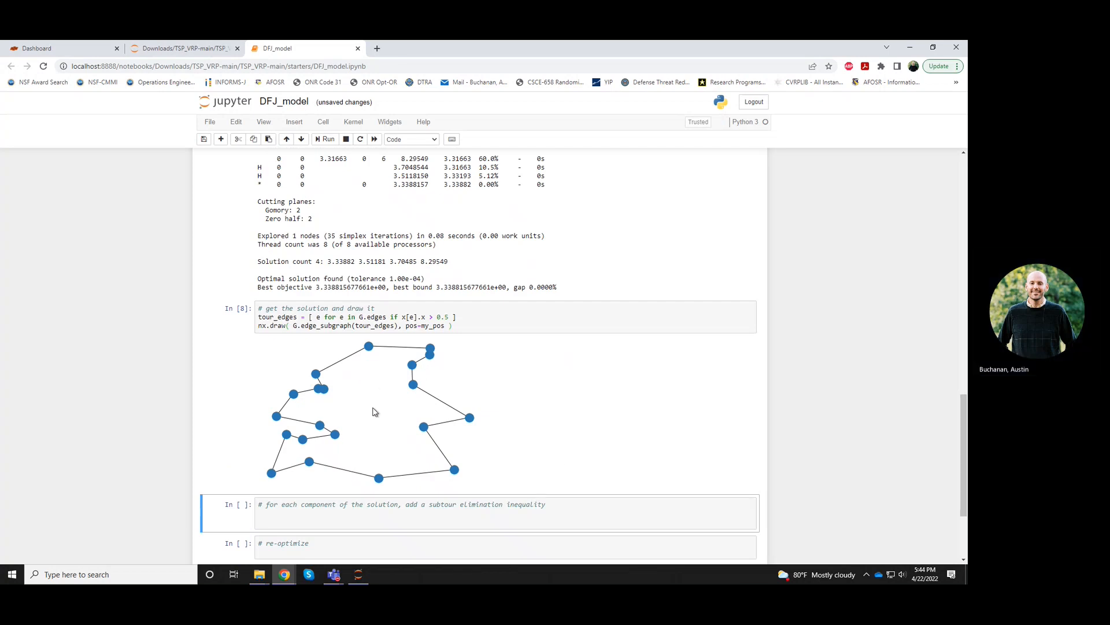
mouse_move(375, 423)
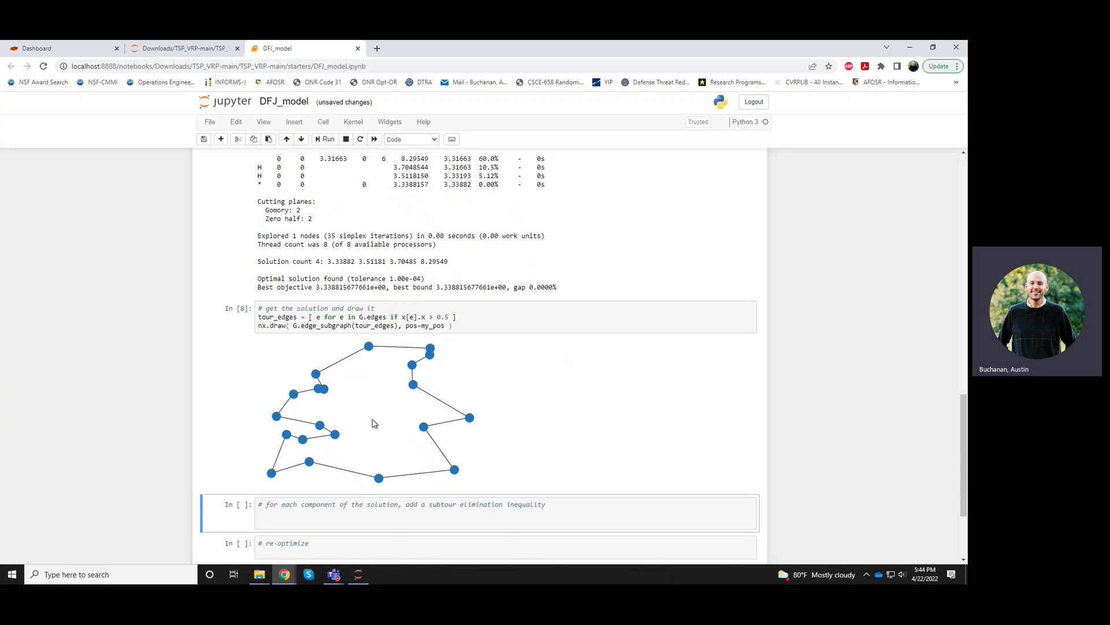
mouse_move(387, 394)
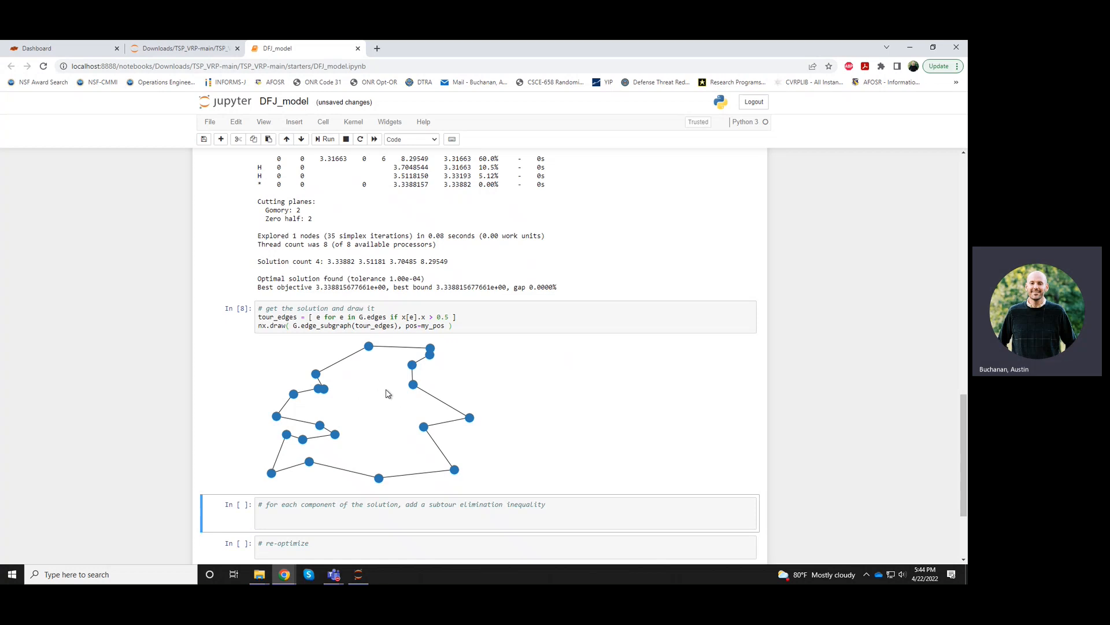
mouse_move(376, 400)
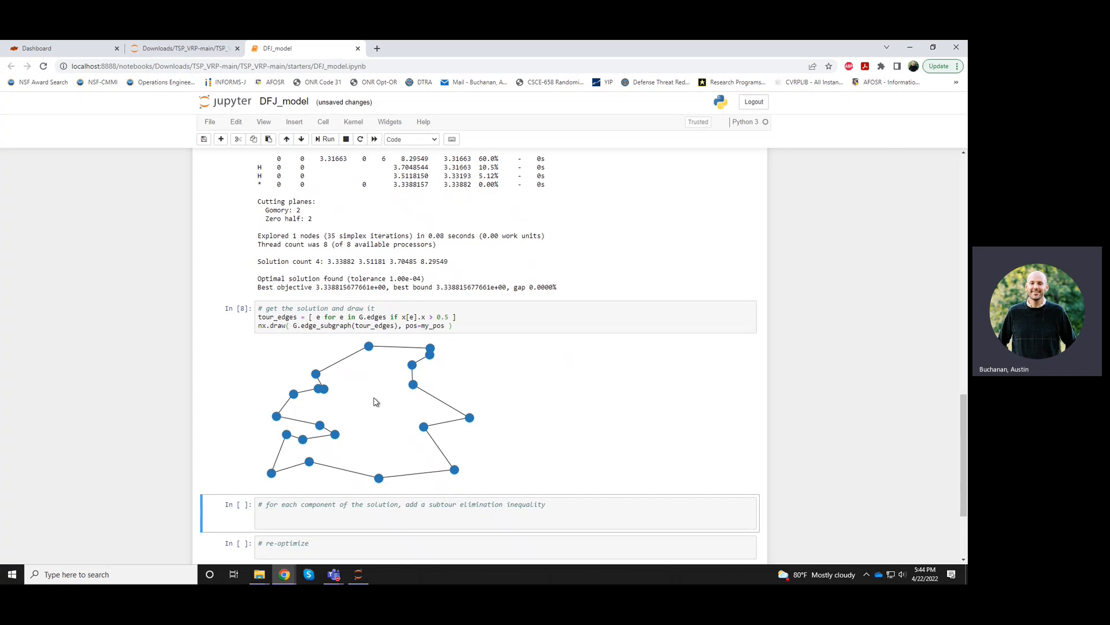
mouse_move(146, 318)
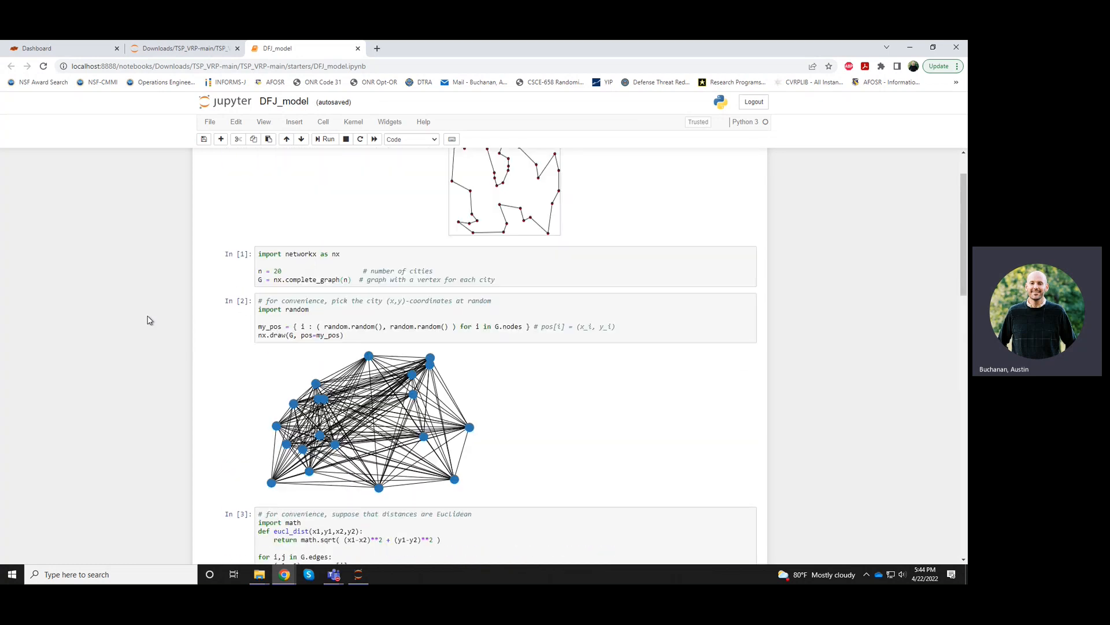
Restart the kernel and run all cells so a new random instance yields disconnected subtours
click(353, 120)
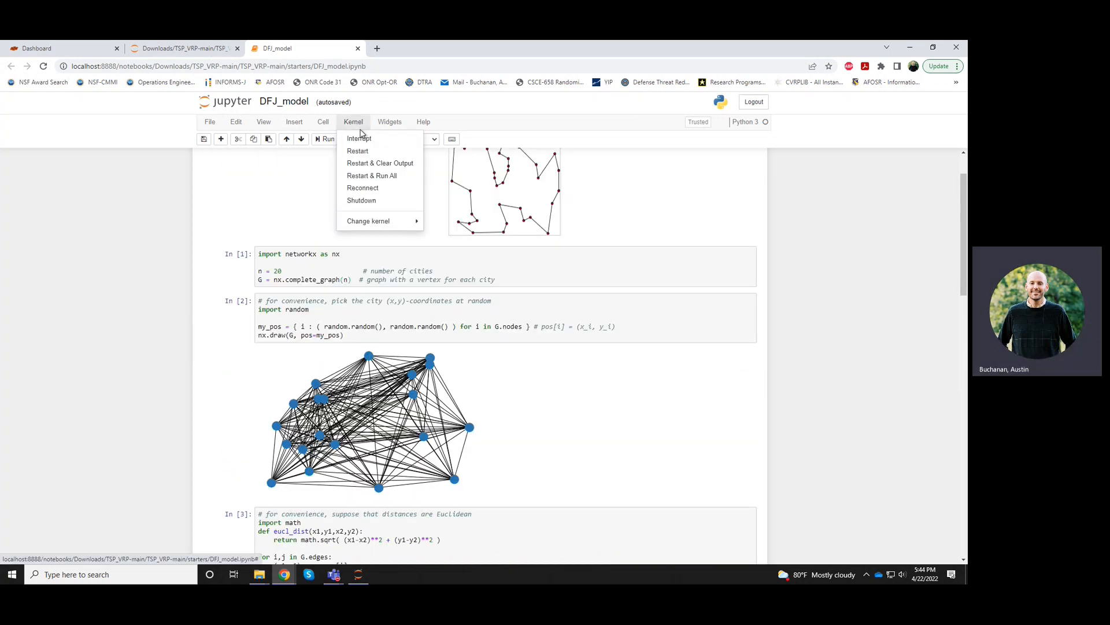
click(356, 151)
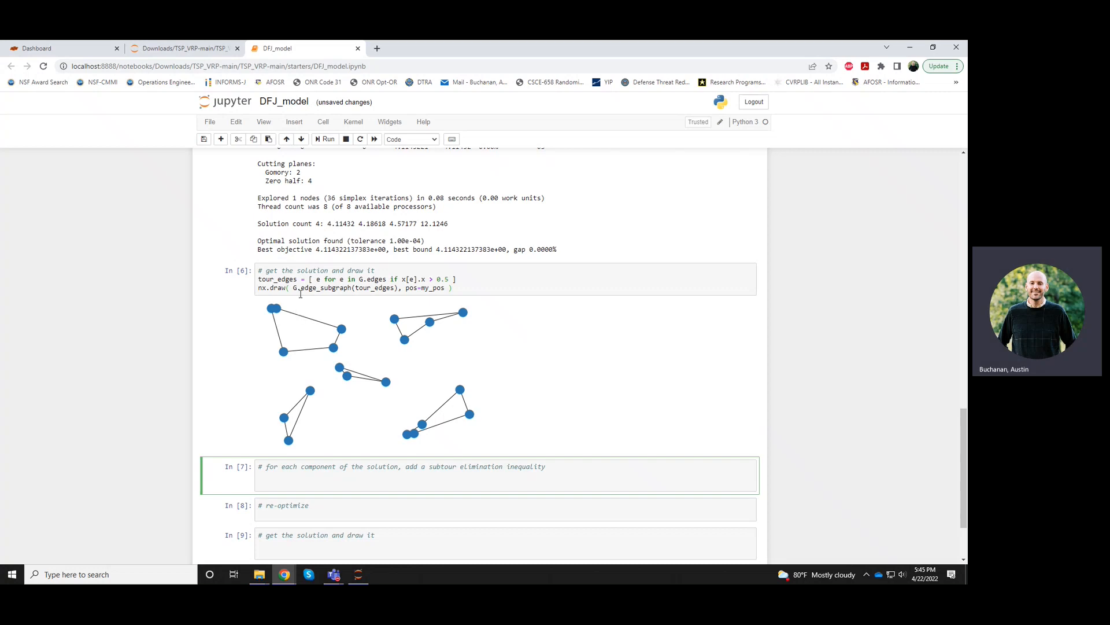
mouse_move(351, 409)
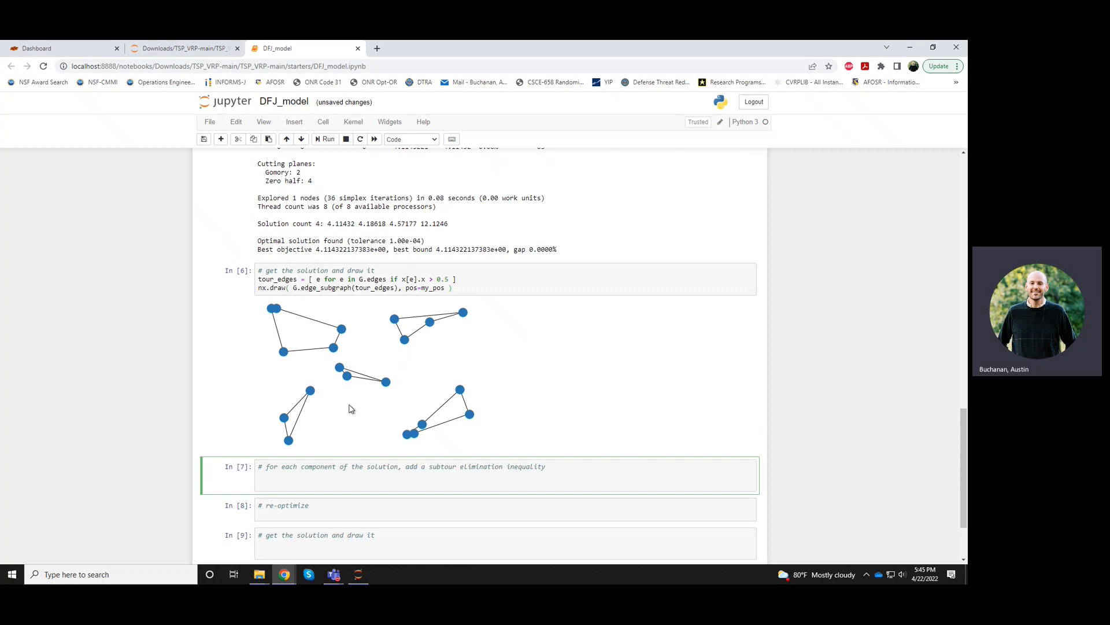
Write a for loop over nx.connected_components of G.edge_subgraph(tour_edges)
click(354, 483)
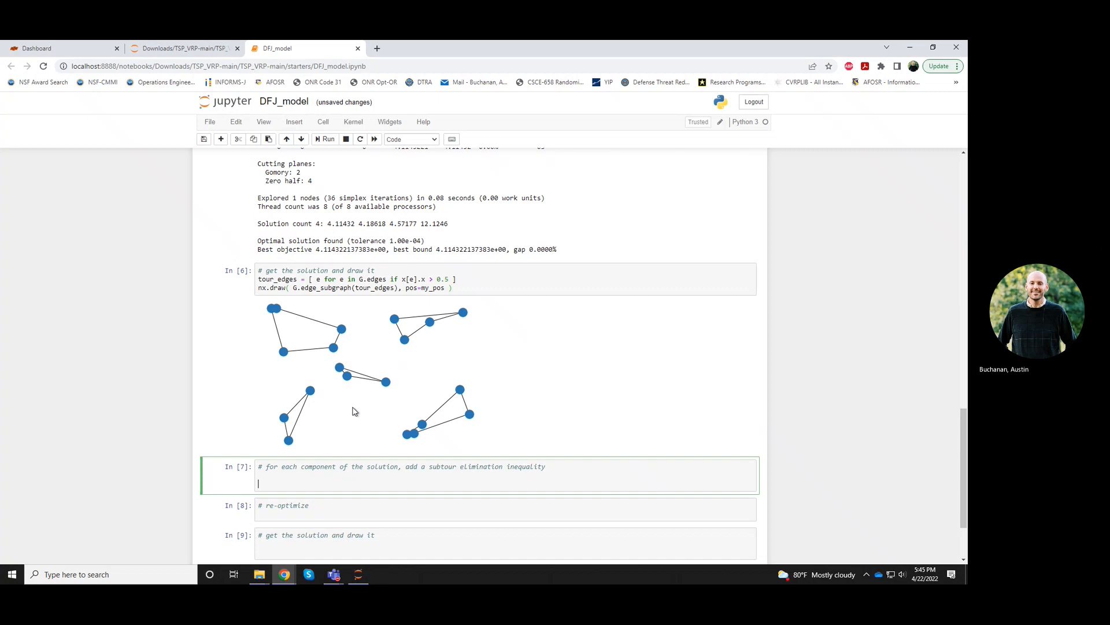
mouse_move(453, 305)
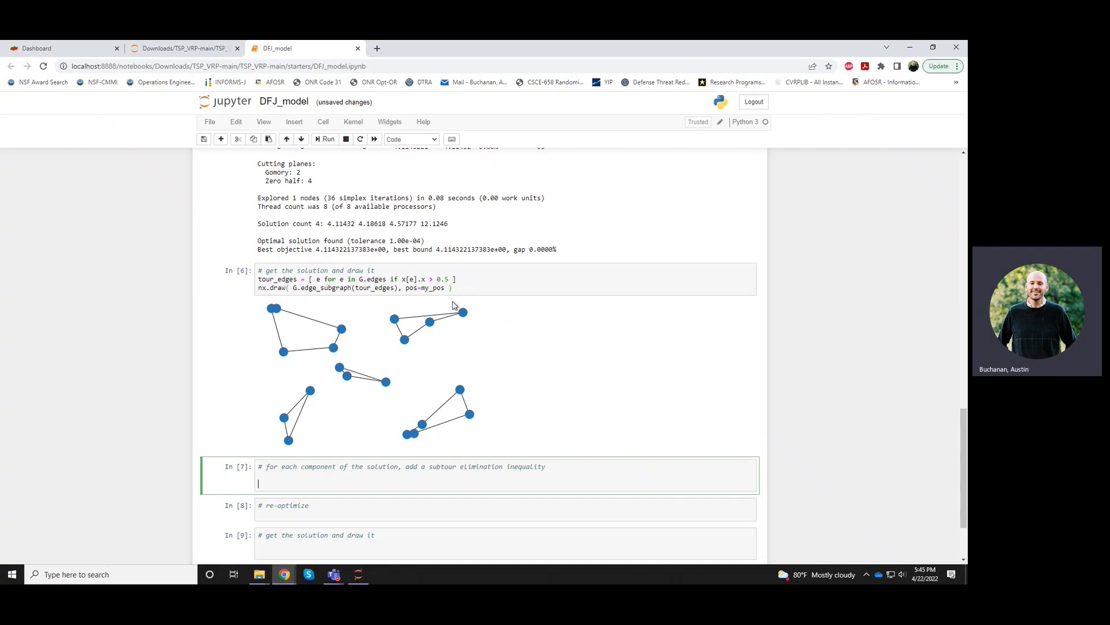
mouse_move(441, 440)
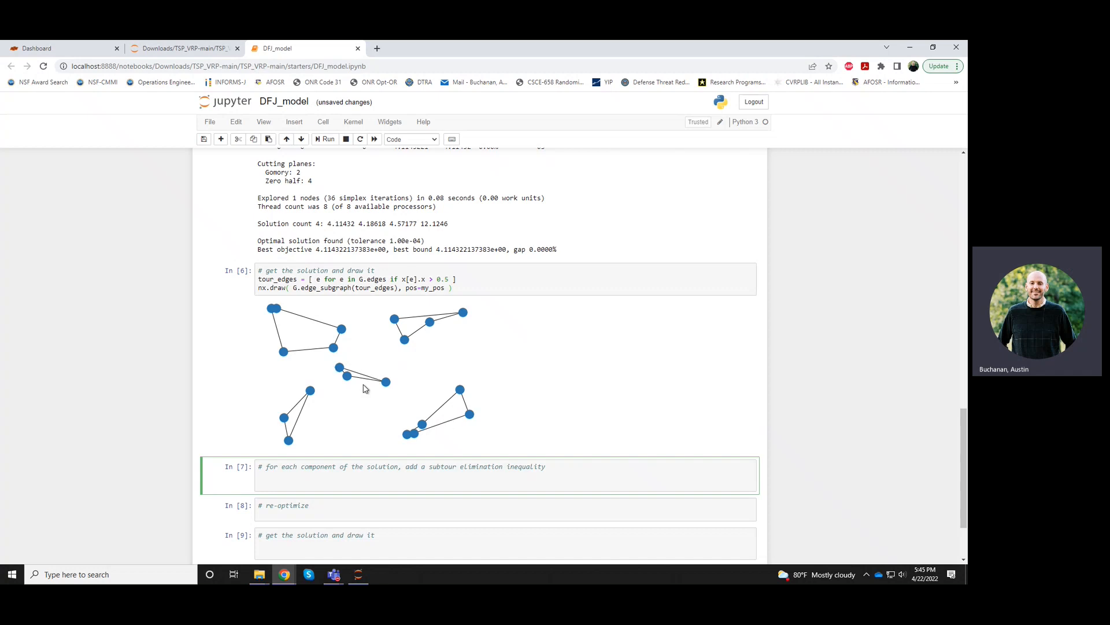
mouse_move(368, 389)
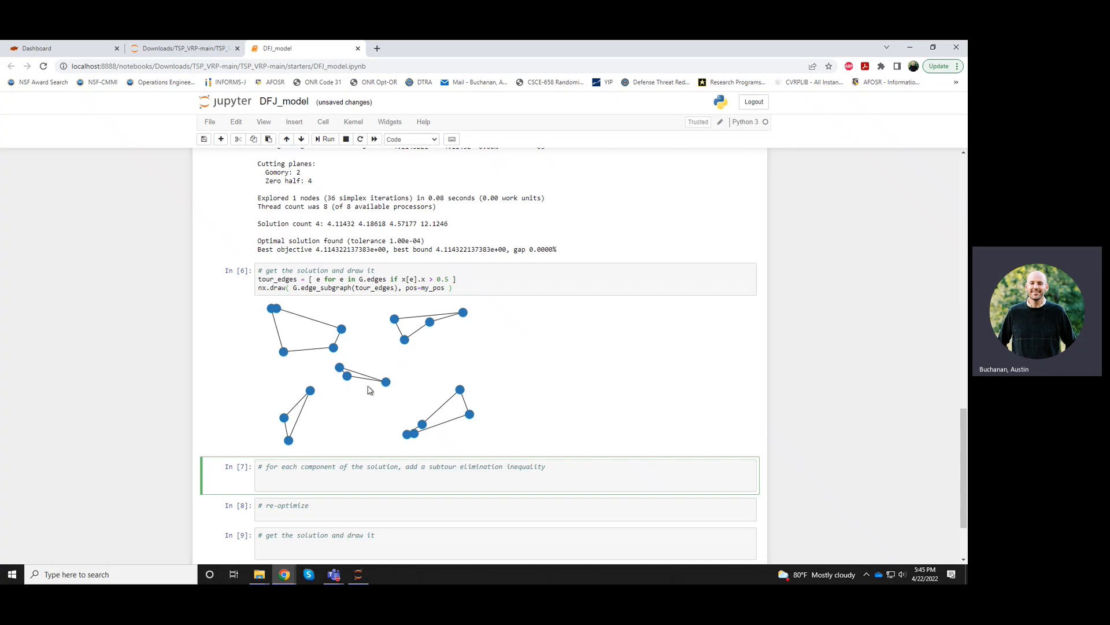
mouse_move(373, 377)
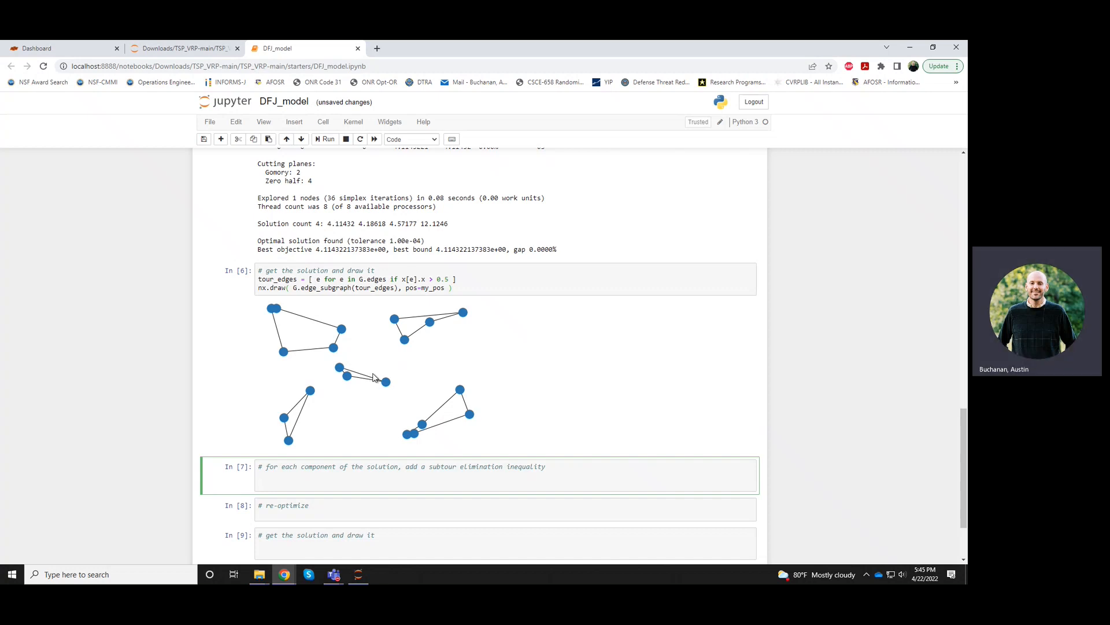
mouse_move(373, 393)
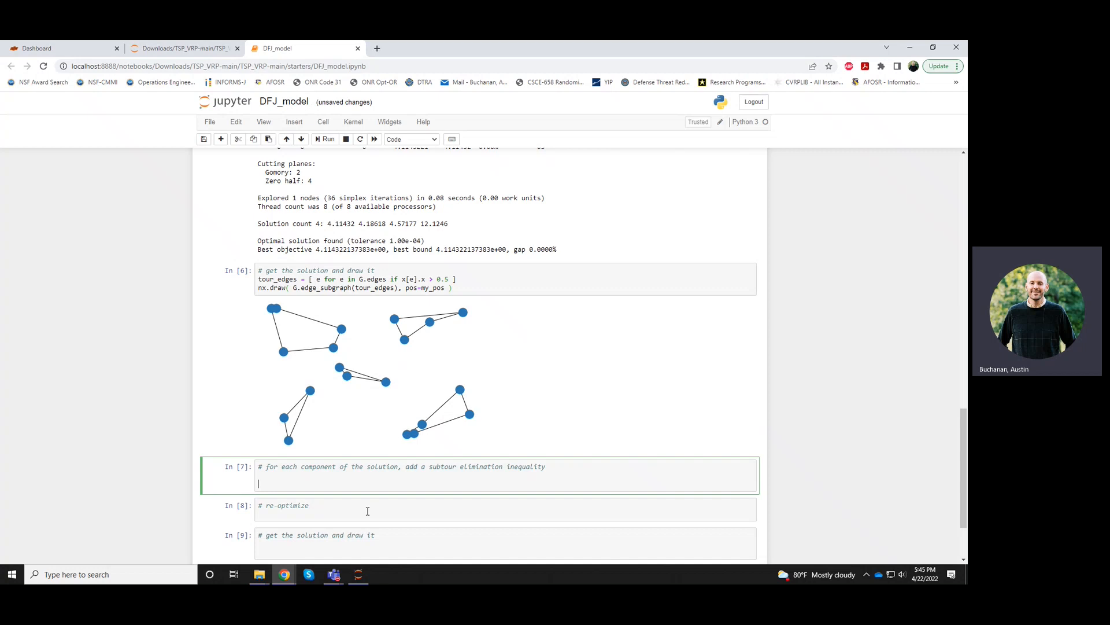
text(for component)
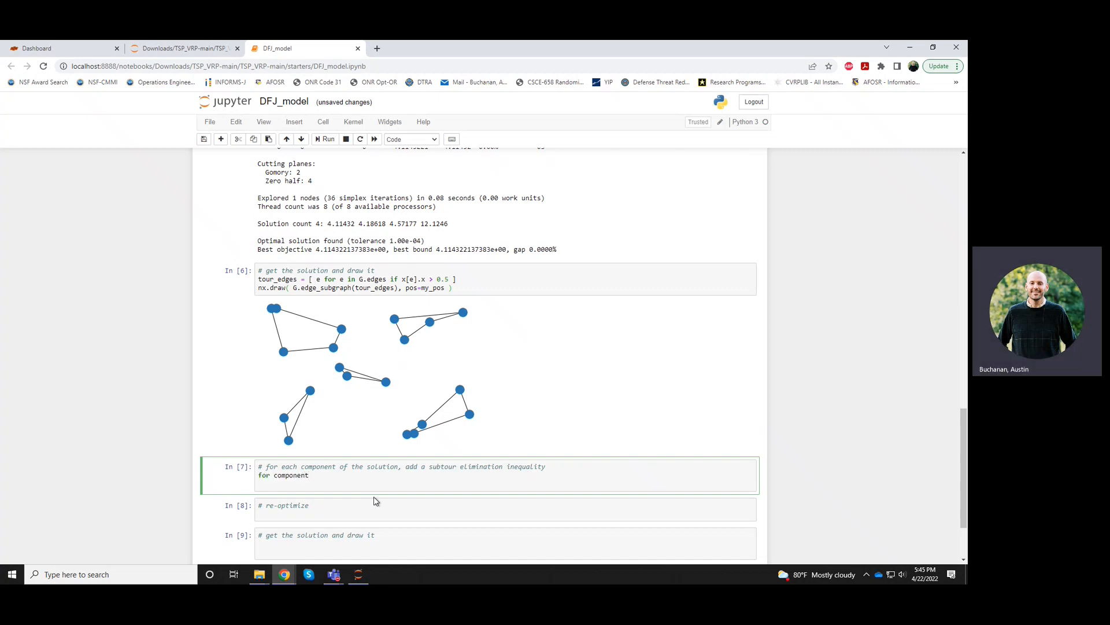
mouse_move(327, 406)
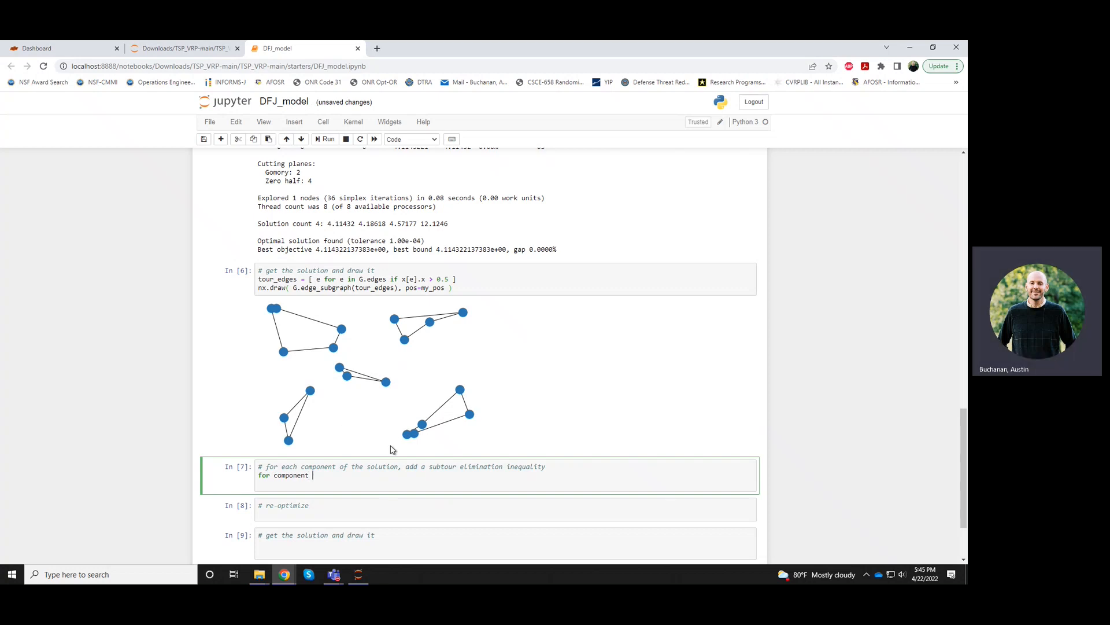
text(in nx.connec)
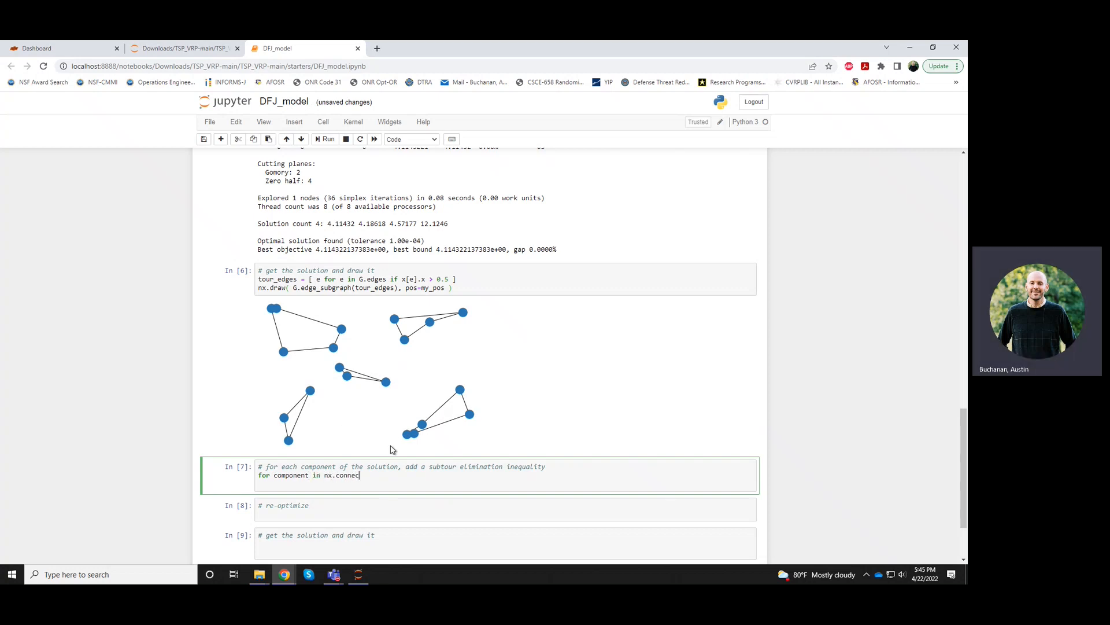
text(ted_components()
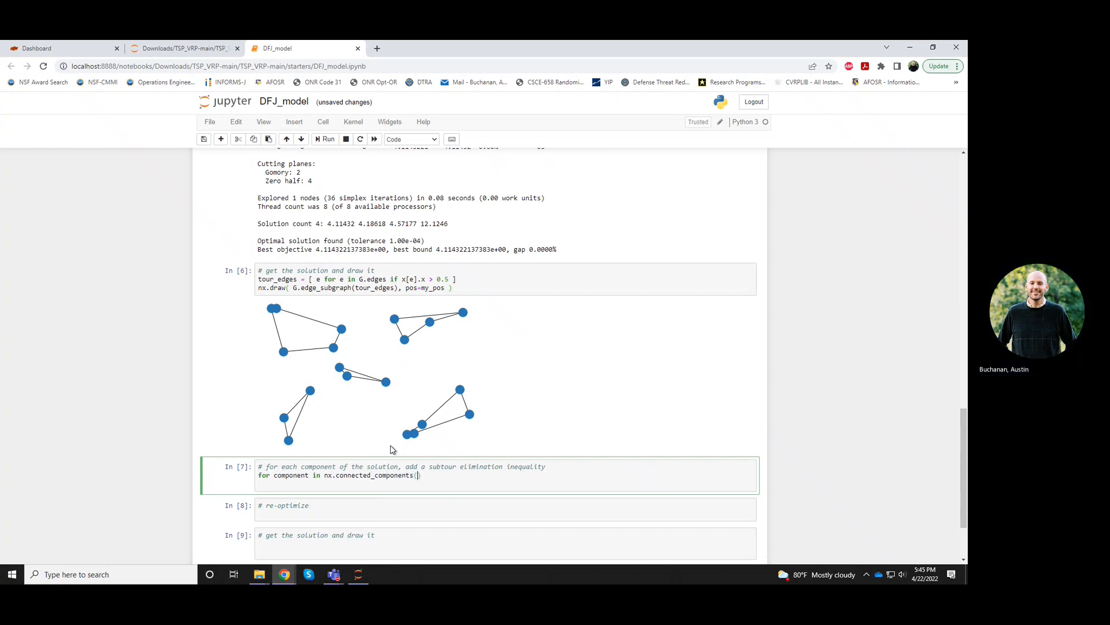
text(G.edge_)
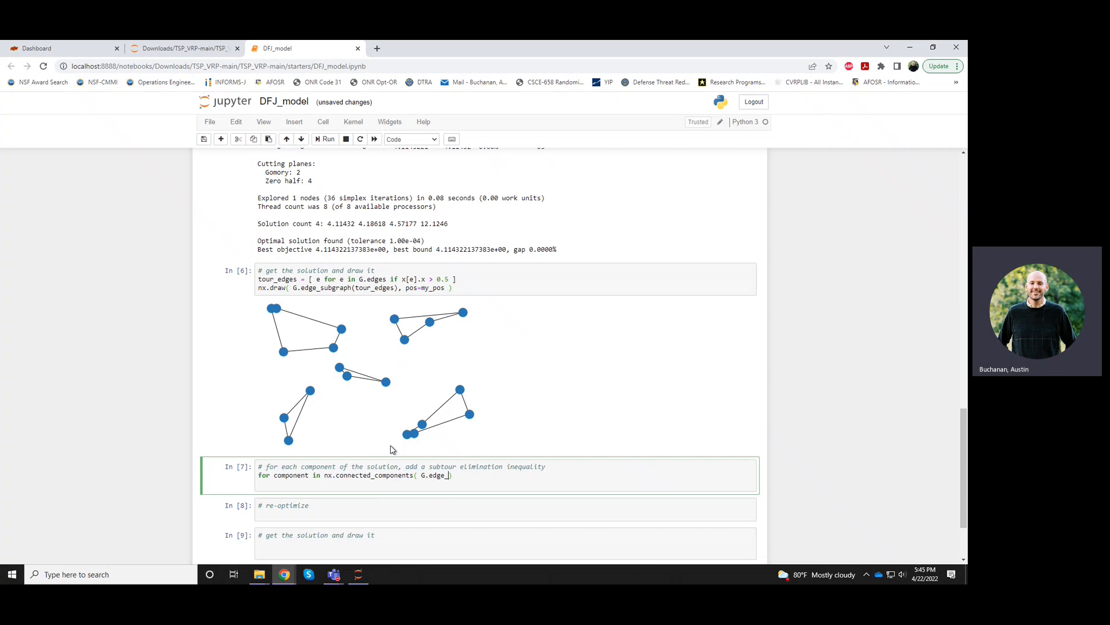
text(subgraph()))
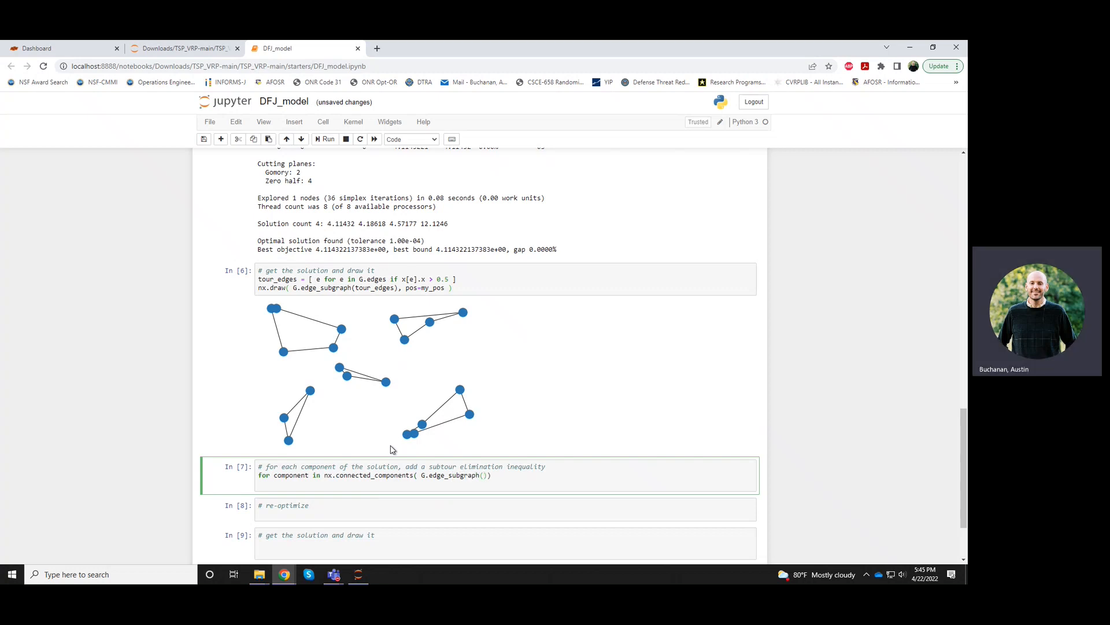
text(tour_edges)
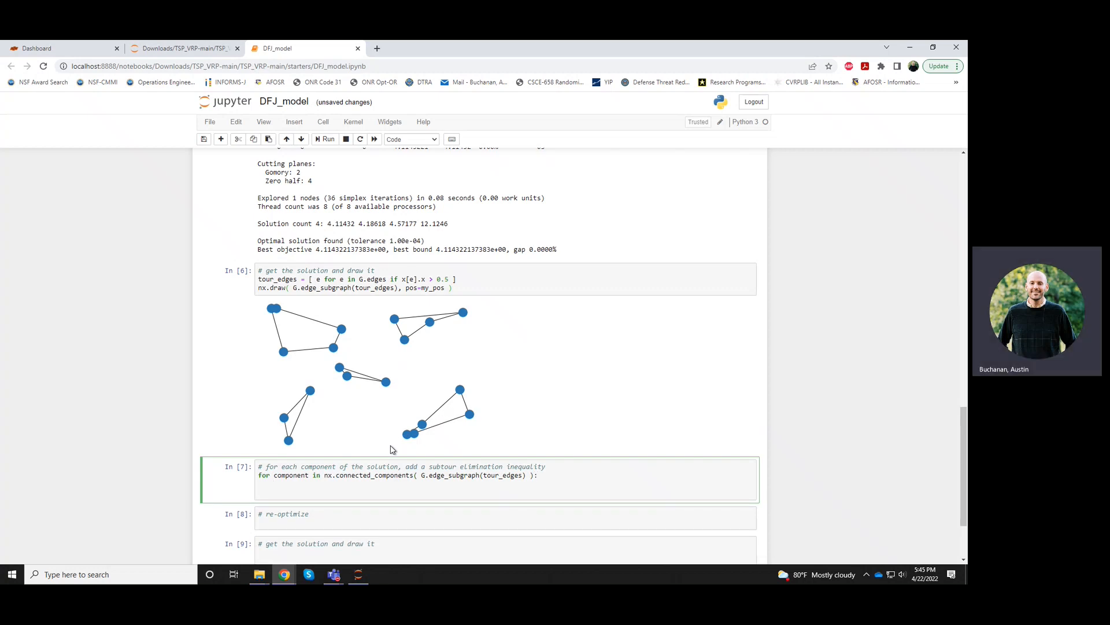
Add 'if len(component) < G.number_of_nodes():' with a print 'Adding a constraint' of the component
text(if len)
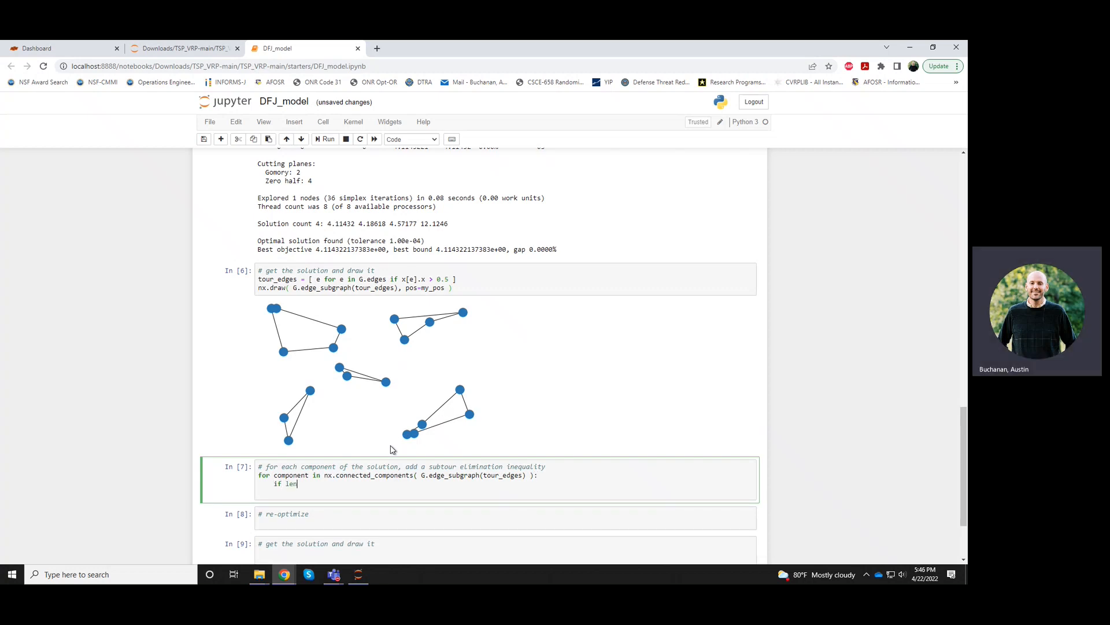
text((component) <)
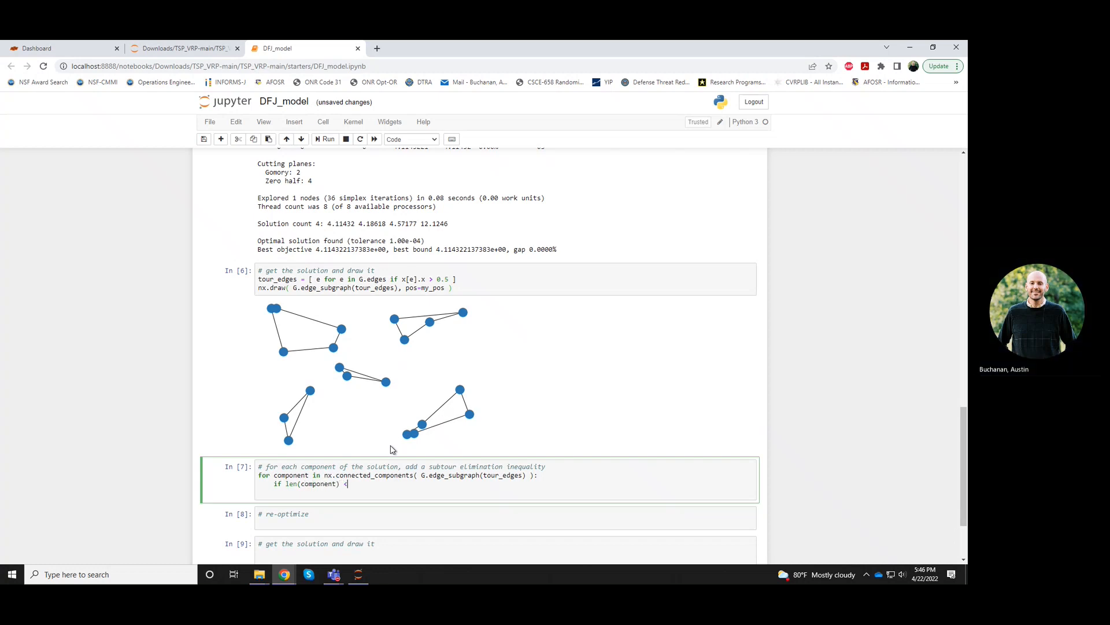
text(G.number)
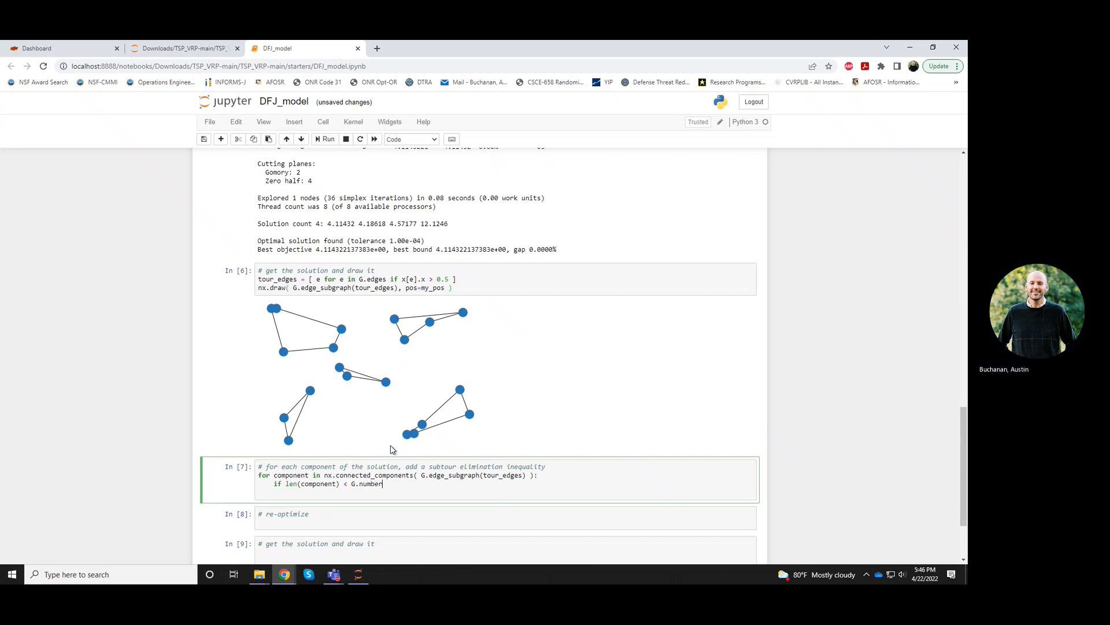
text(_of_nodes())
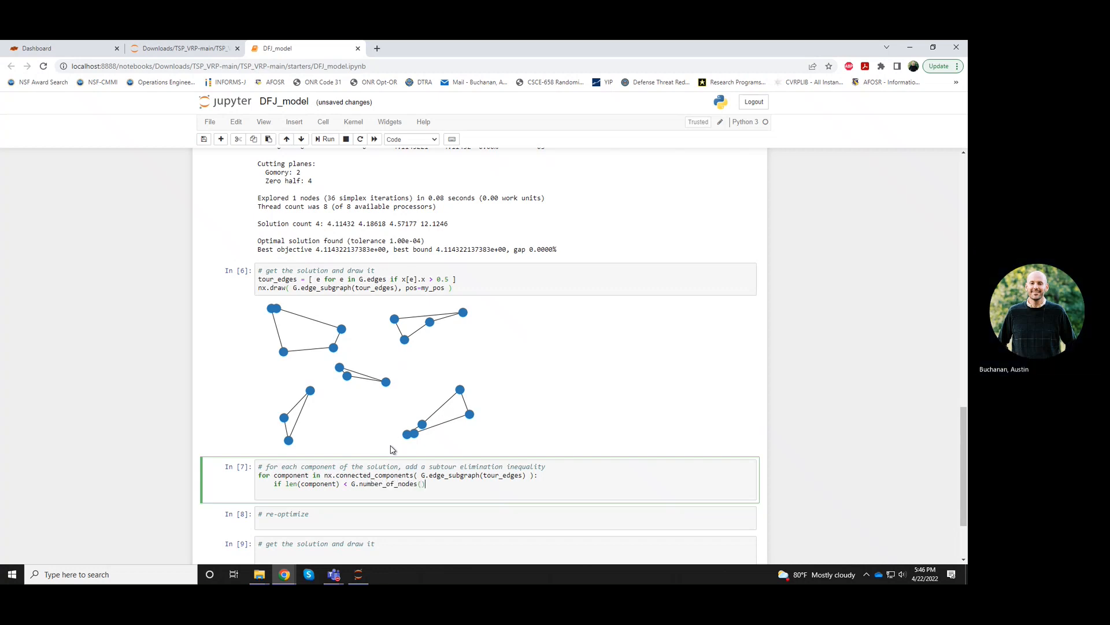
text(:)
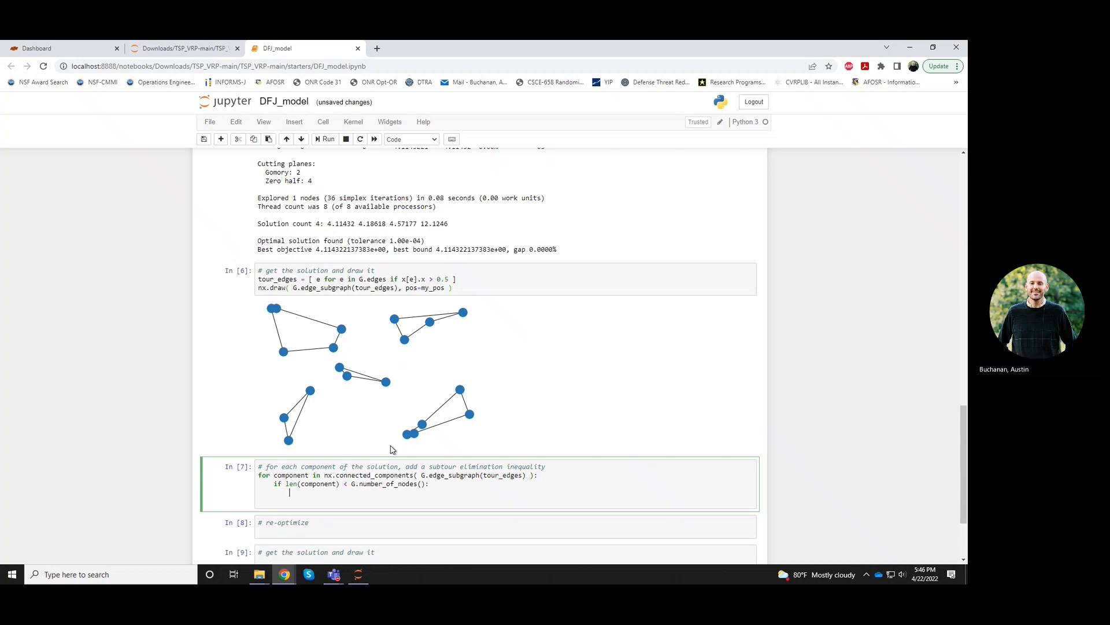
mouse_move(344, 439)
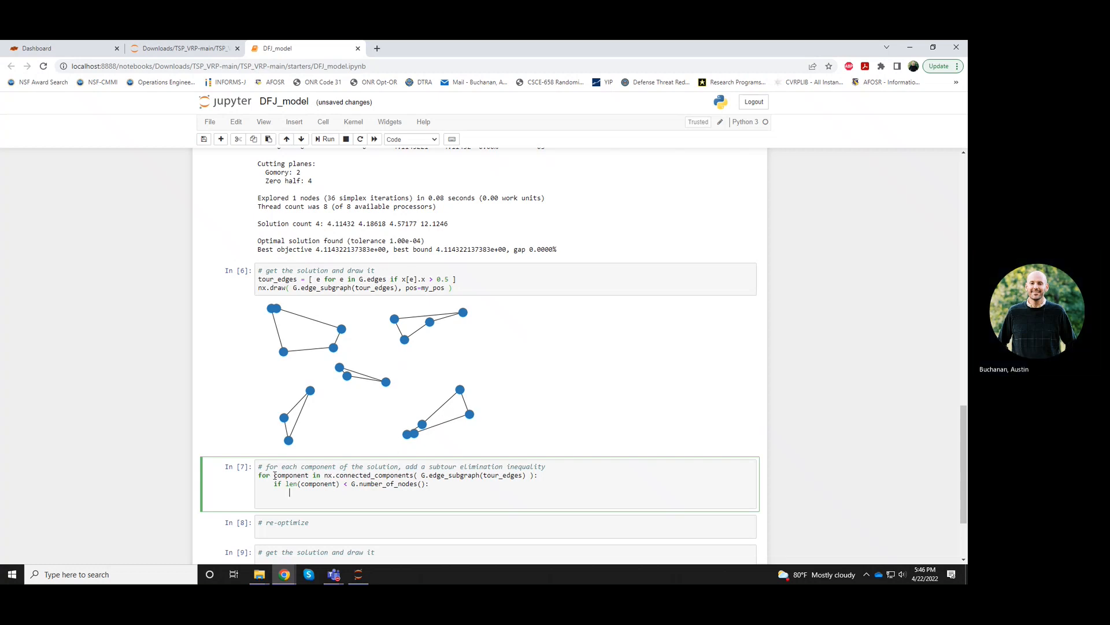
double_click(290, 474)
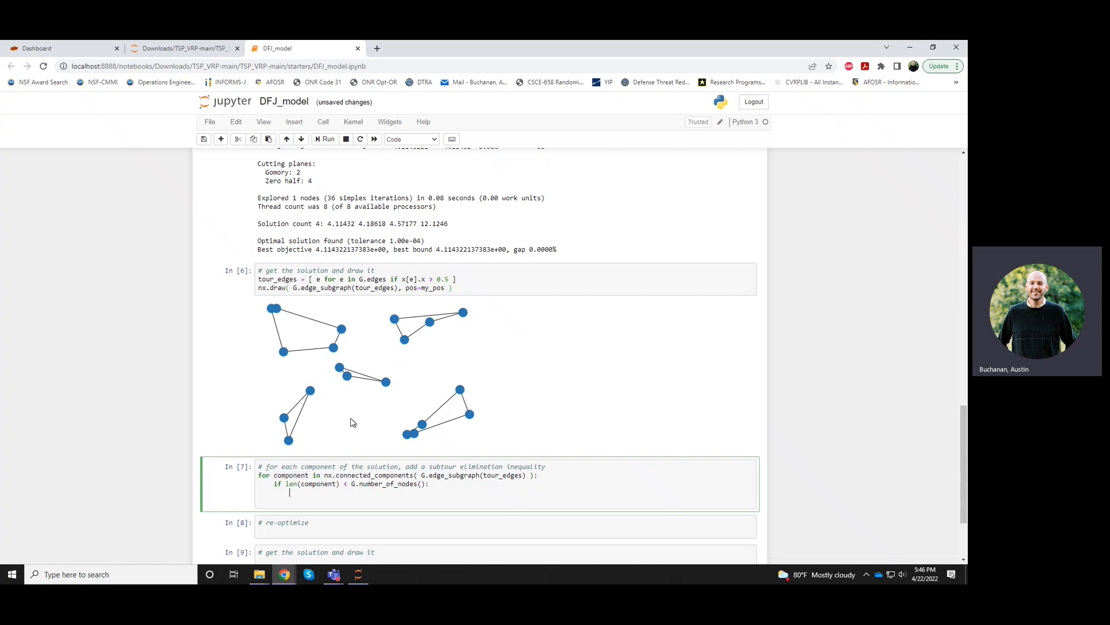
mouse_move(434, 430)
text(print(")
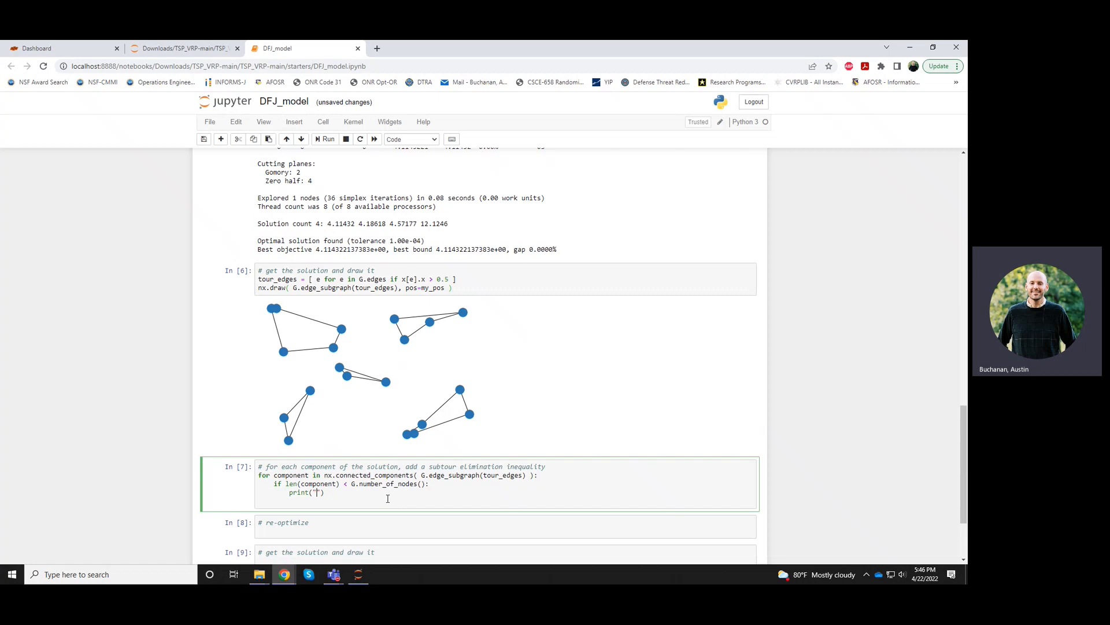
text(Adding a constraint for this component)
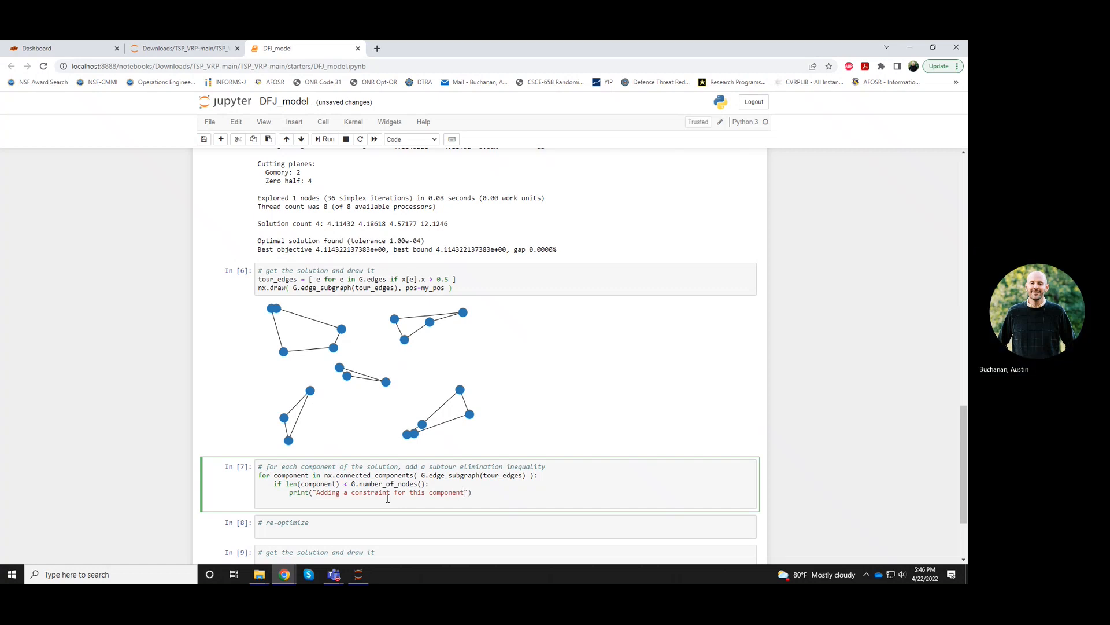
text(,component)
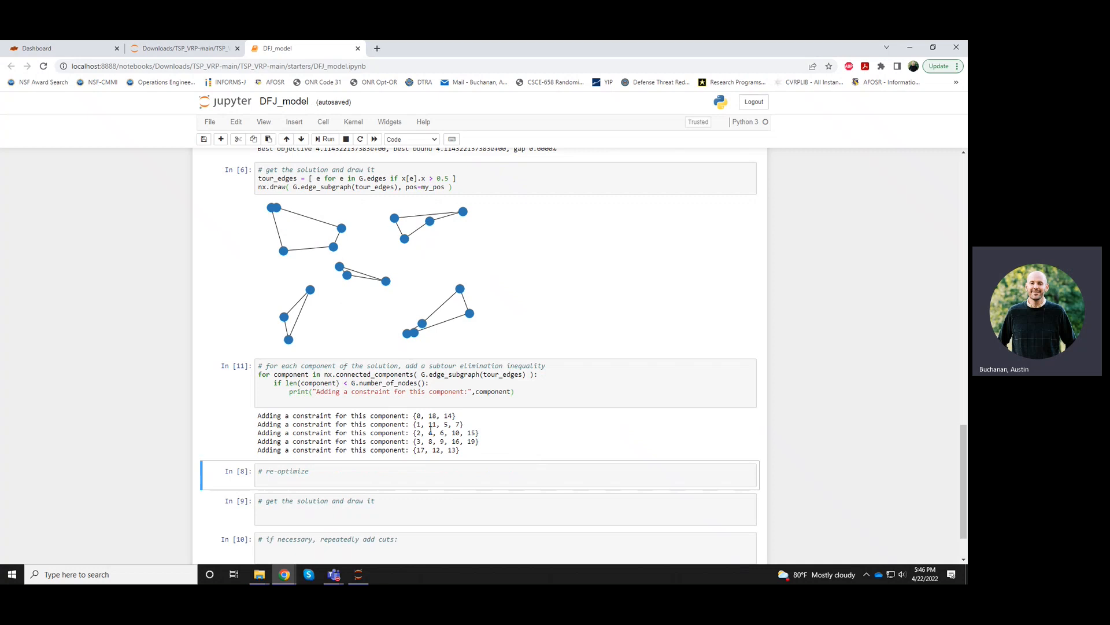
double_click(435, 415)
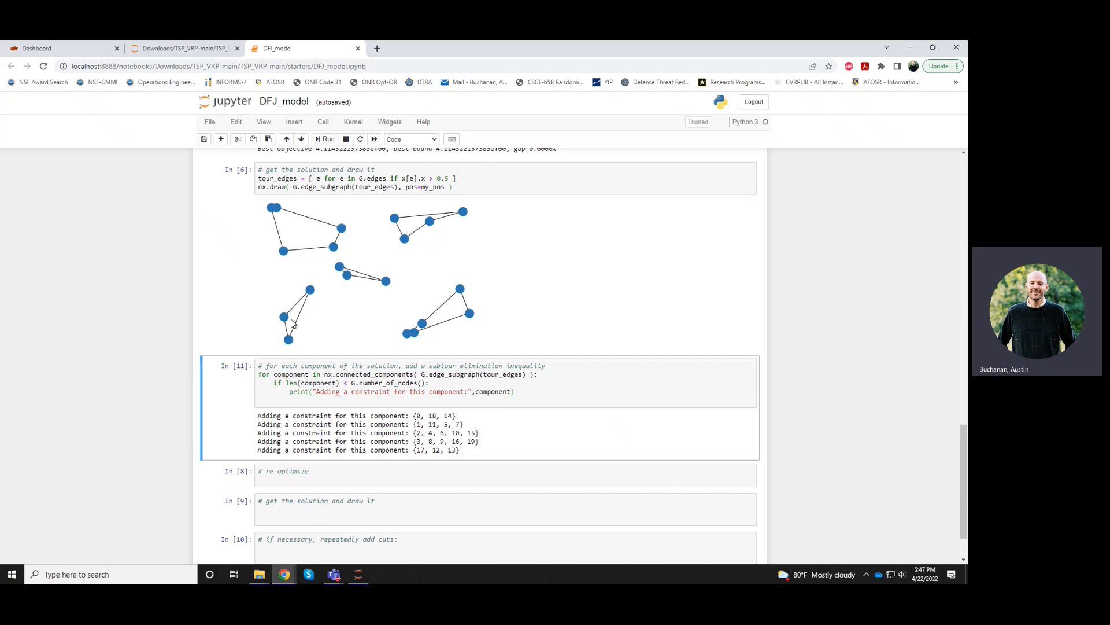
click(515, 391)
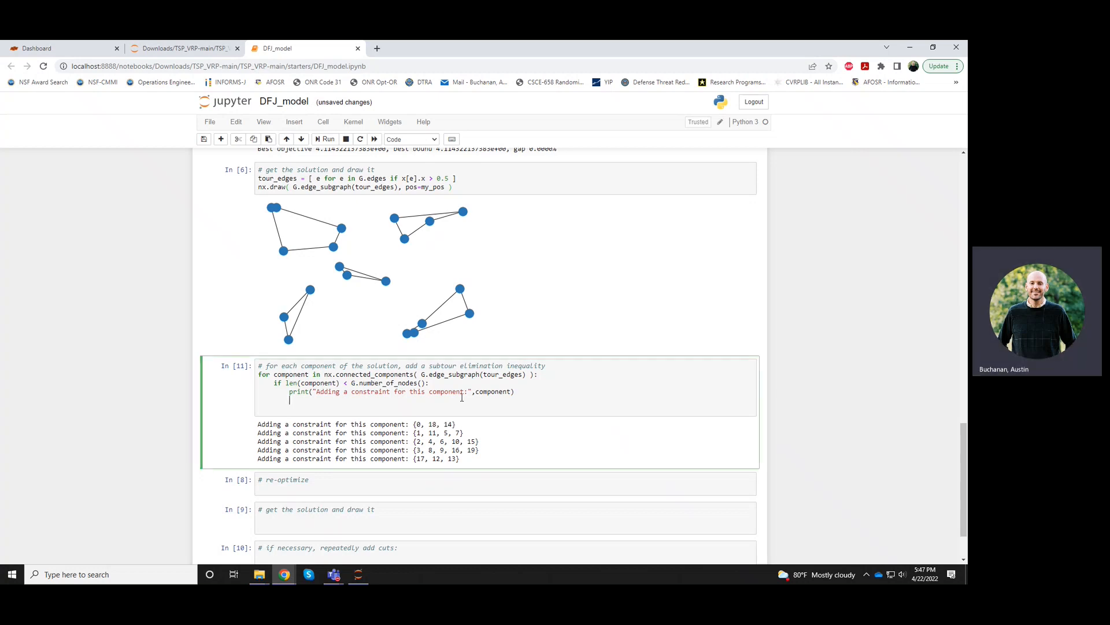
Add inner_edges = [ (i,j) for (i,j) in G.edges if i in component and j in component ] plus an 'Inner' print
text(inner_)
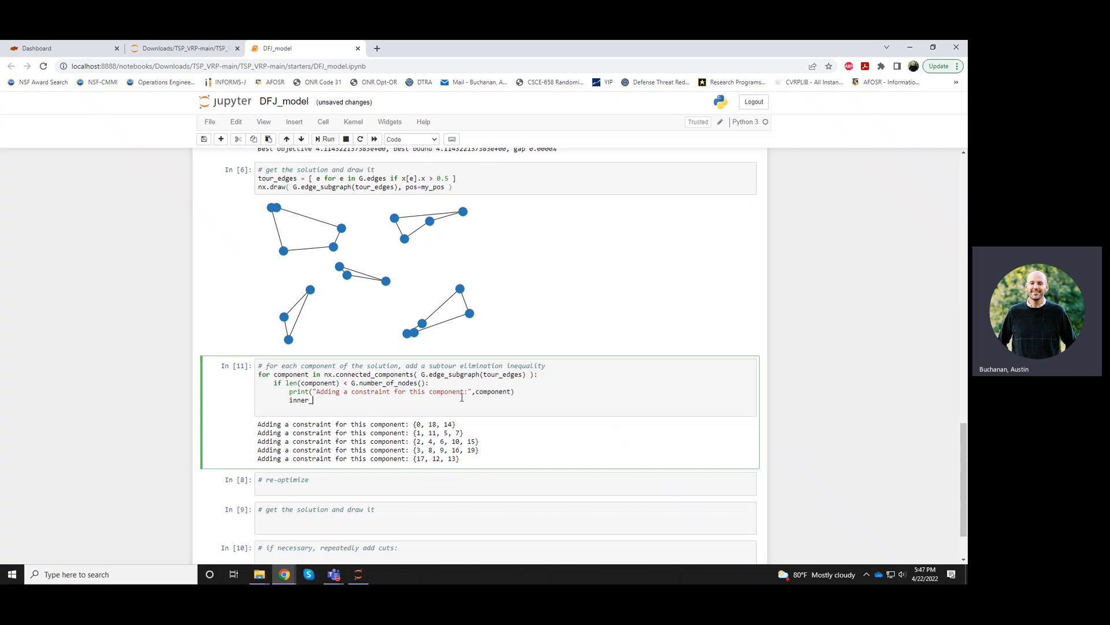
text(_edges =)
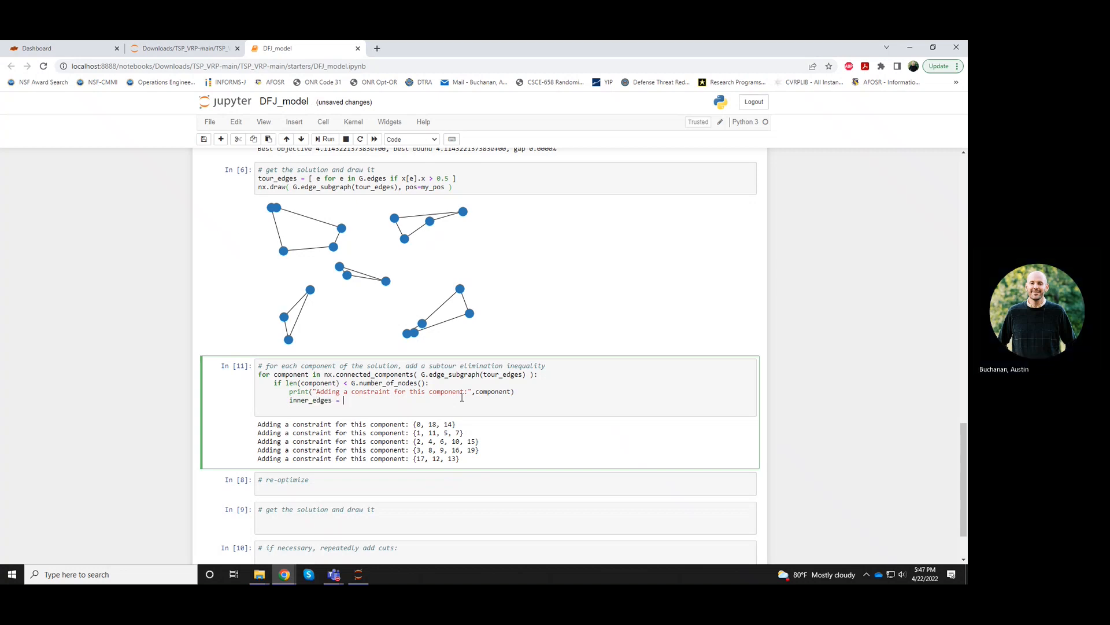
text([ ])
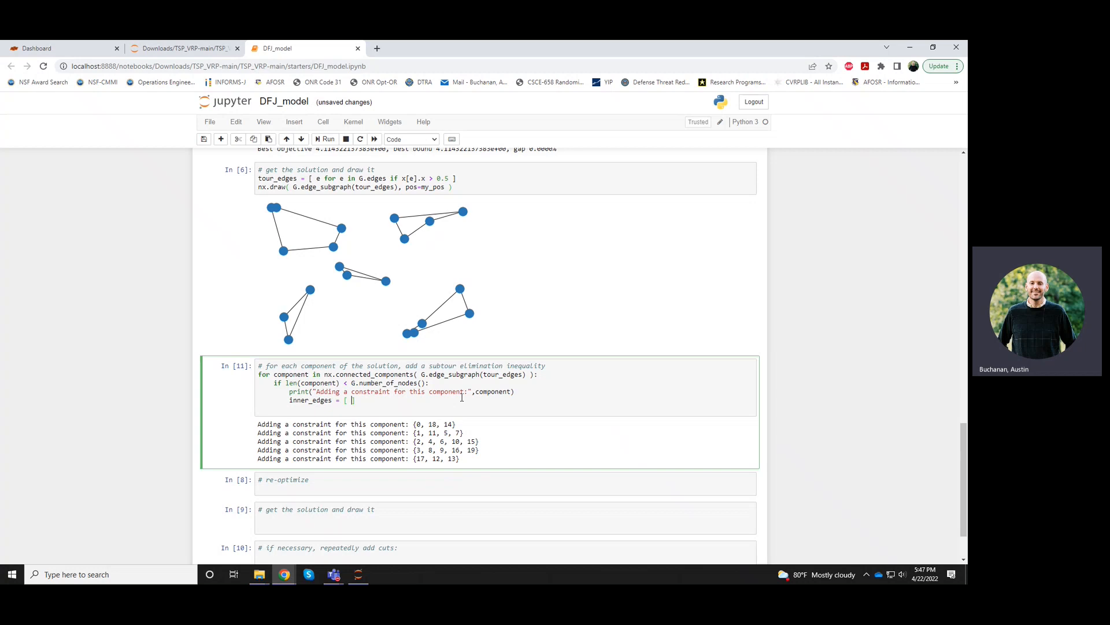
text((i,j))
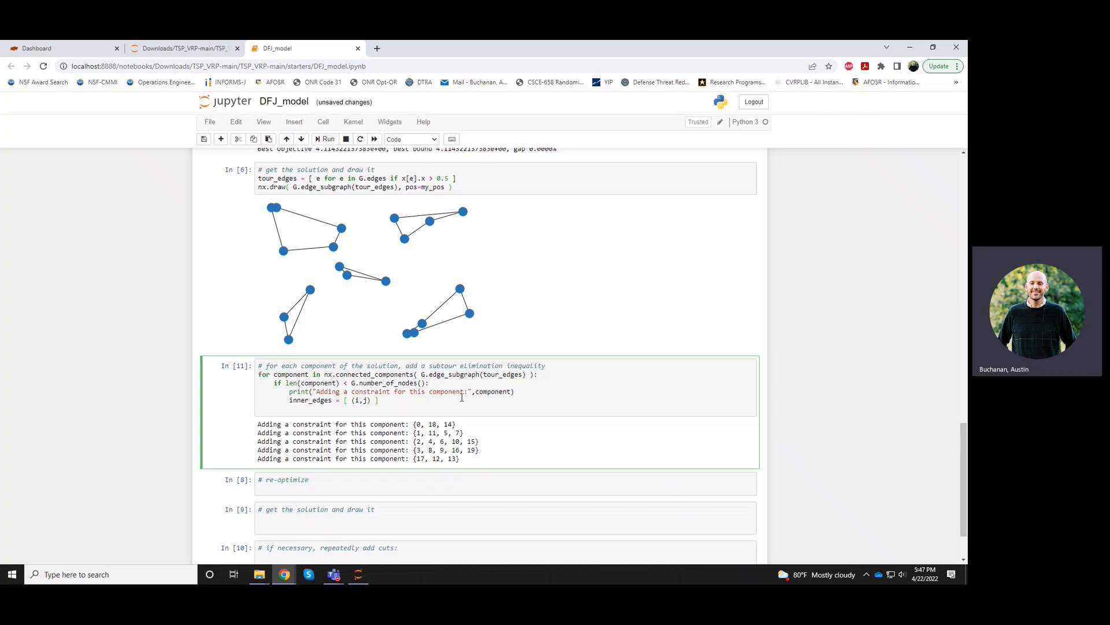
text(for (i,j) in)
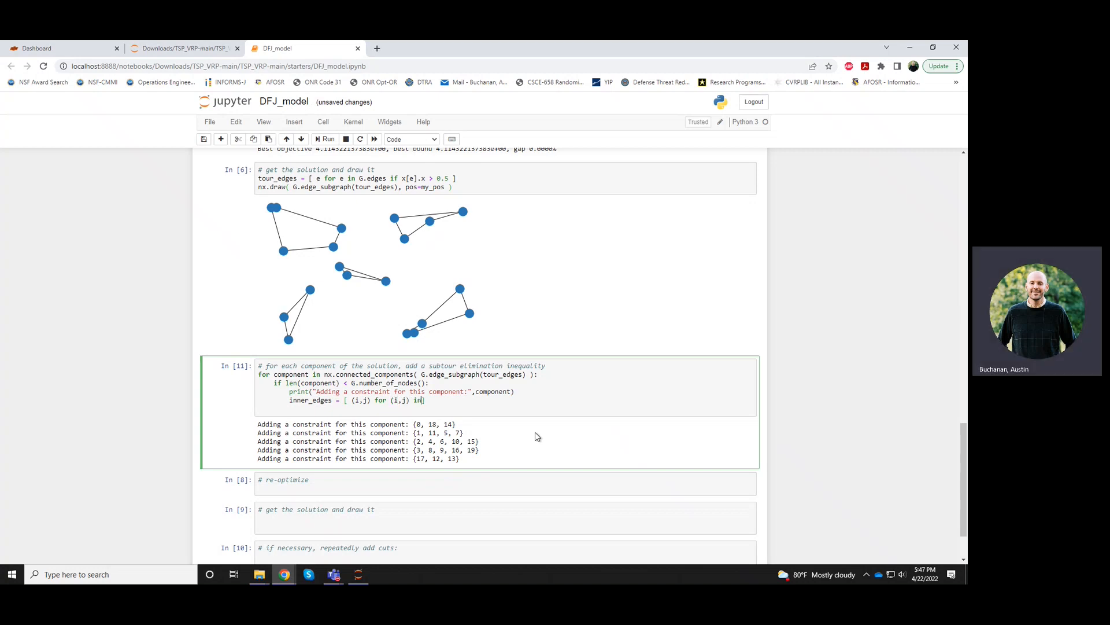
text(G.edges)
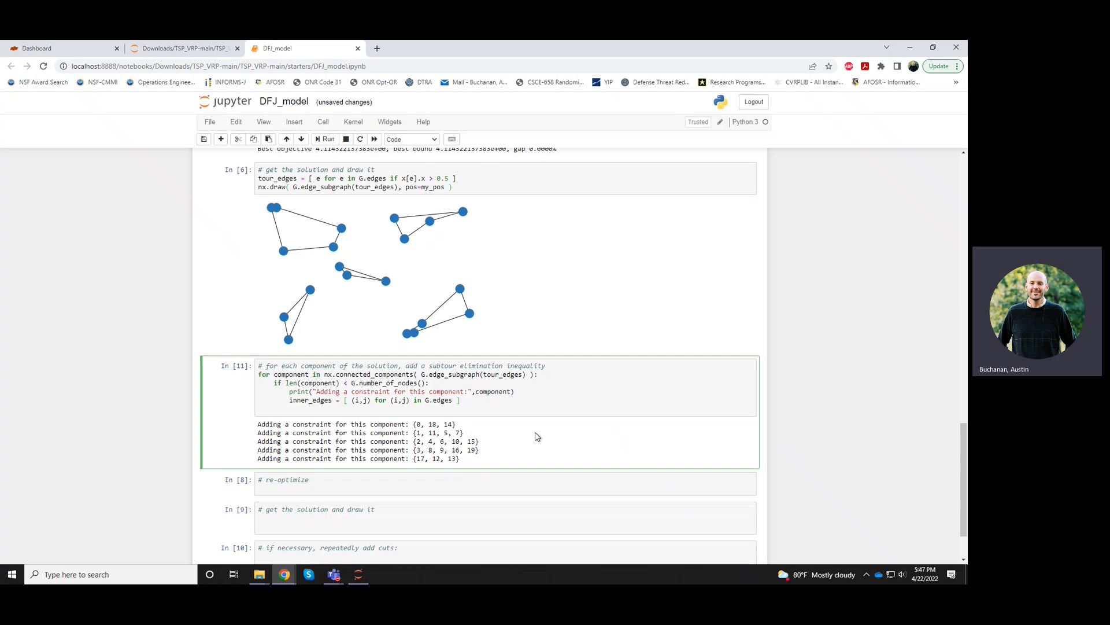
text(if i in component)
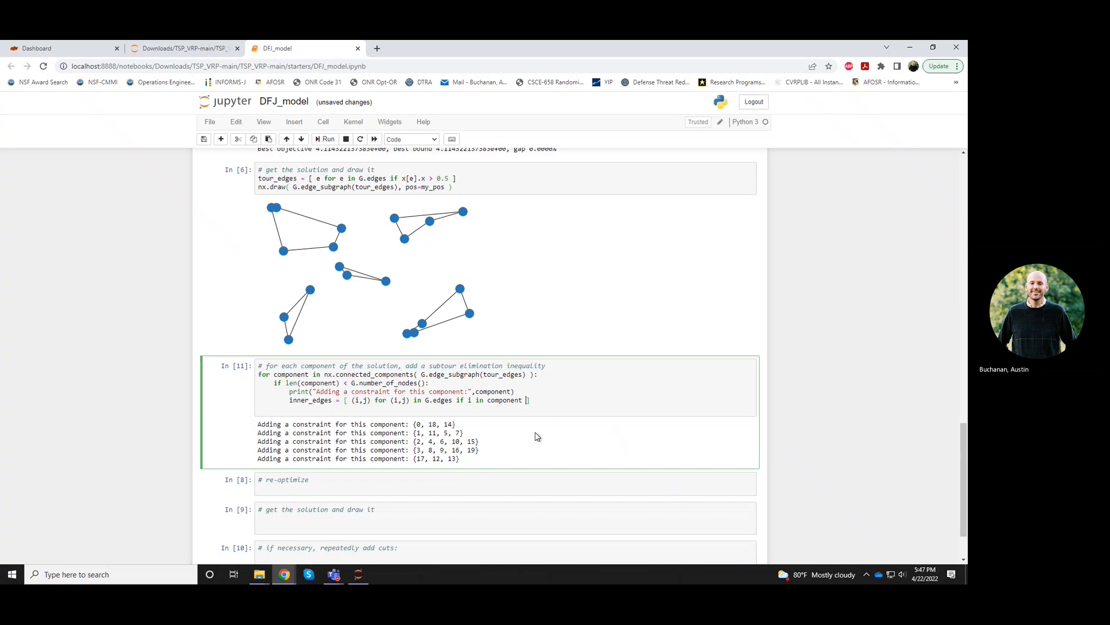
text(and j in)
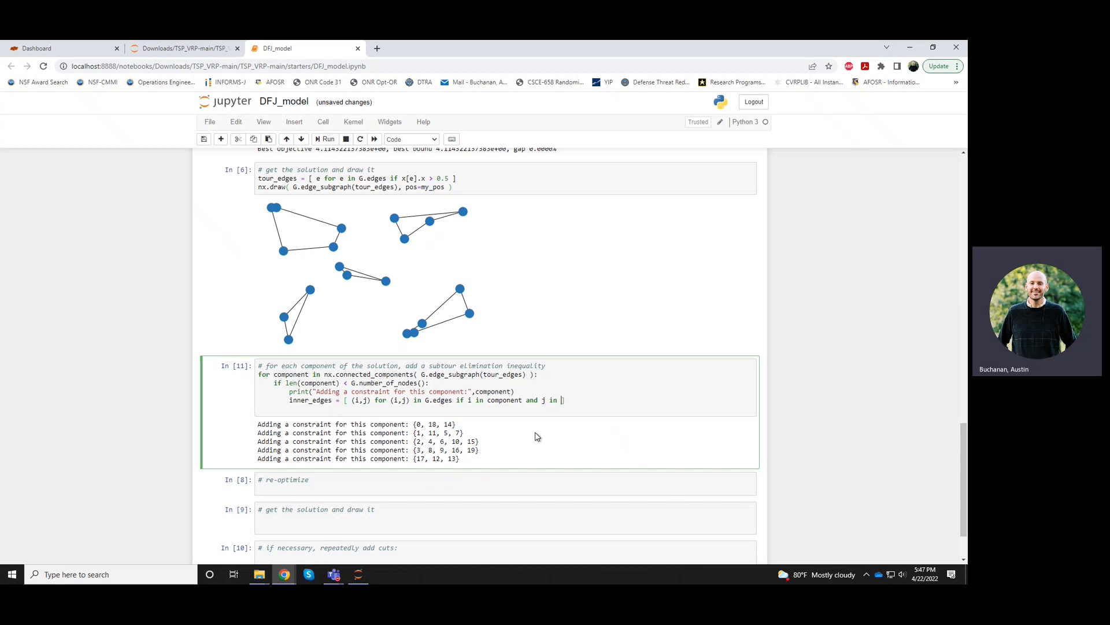
text(c)
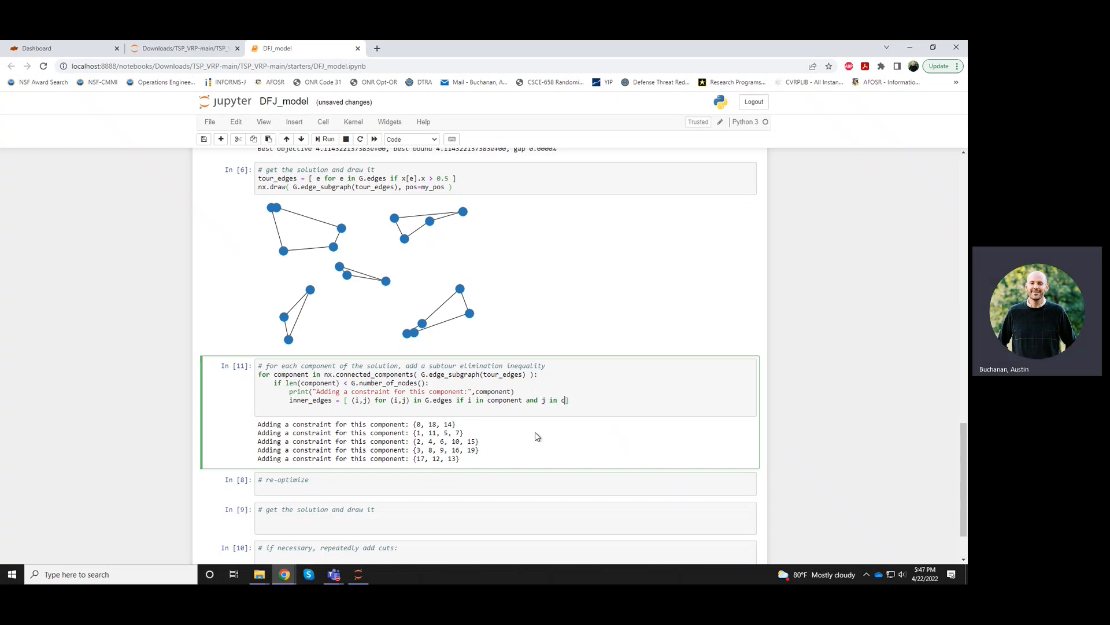
text(omponent ])
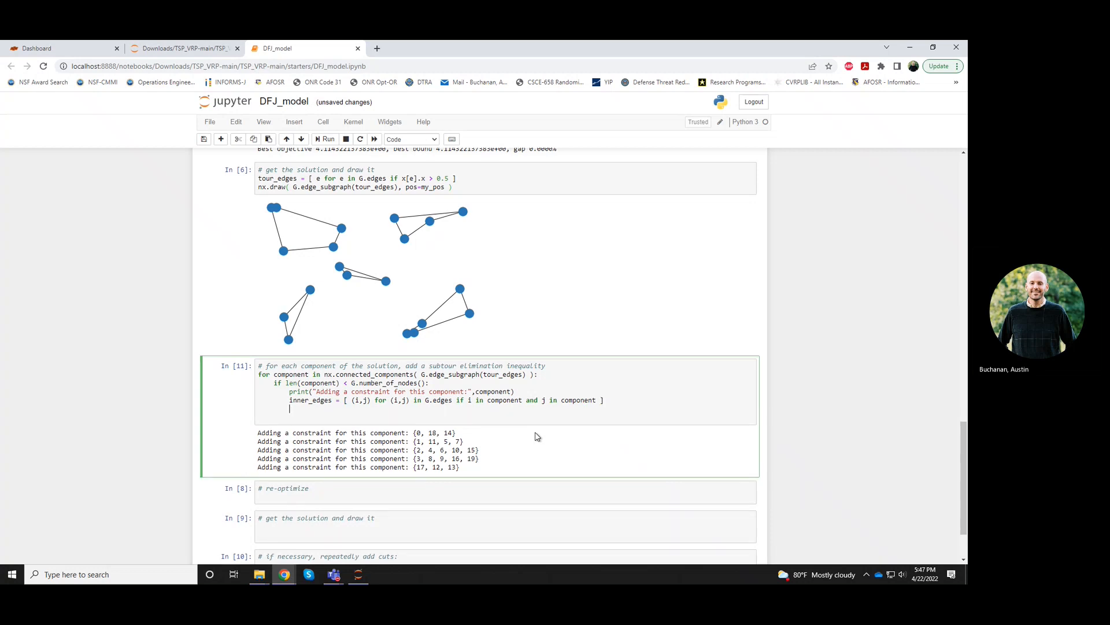
text(print(""))
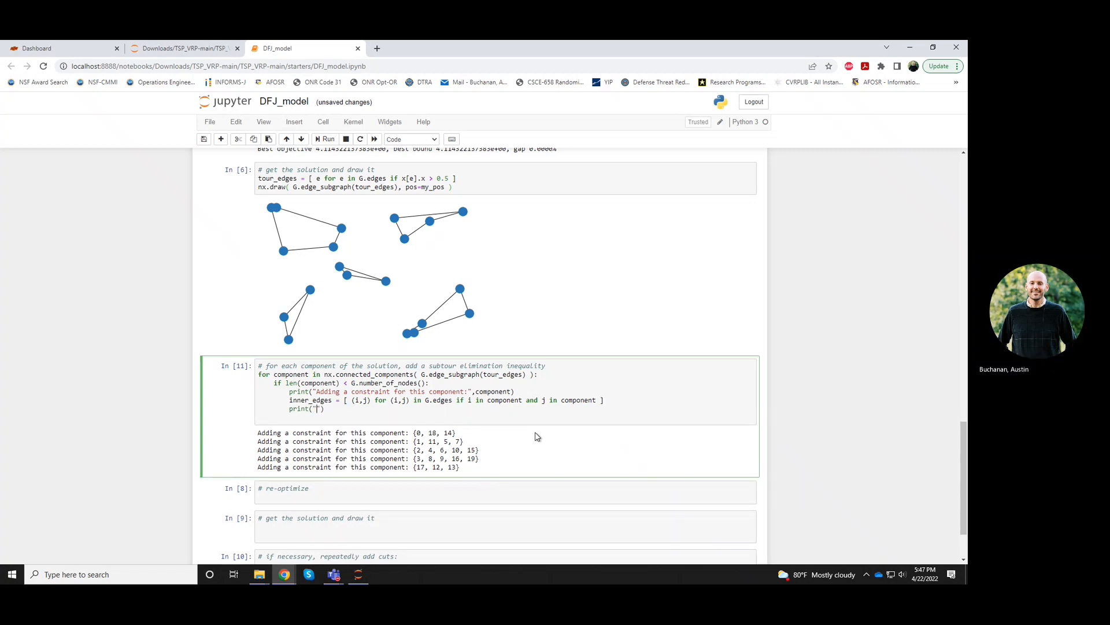
text(Inner edges =)
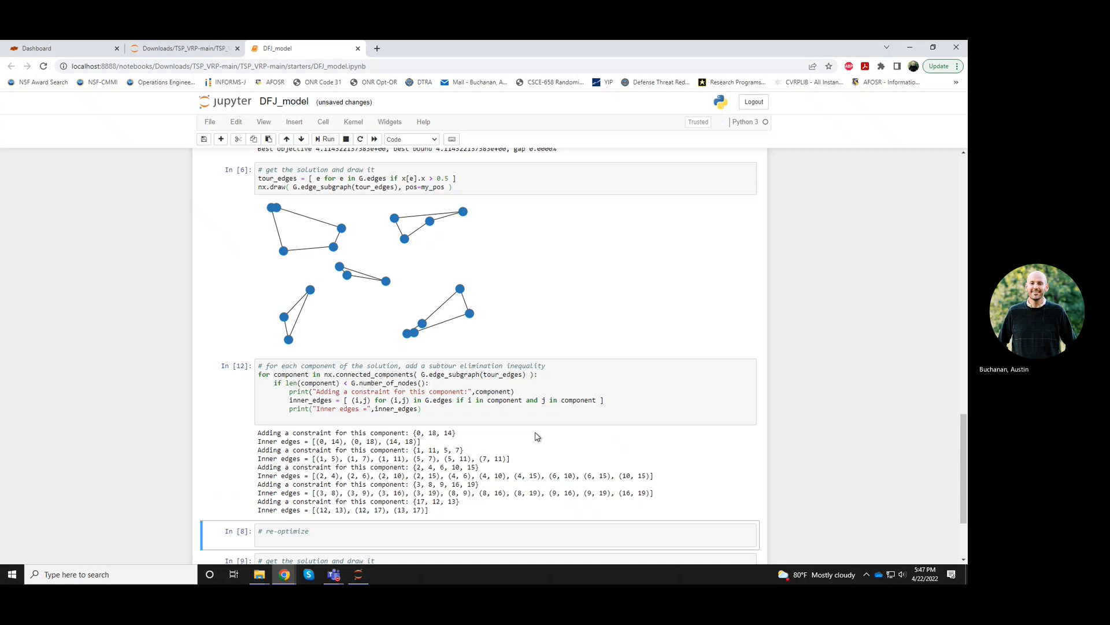
mouse_move(515, 469)
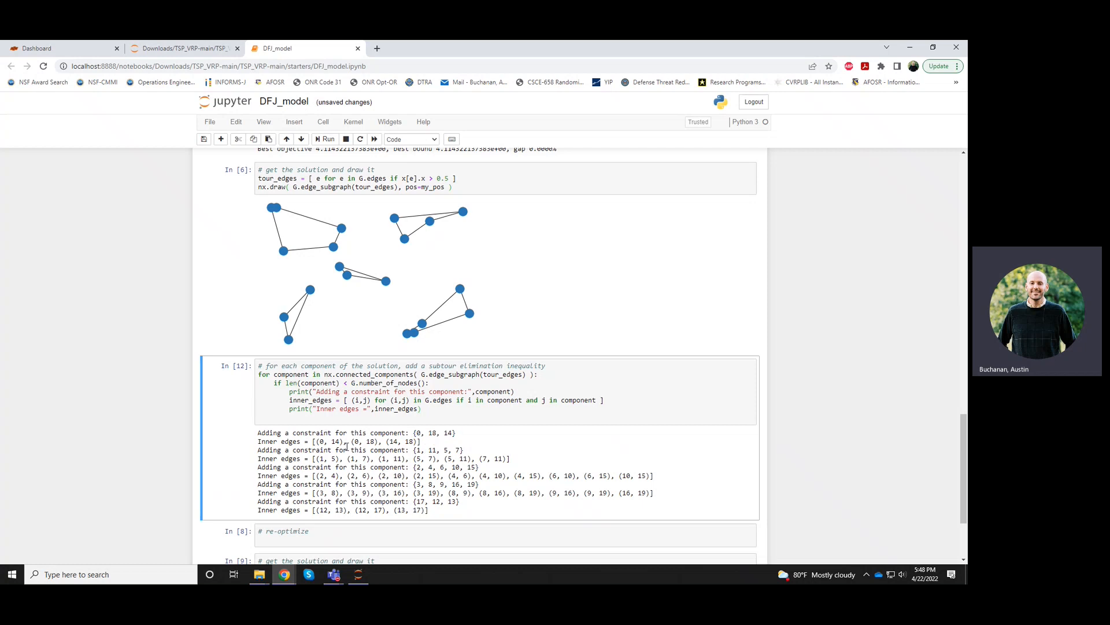
double_click(369, 441)
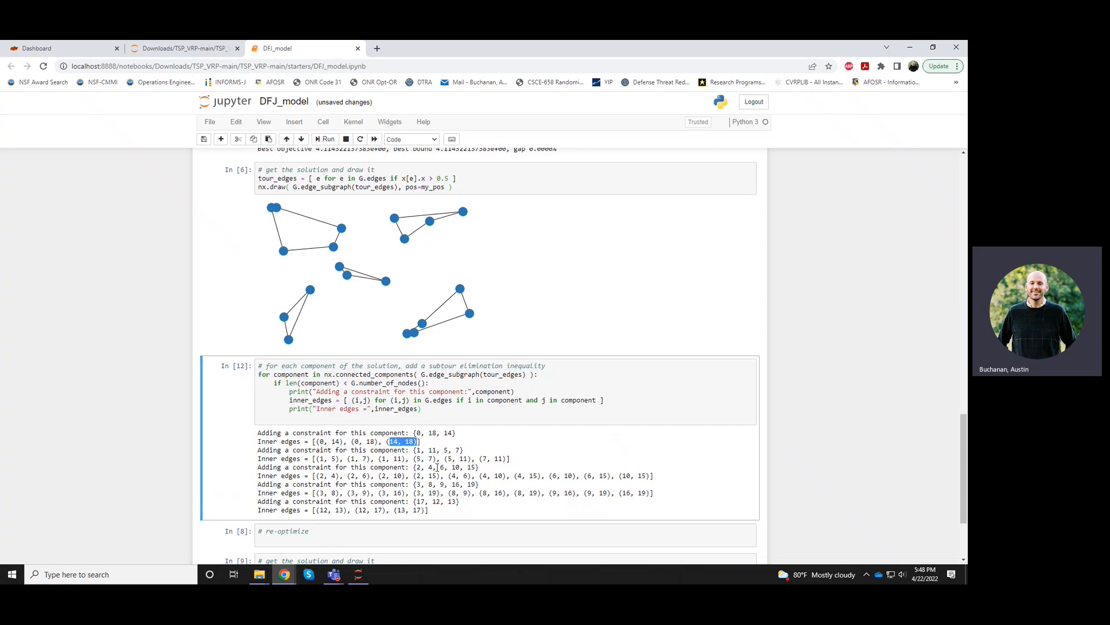
mouse_move(496, 552)
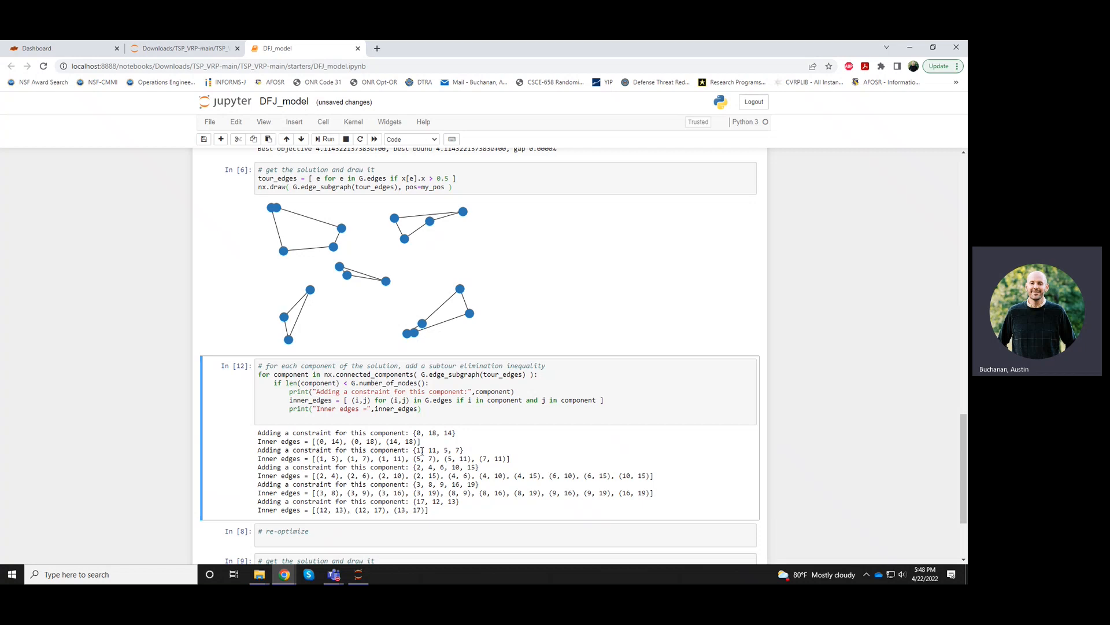
double_click(437, 450)
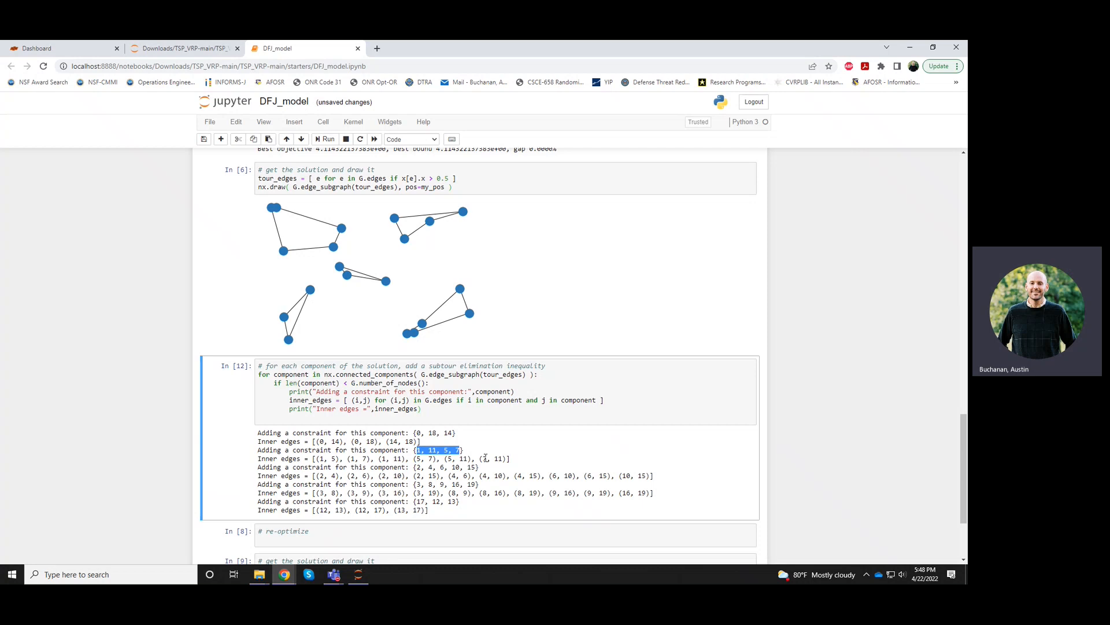
mouse_move(439, 220)
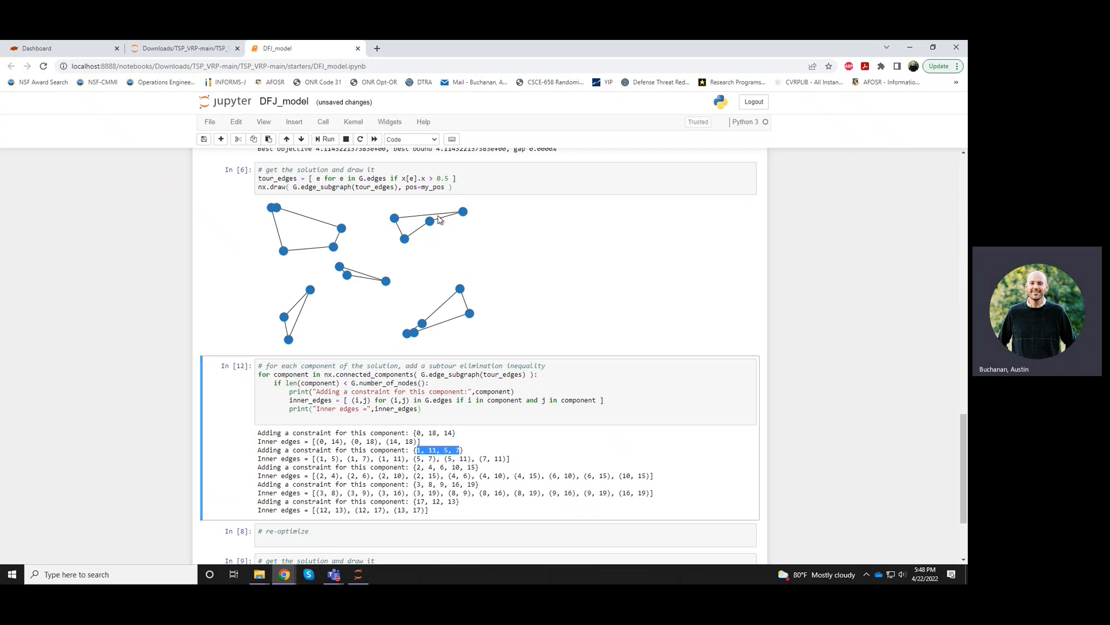
mouse_move(407, 229)
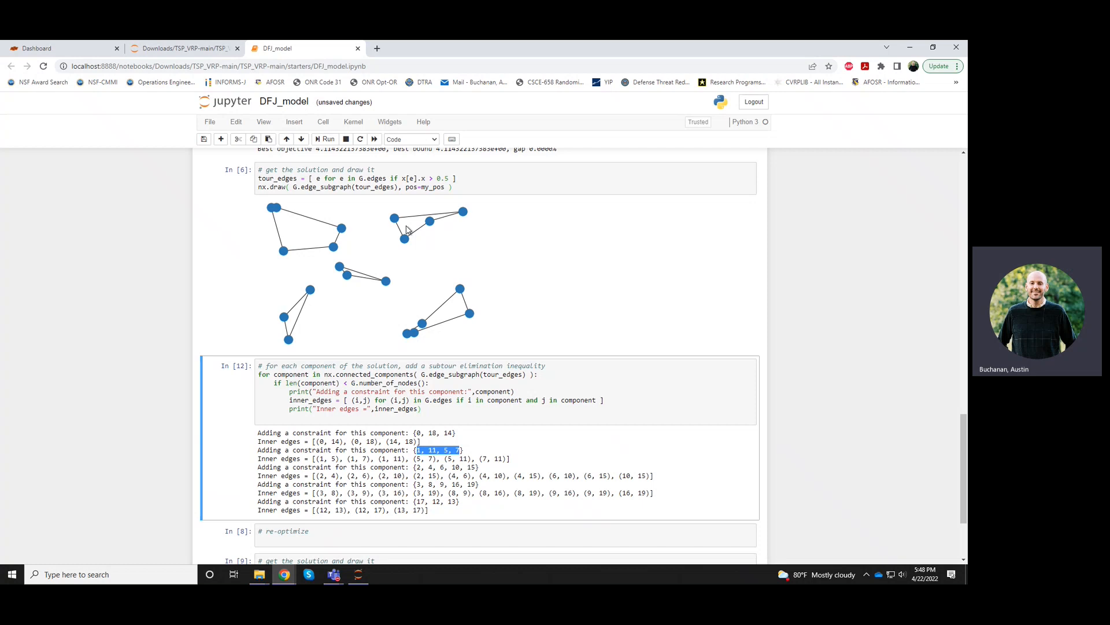
mouse_move(416, 238)
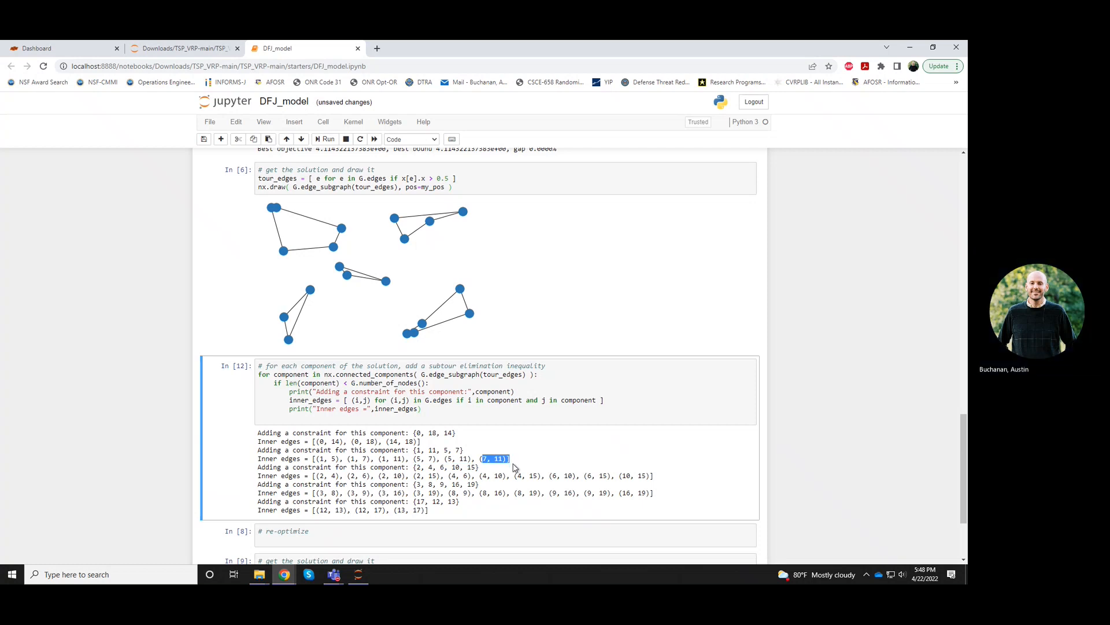
mouse_move(431, 228)
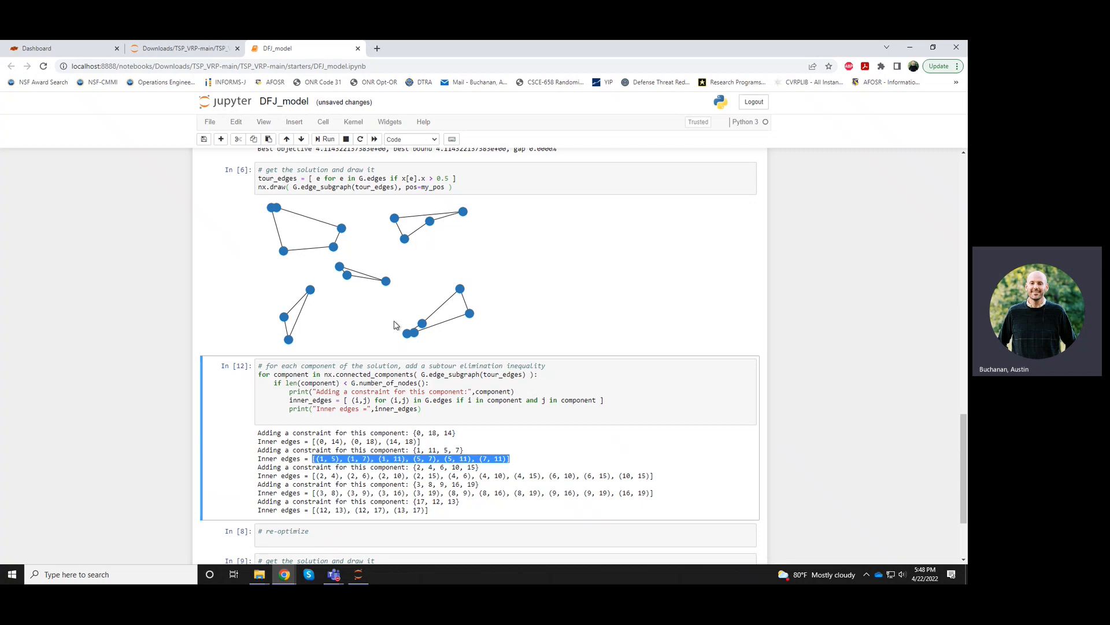
mouse_move(408, 223)
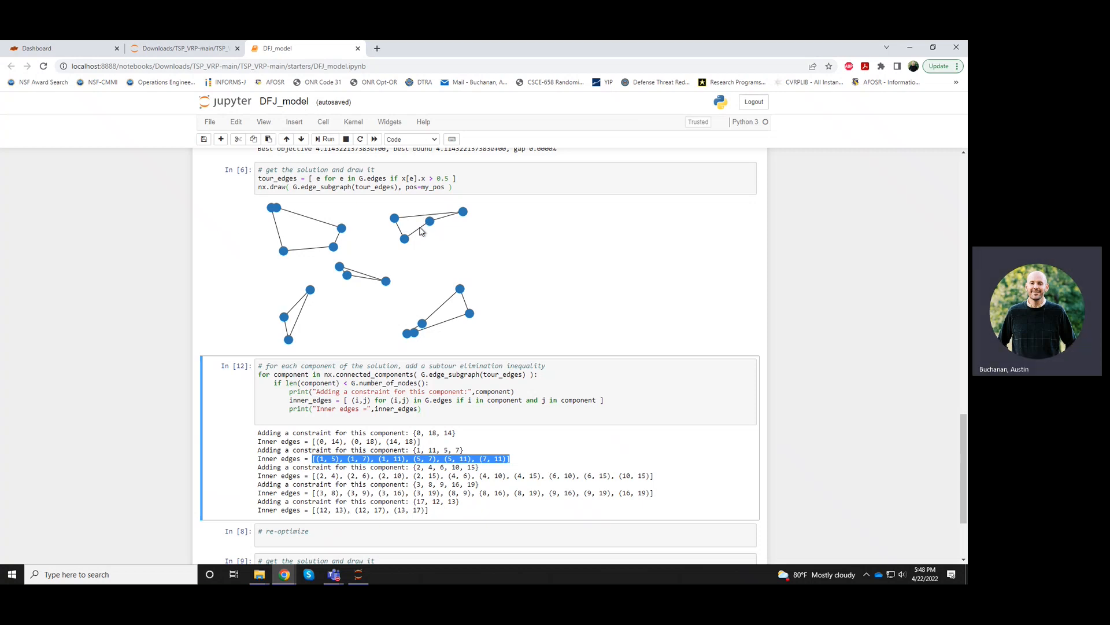
mouse_move(492, 390)
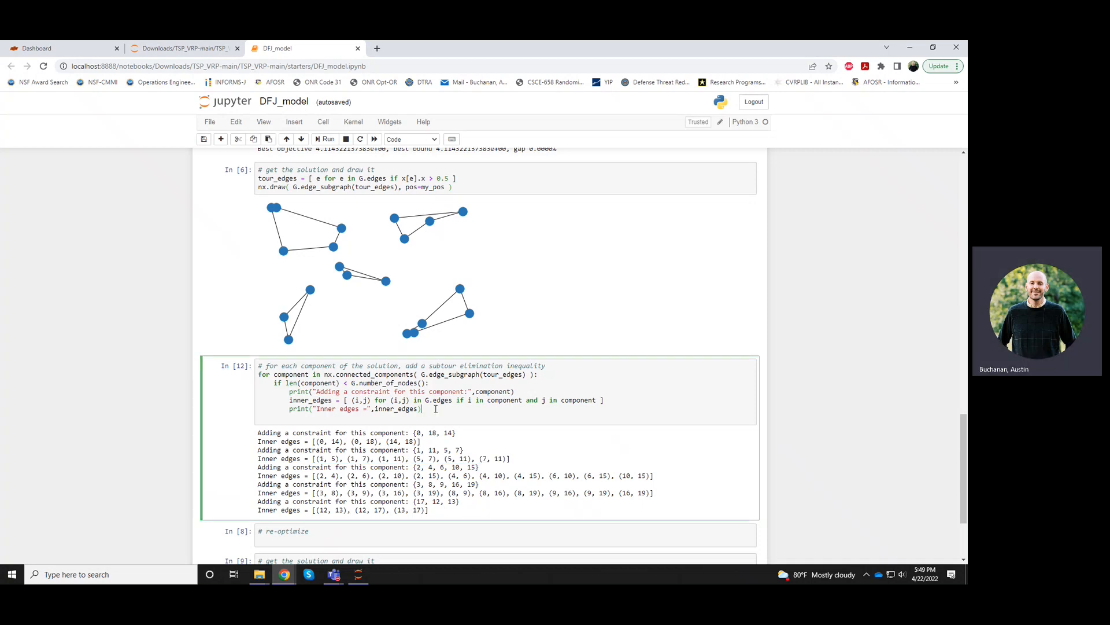
Constrain each component's inner edges: m.addConstr(gp.quicksum(x[e] for e in inner_edges) <= len(component) - 1)
text(m.addc)
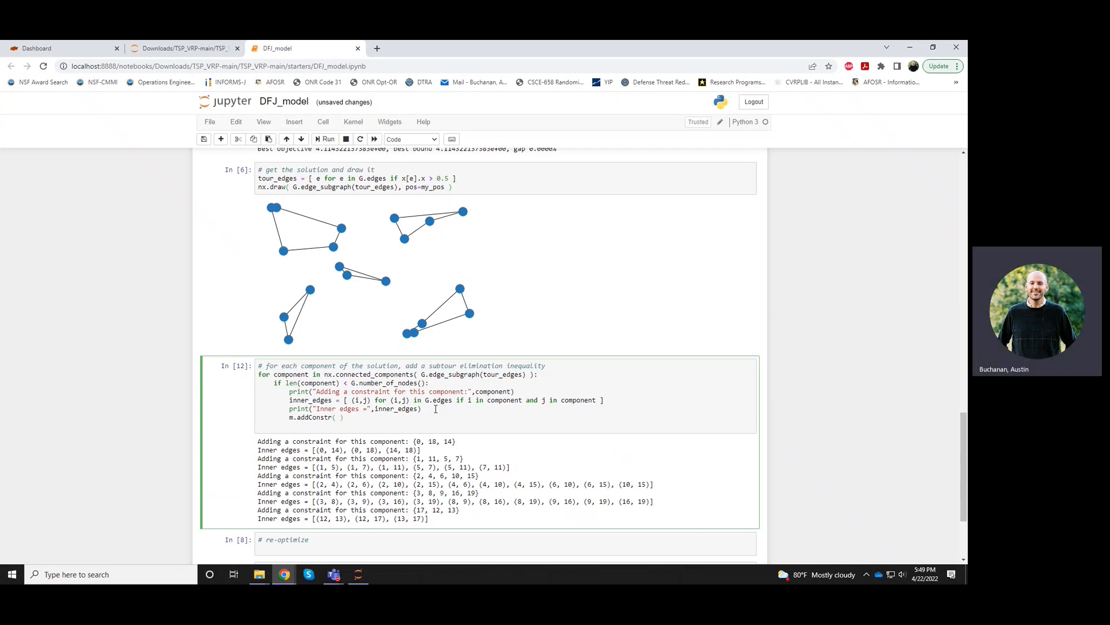
text(<=)
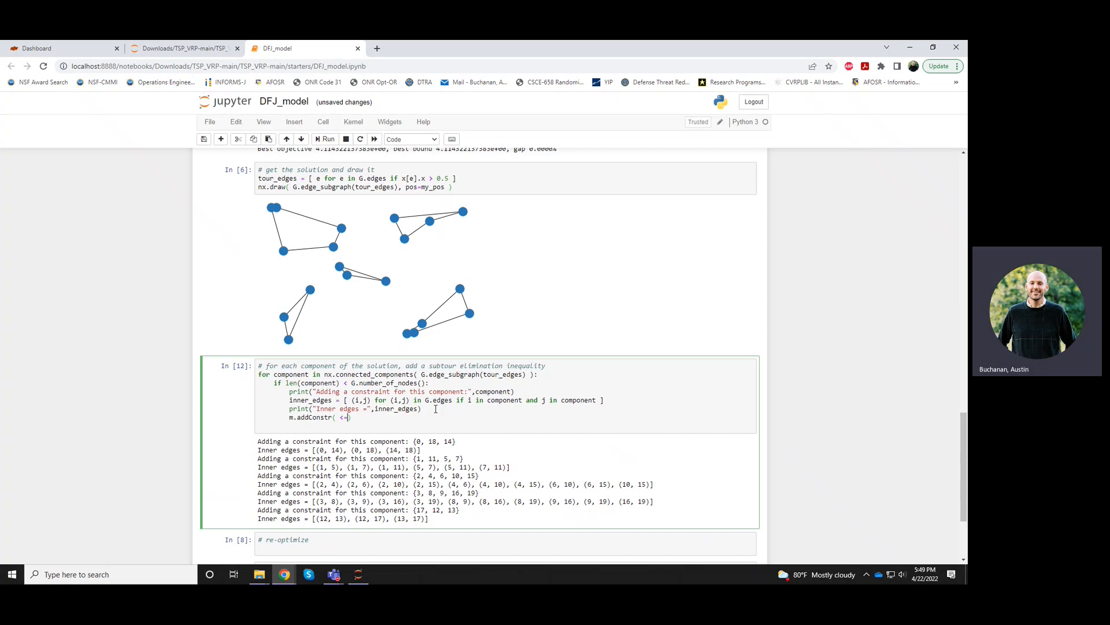
text(len(component)
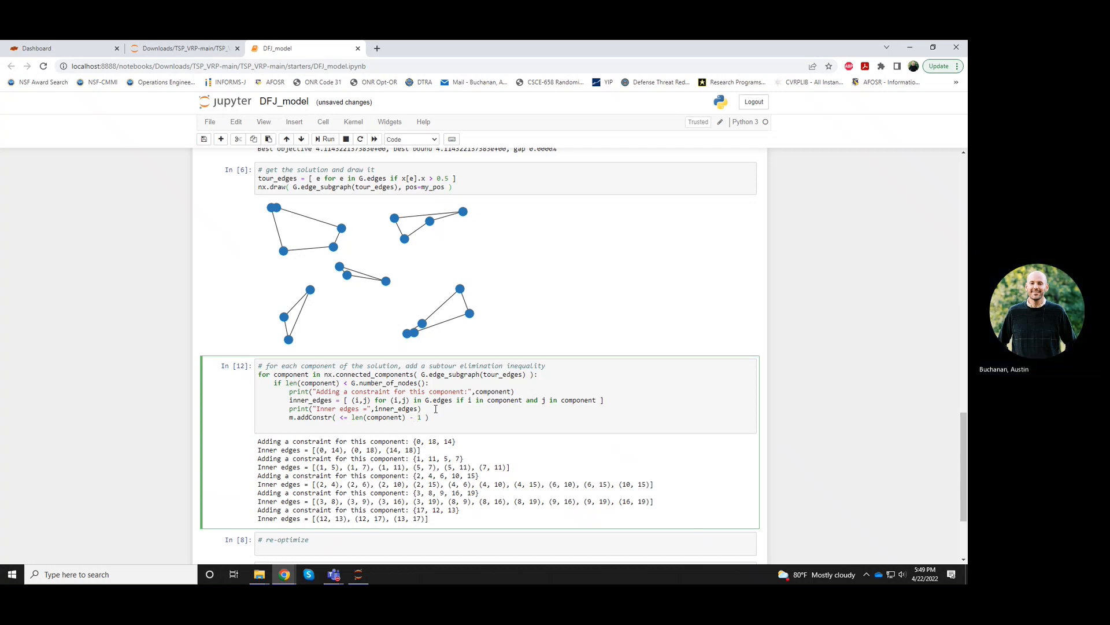
mouse_move(340, 417)
text(gp.)
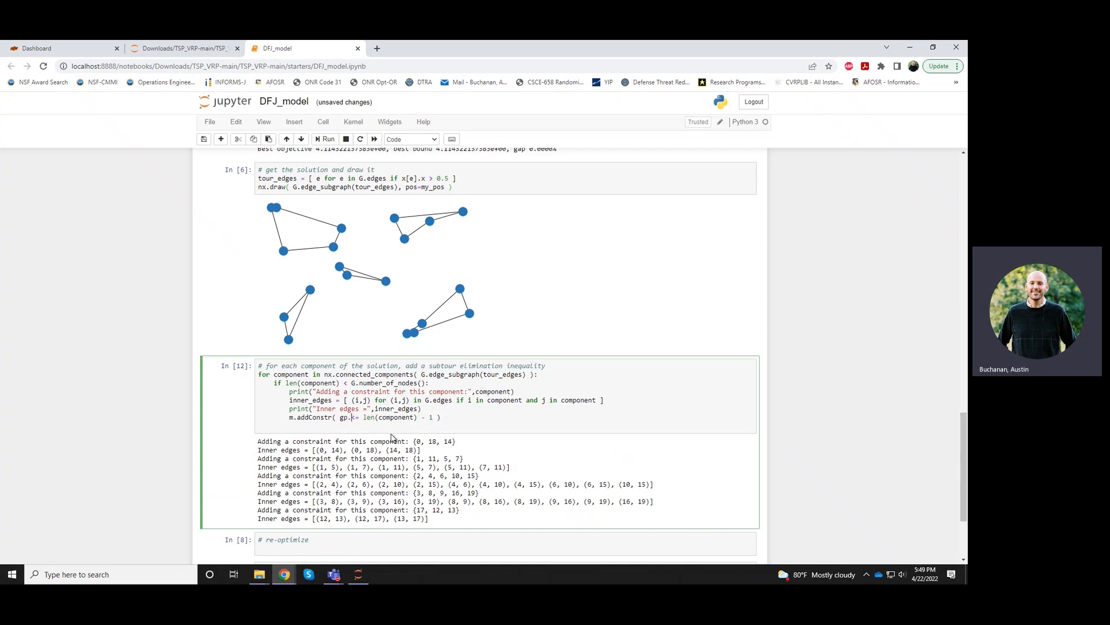
text(quicksum()
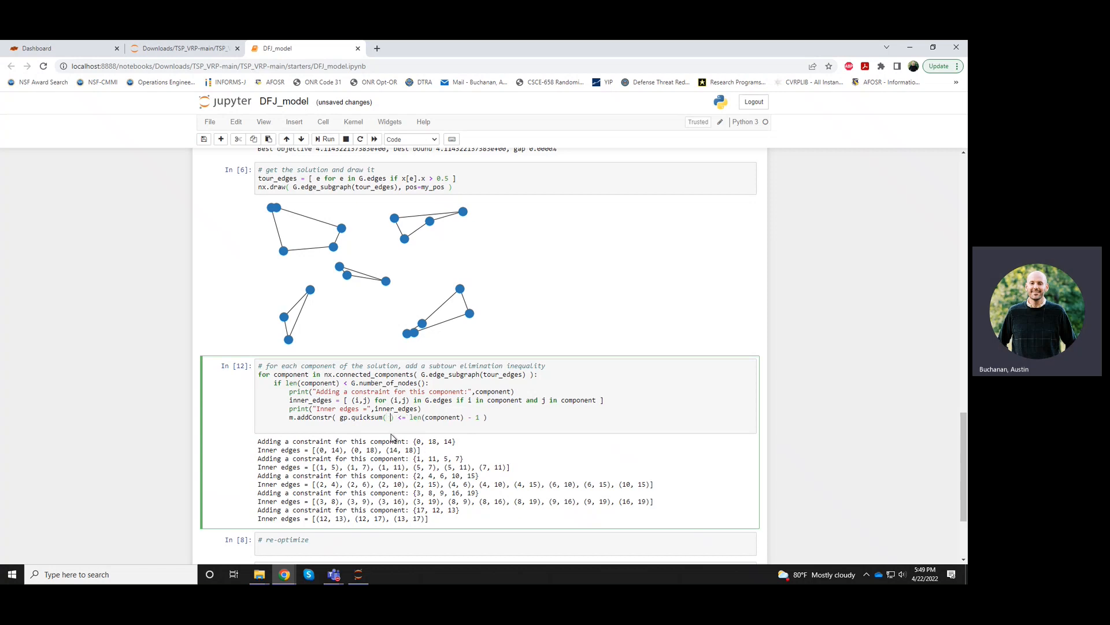
text(x[e] for e in inner_edges)
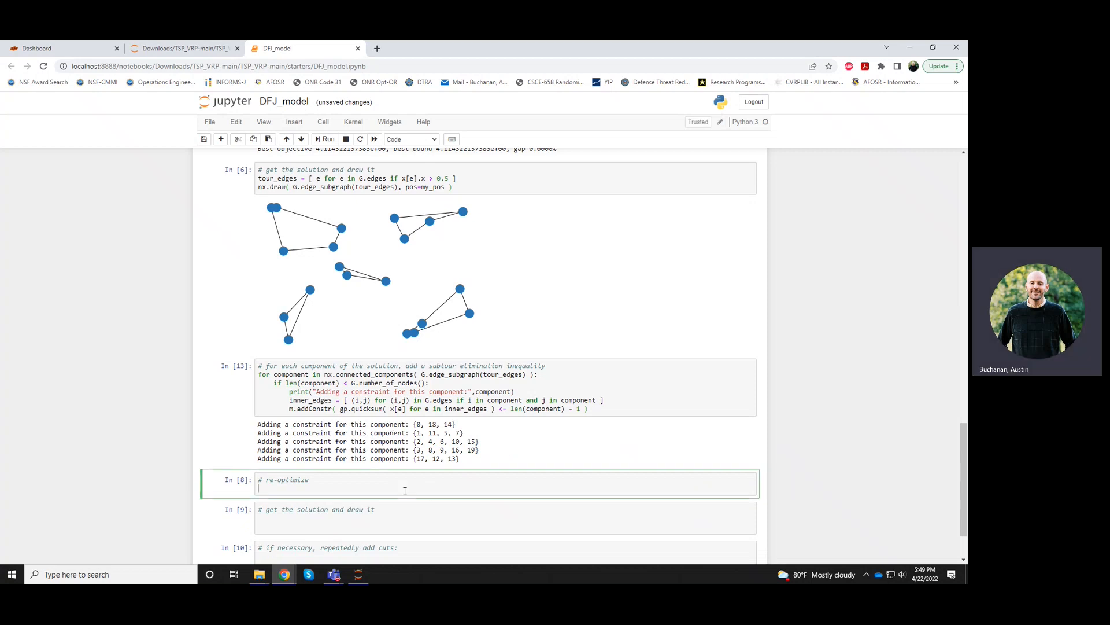
Run m.optimize() with the new cuts, reaching objective 4.32957 and two subtours
text(m.optimize)
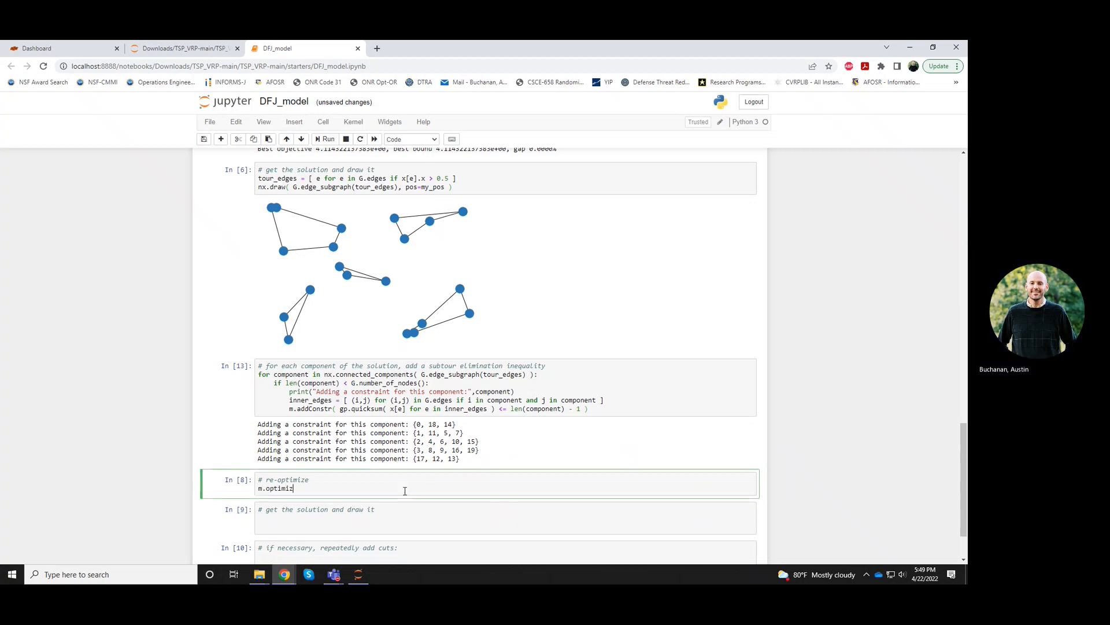
text(())
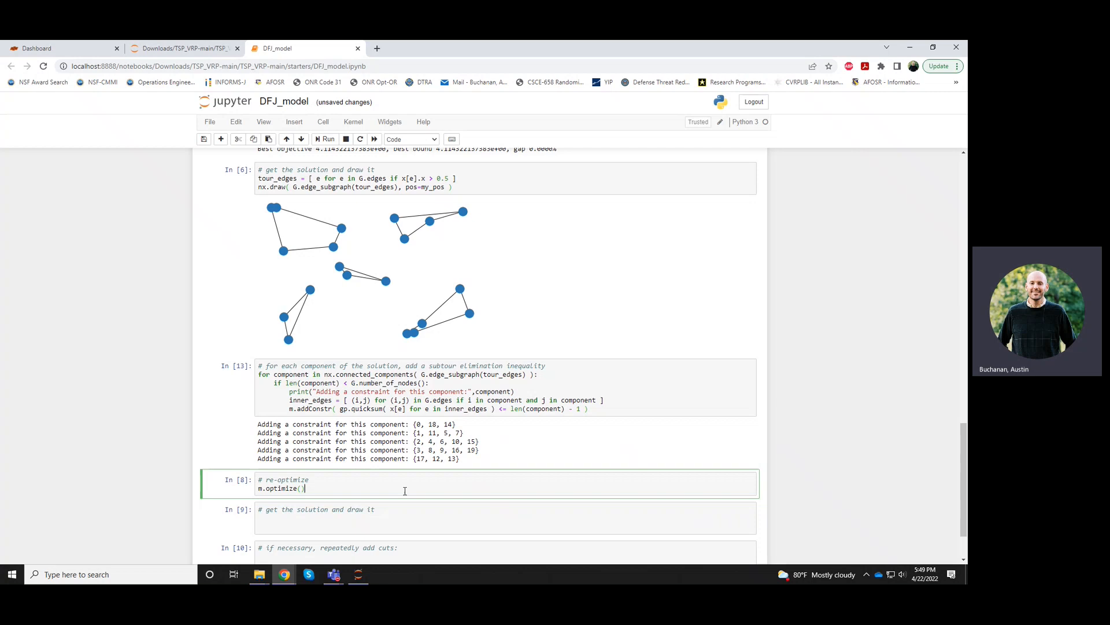
click(326, 139)
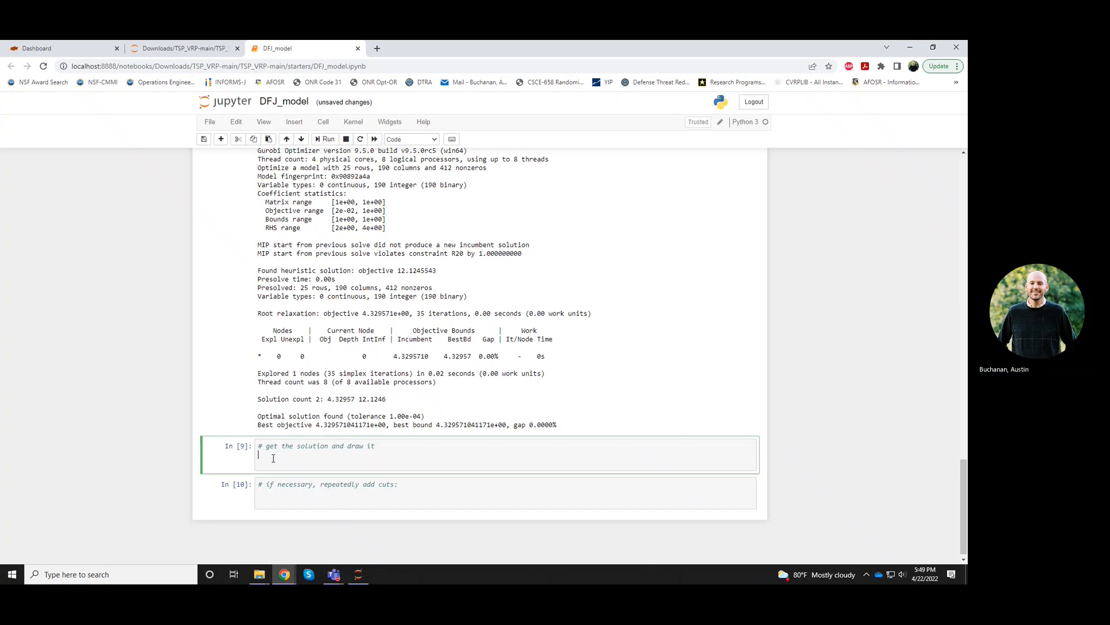
scroll(down, 3)
text(tour_edges = [ e for e in G.edges if x[e].x > 0.5 ])
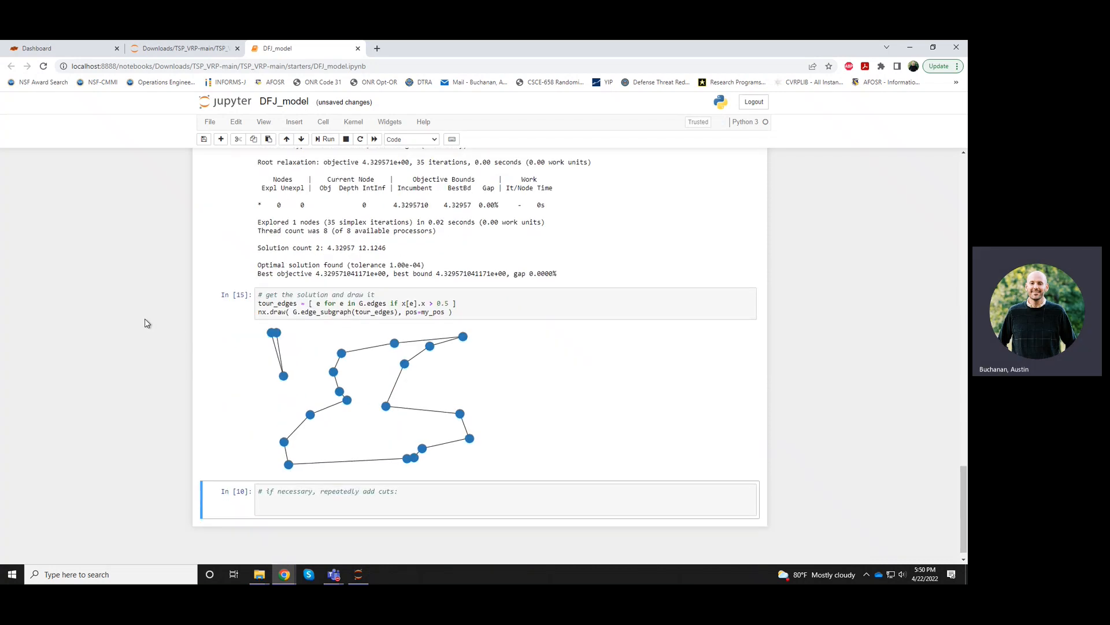
mouse_move(298, 382)
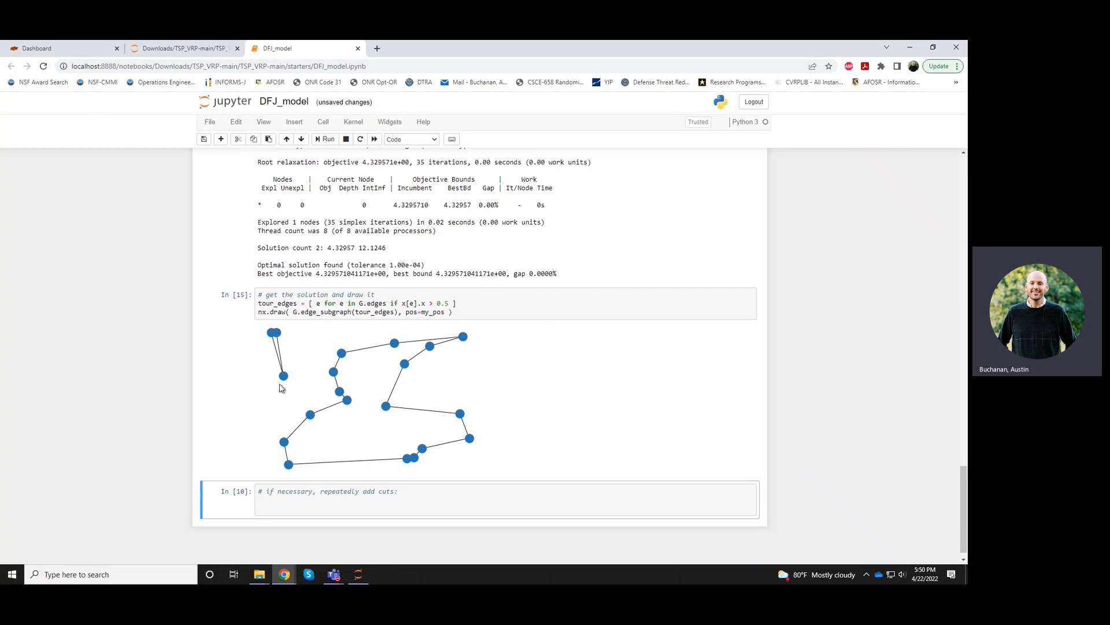
mouse_move(334, 369)
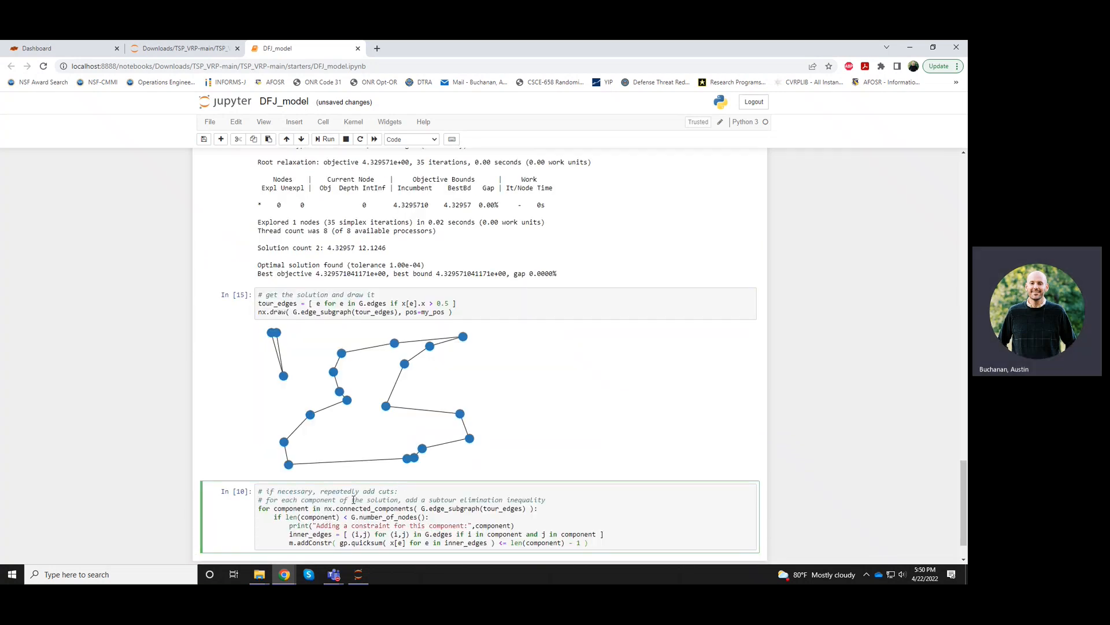
Run the pasted cut loop for the two subtours, then re-optimize with drawing code to objective 4.42167
click(328, 139)
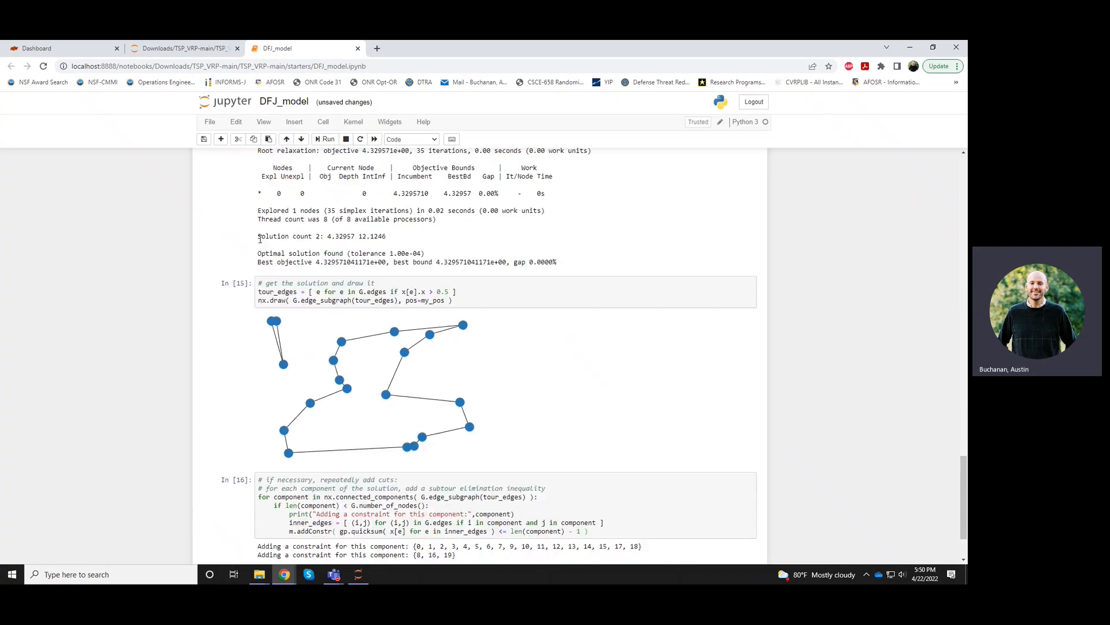
click(326, 139)
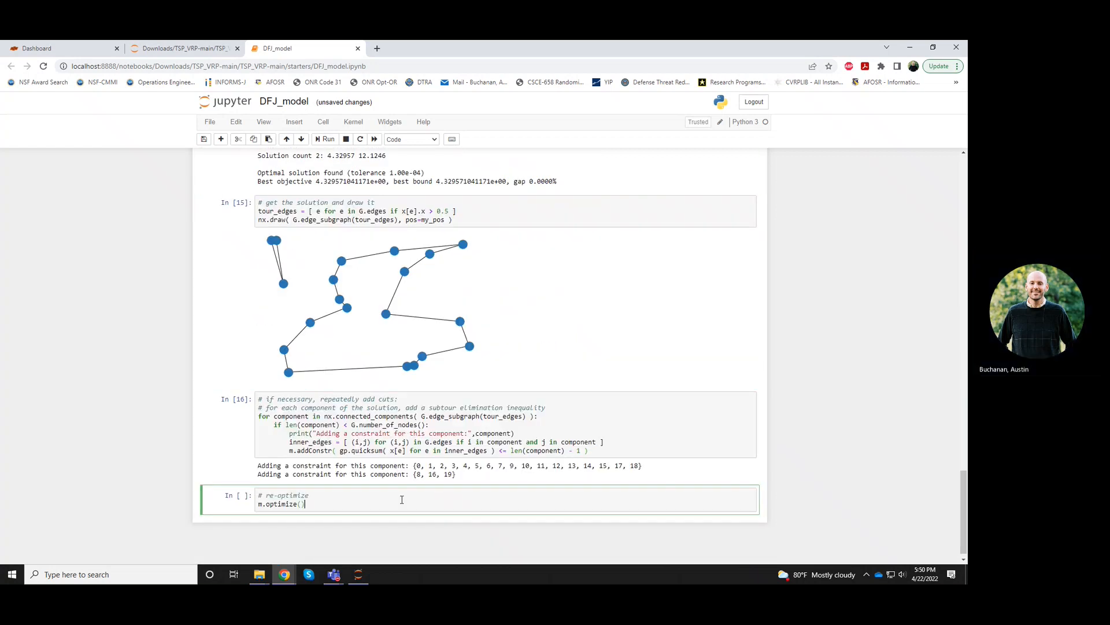
click(251, 211)
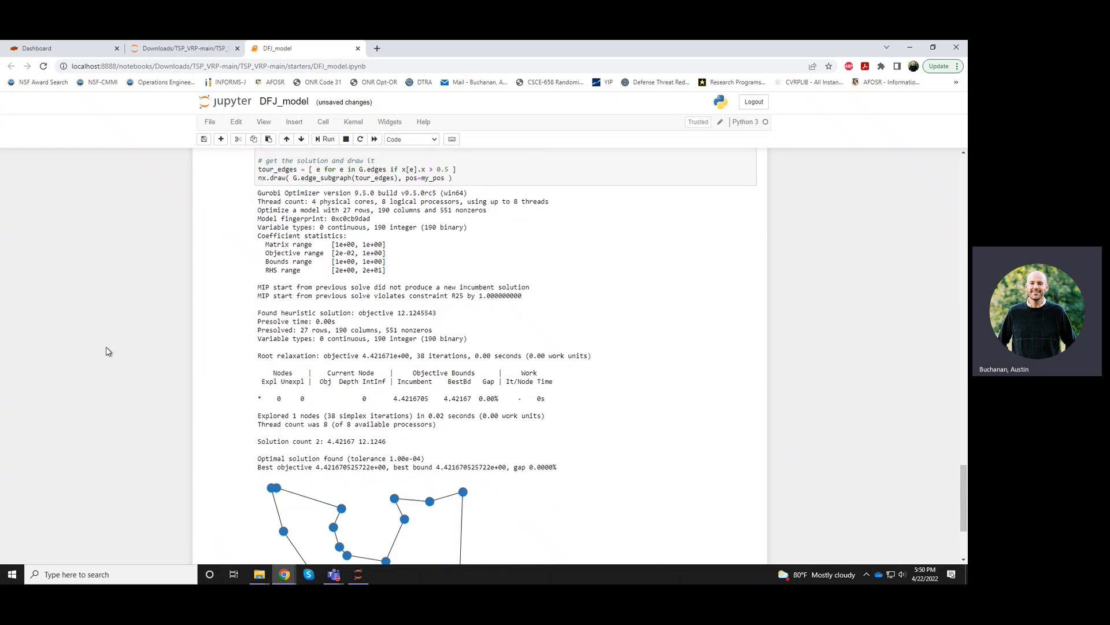
Scroll through earlier cells and open blank lines above the component loop in the repeated-cuts cell
scroll(down, 3)
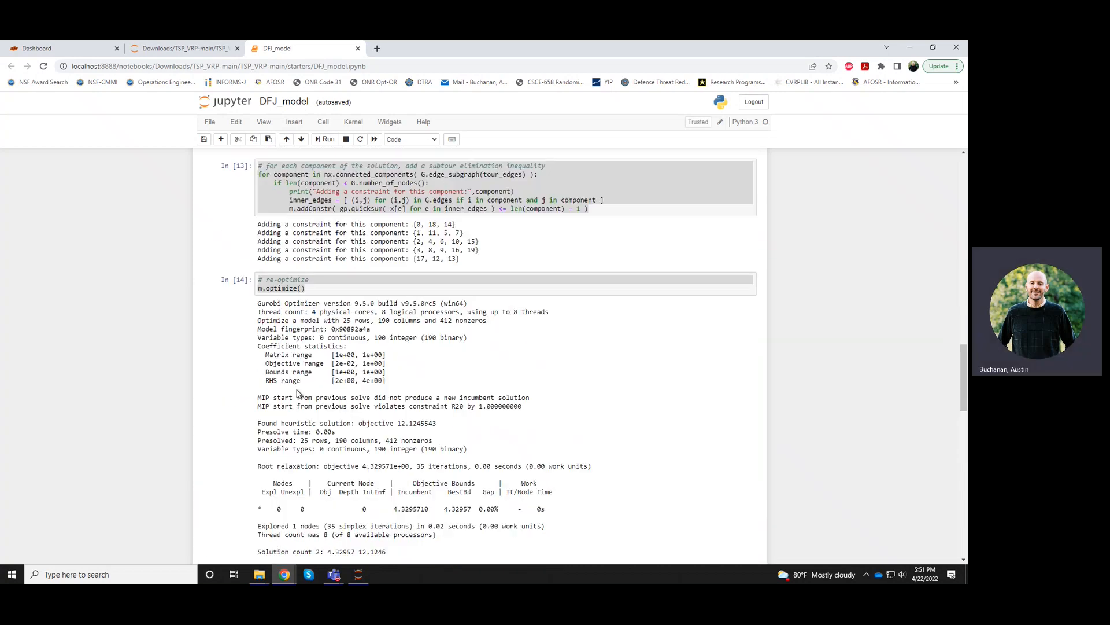
scroll(up, 3)
text(# if necessary, repeatedly add cuts:)
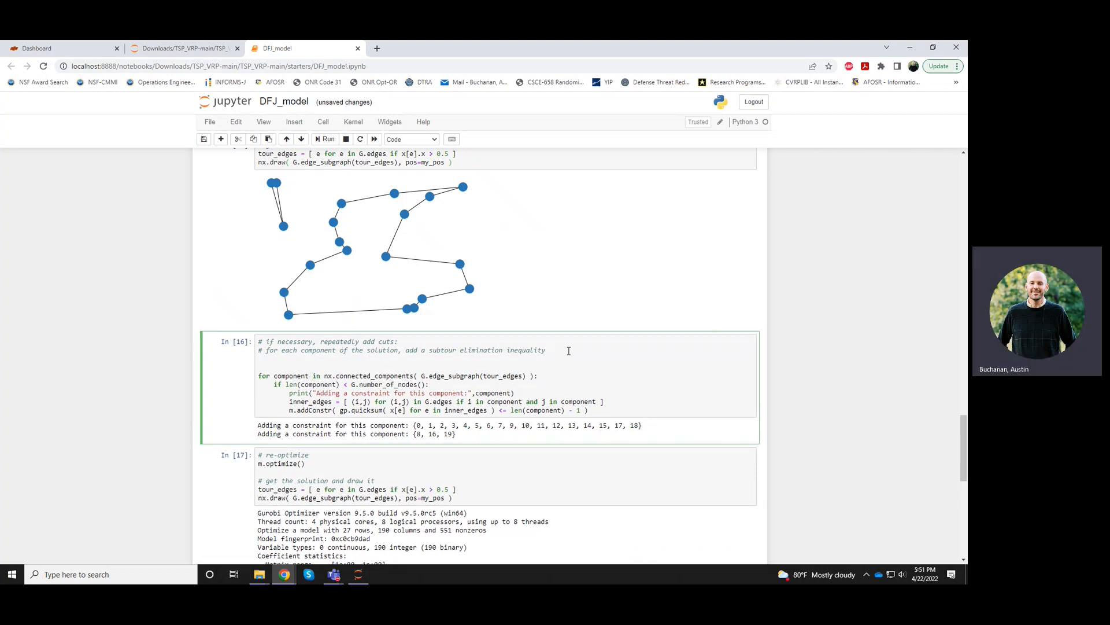
Wrap the cuts in a while not nx.is_connected(edge_subgraph) loop that adds constraints, calls m.optimize() and redraws
text(while)
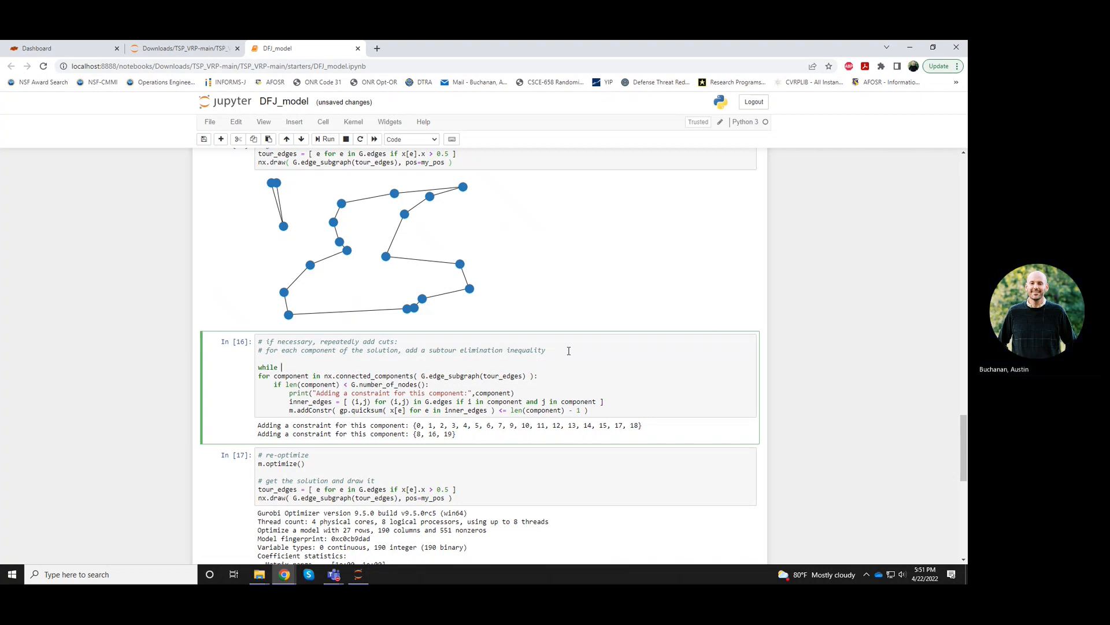
mouse_move(368, 233)
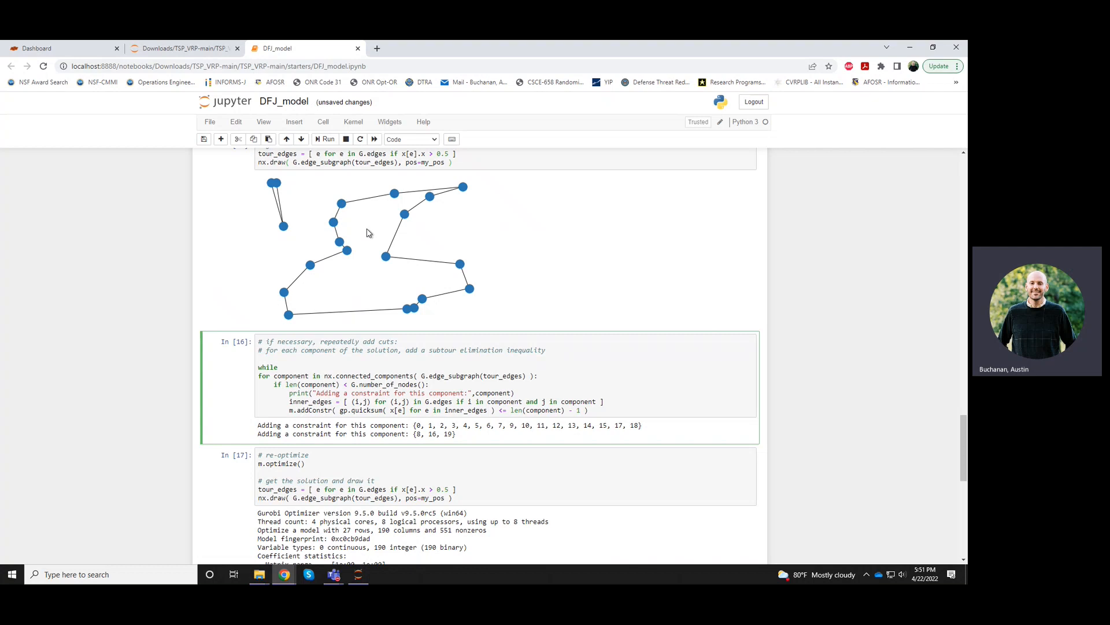
mouse_move(374, 295)
text( not nx.is_connected( G)
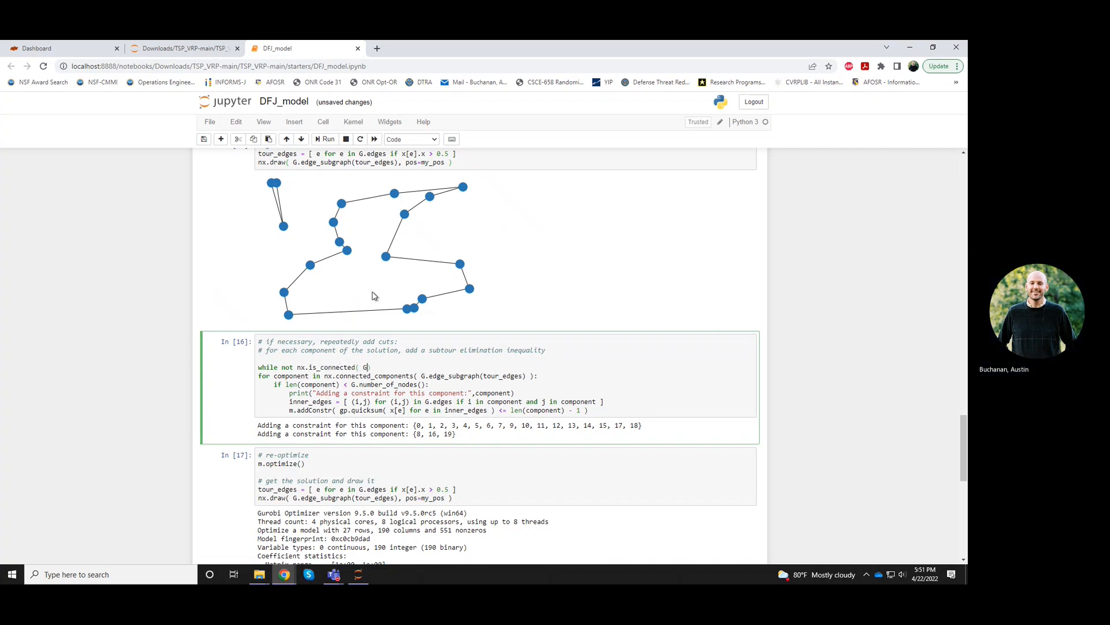
text(.edge_subgraph(tour_edges)
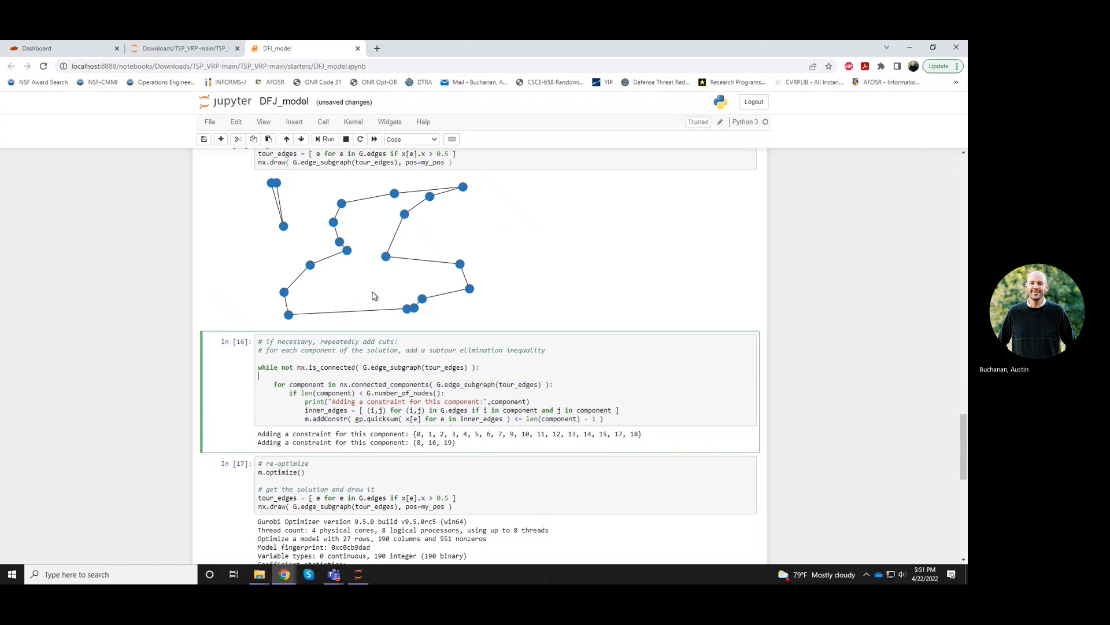
mouse_move(366, 259)
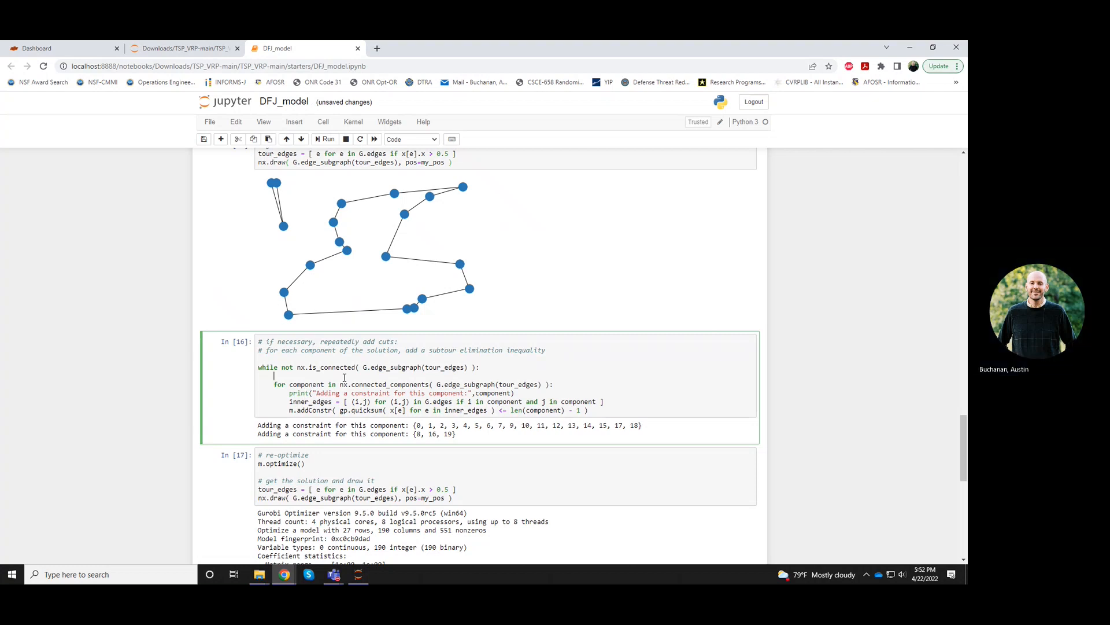
mouse_move(296, 376)
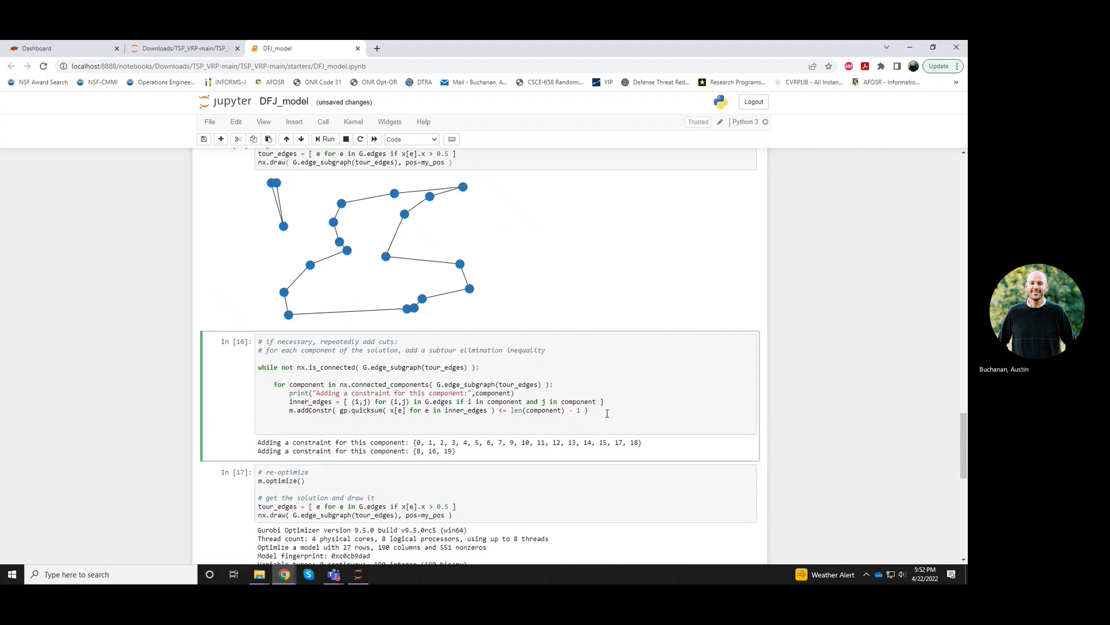
text(m.)
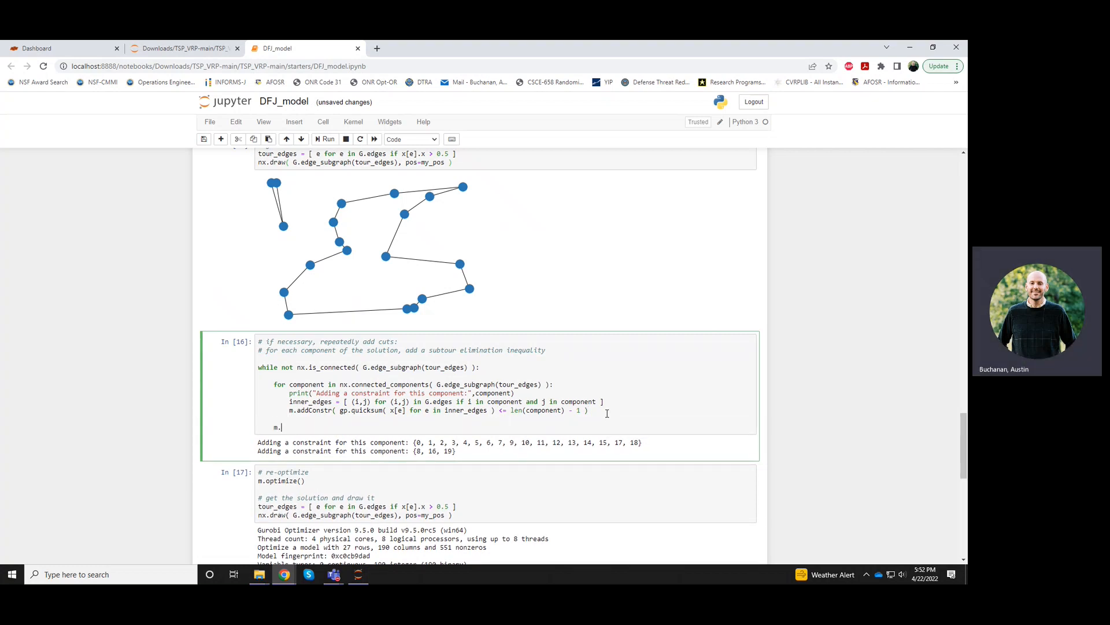
text(optimize())
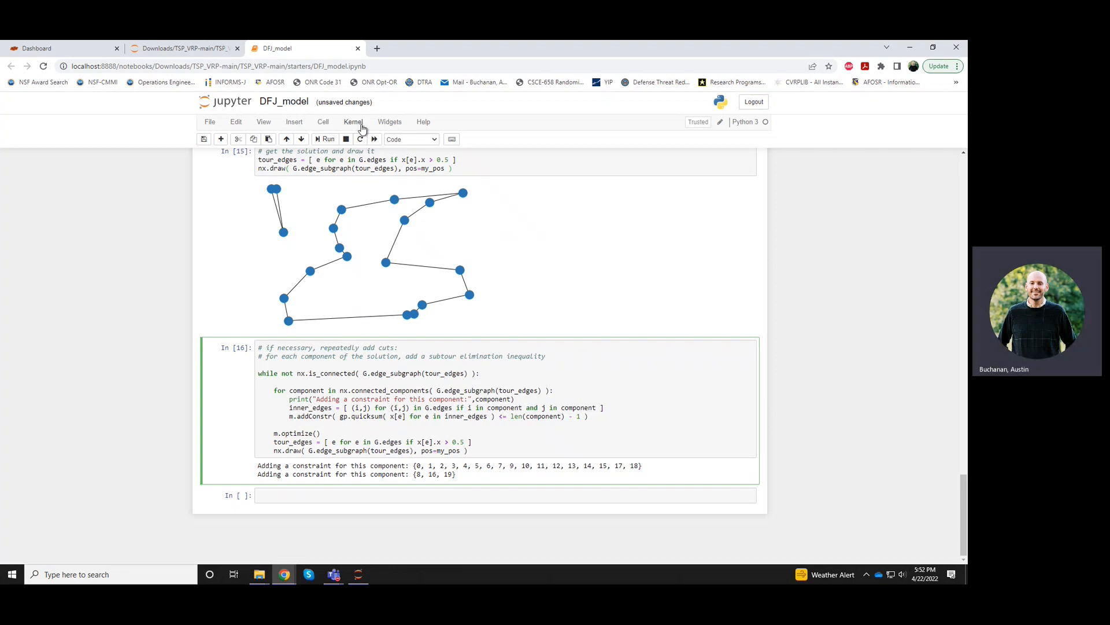
Restart the kernel and run all cells via Kernel > Restart & Run All
click(353, 121)
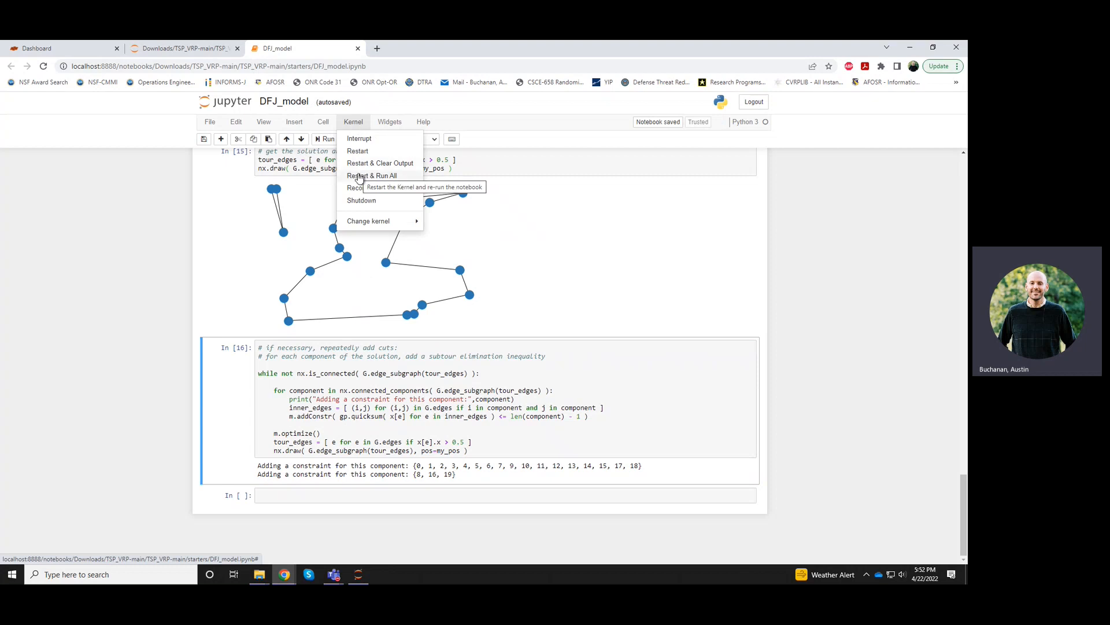
click(372, 175)
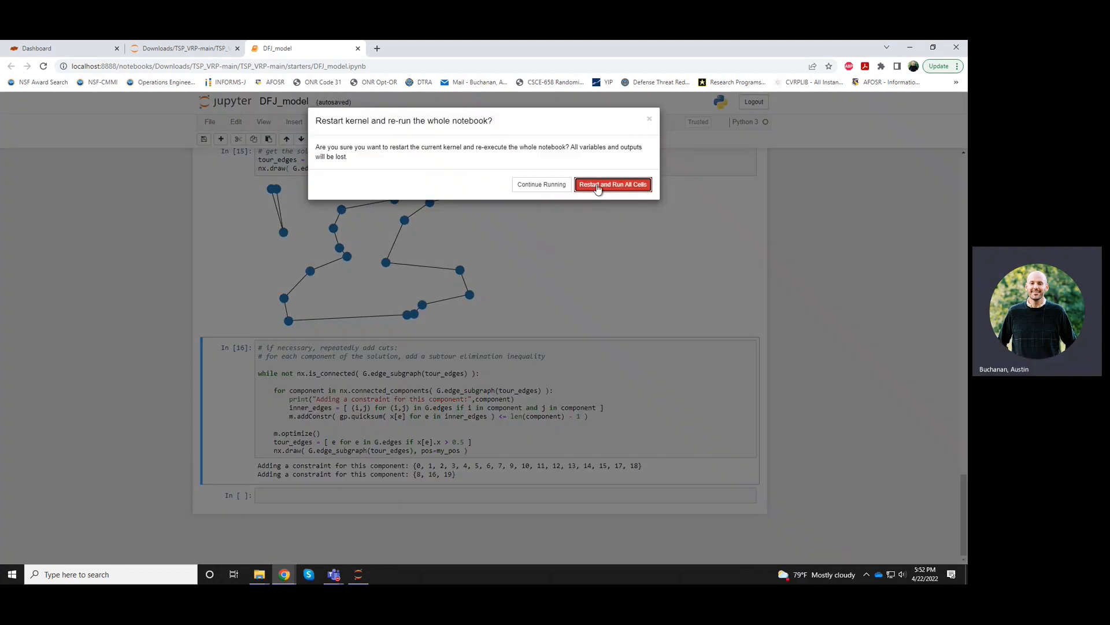
click(612, 184)
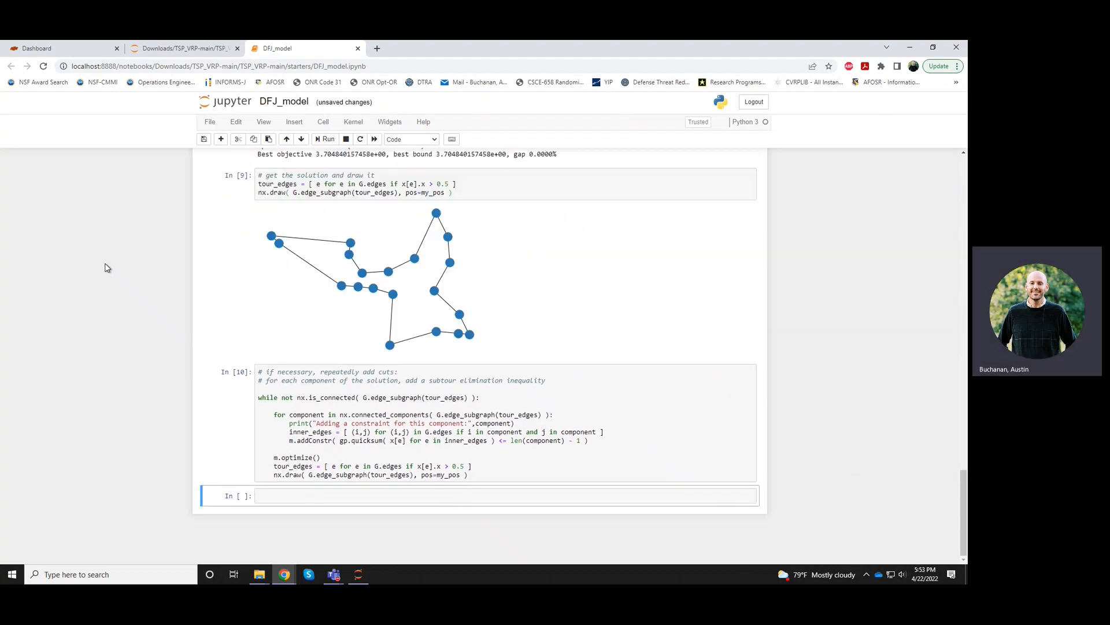
scroll(down, 3)
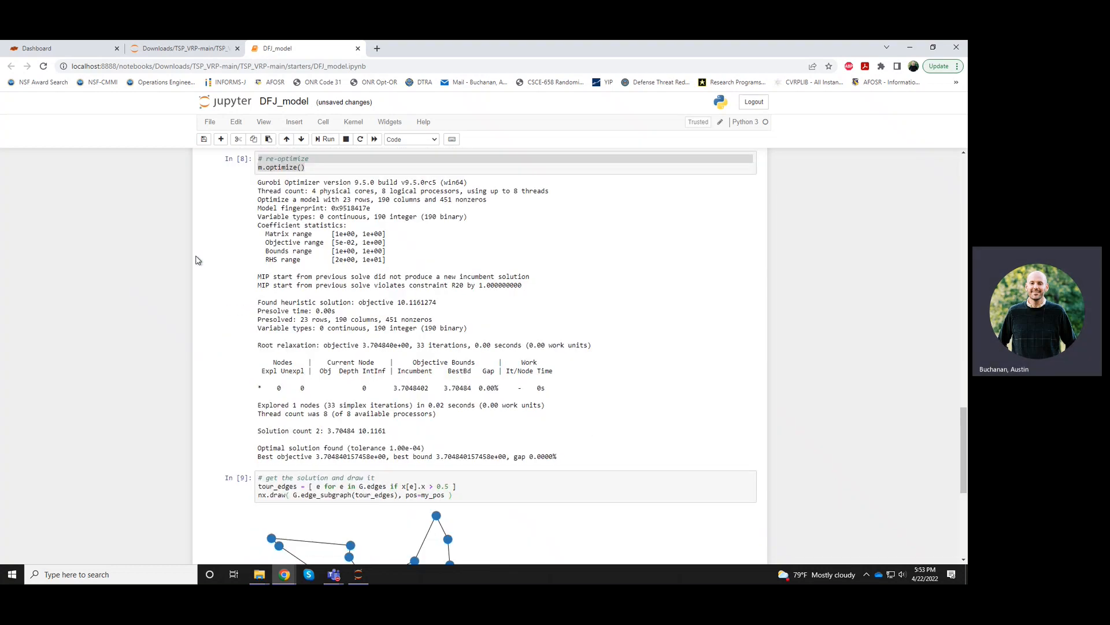
scroll(down, 3)
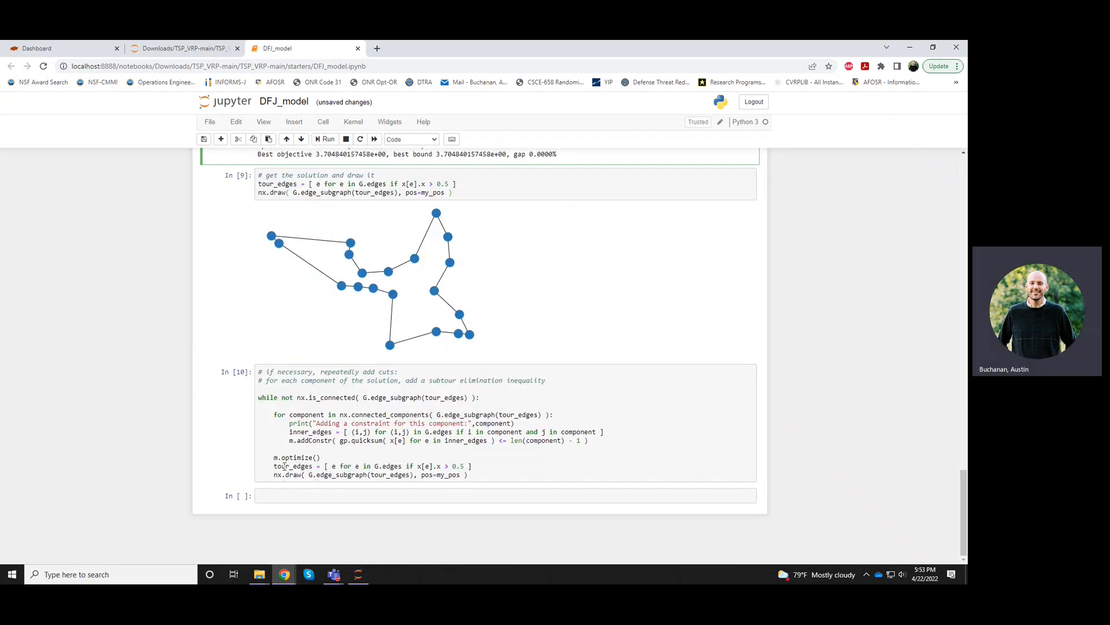
Select the subtour-cut loop cell and restart and rerun the whole notebook again
click(340, 414)
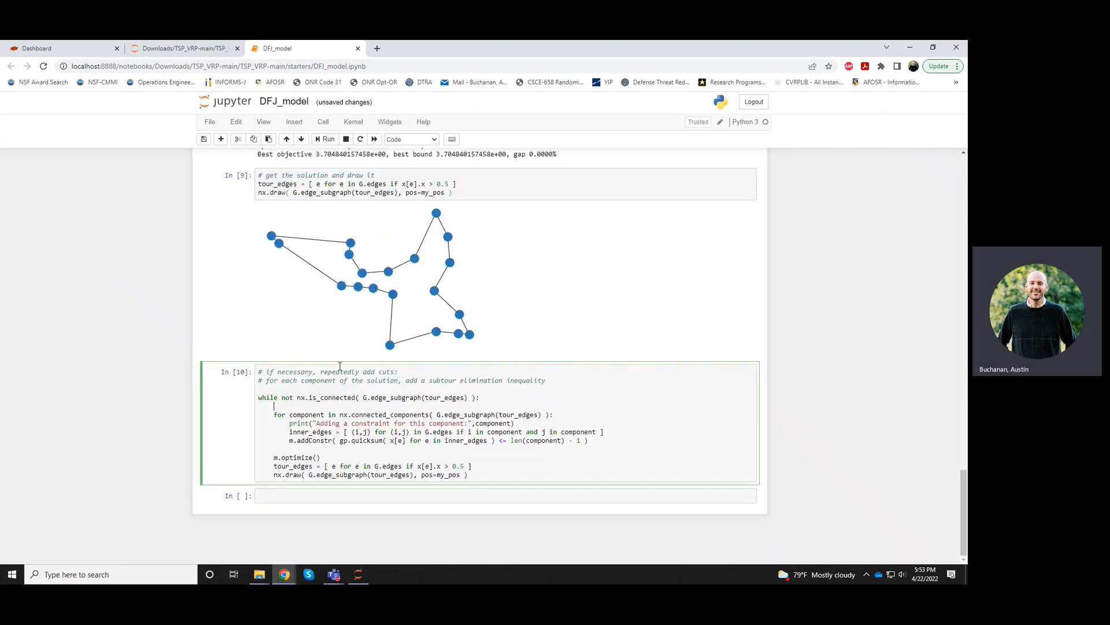
click(353, 121)
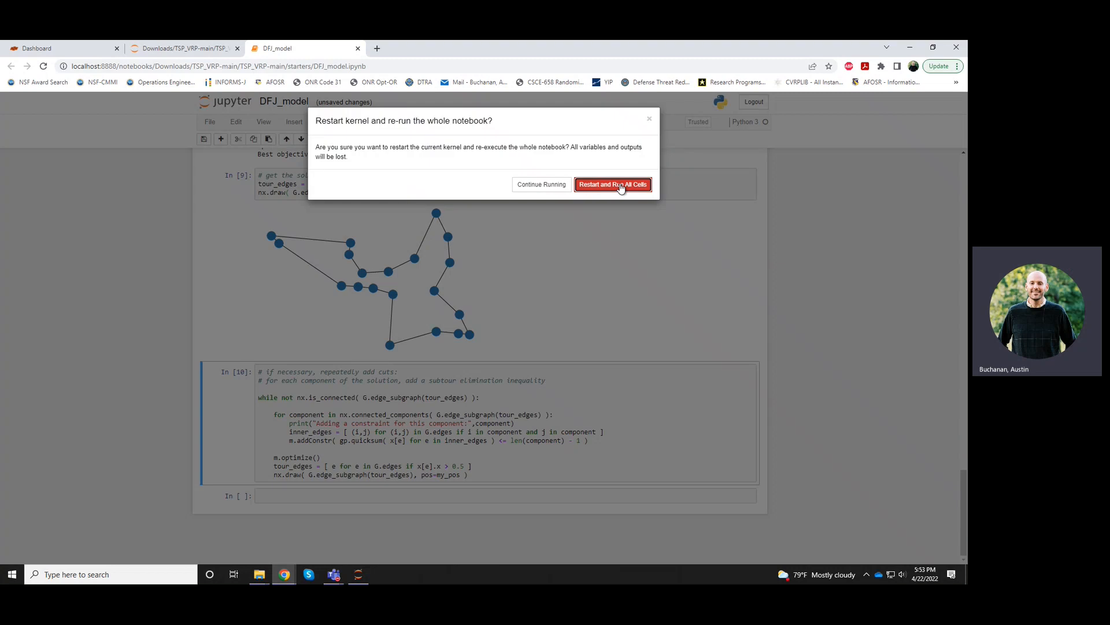
click(612, 185)
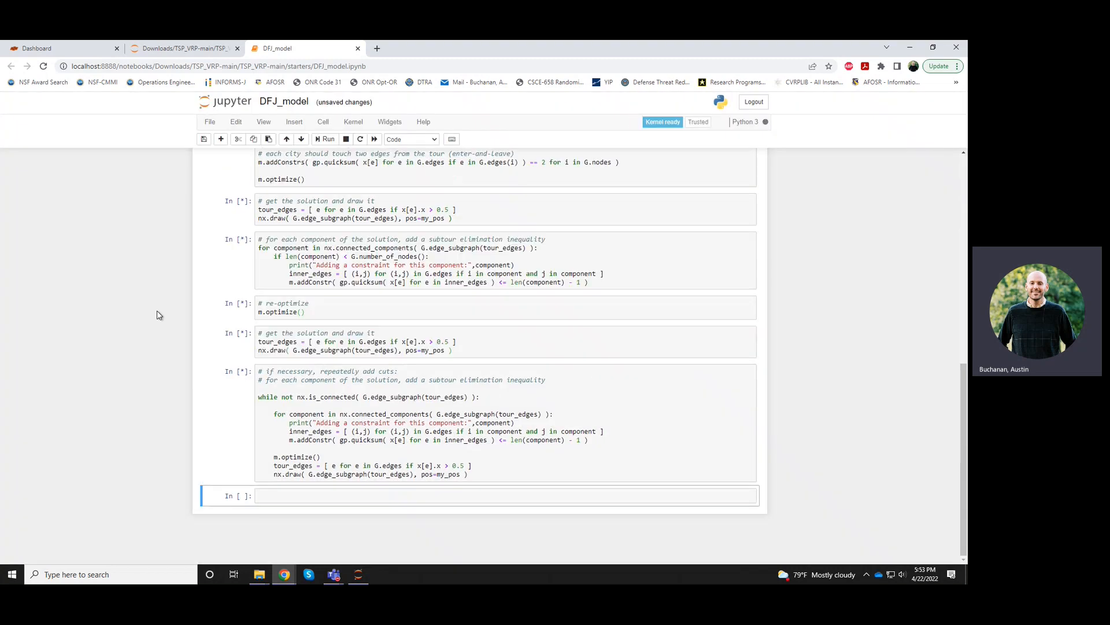
click(325, 139)
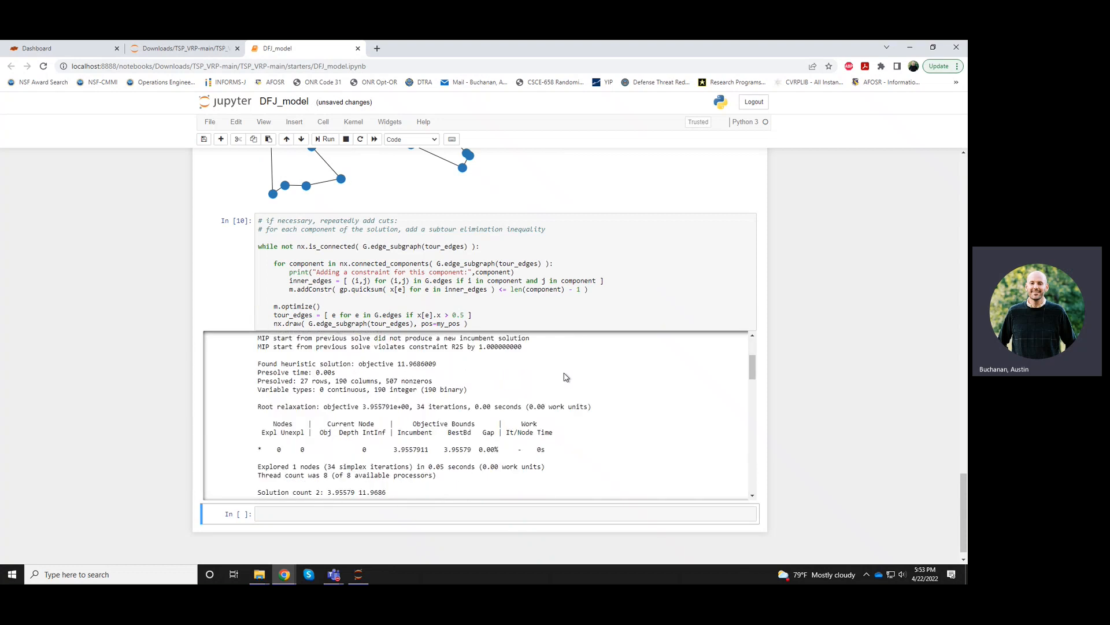
Add 'import matplotlib.pyplot as plt' above the while loop and plt.figure() before each nx.draw
scroll(down, 3)
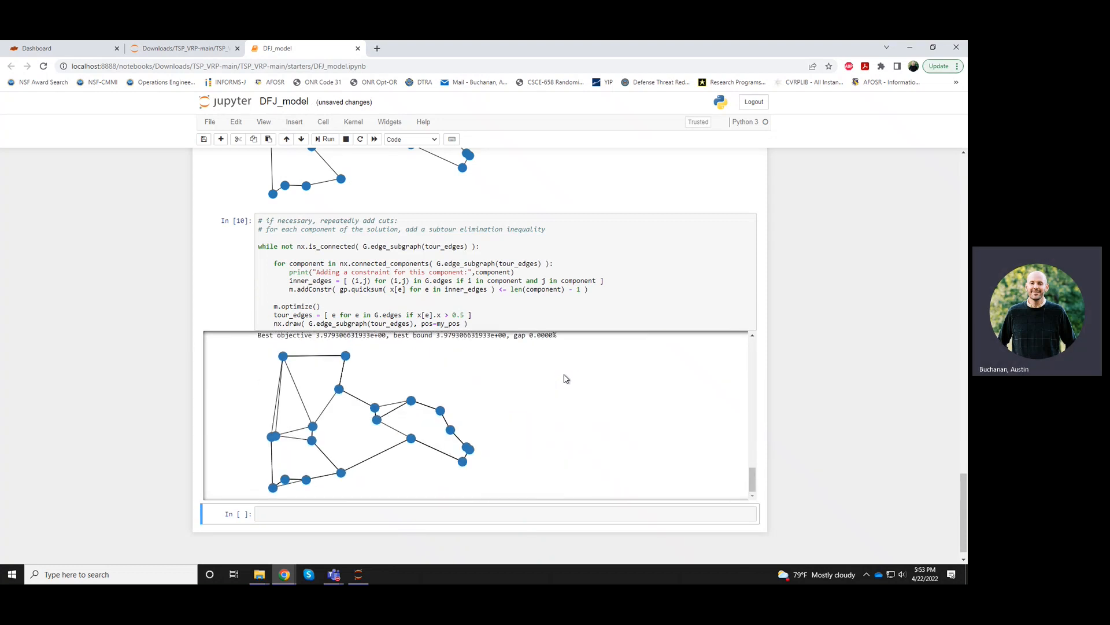
mouse_move(366, 455)
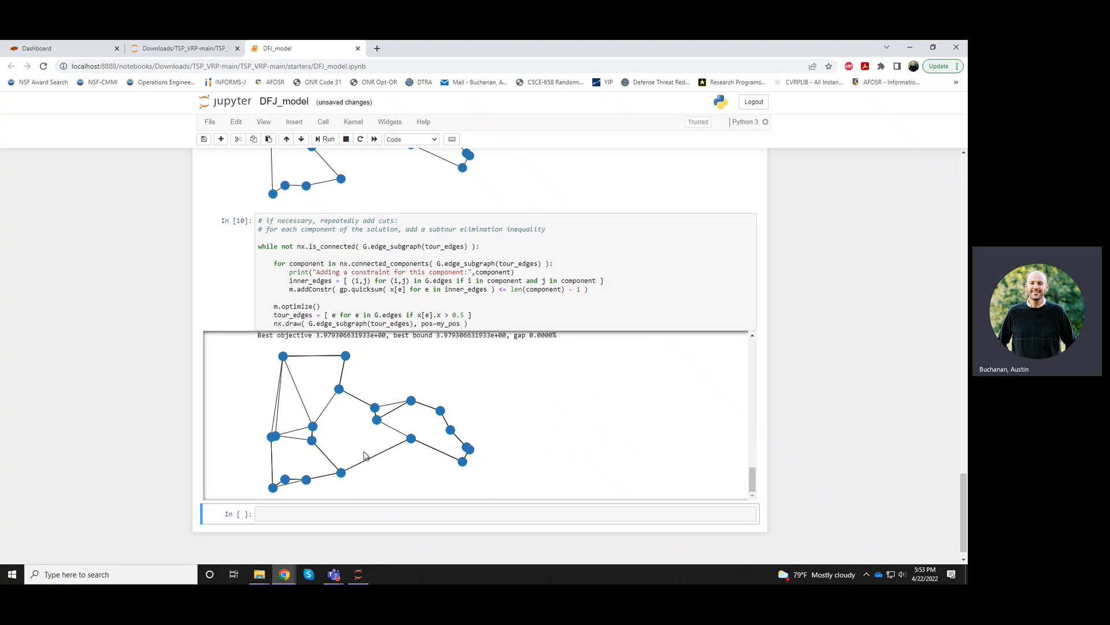
mouse_move(348, 412)
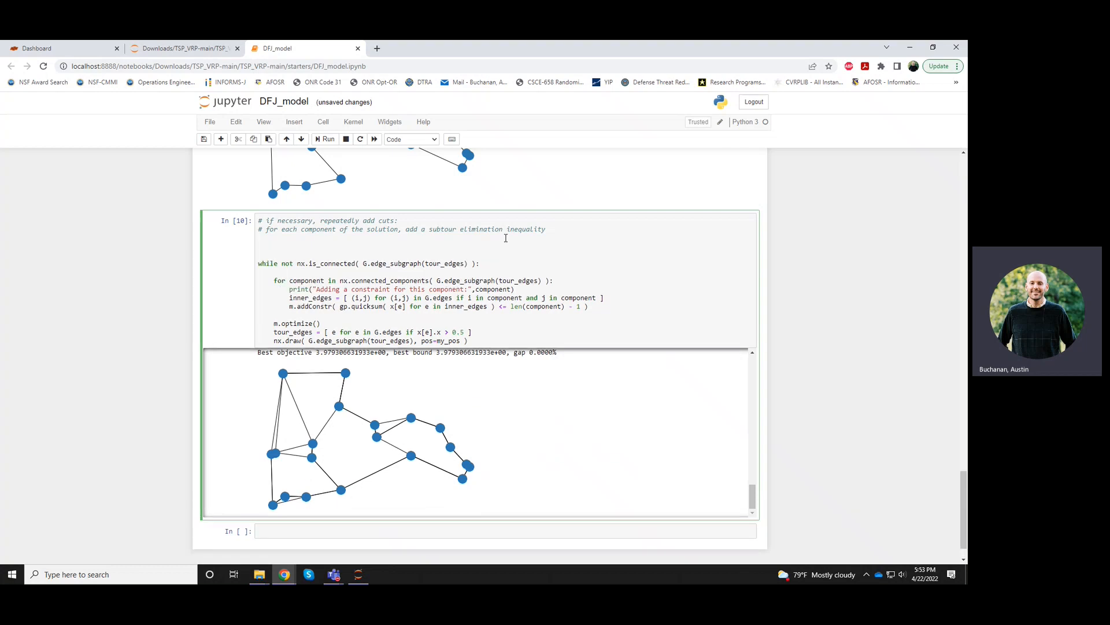
text(import m)
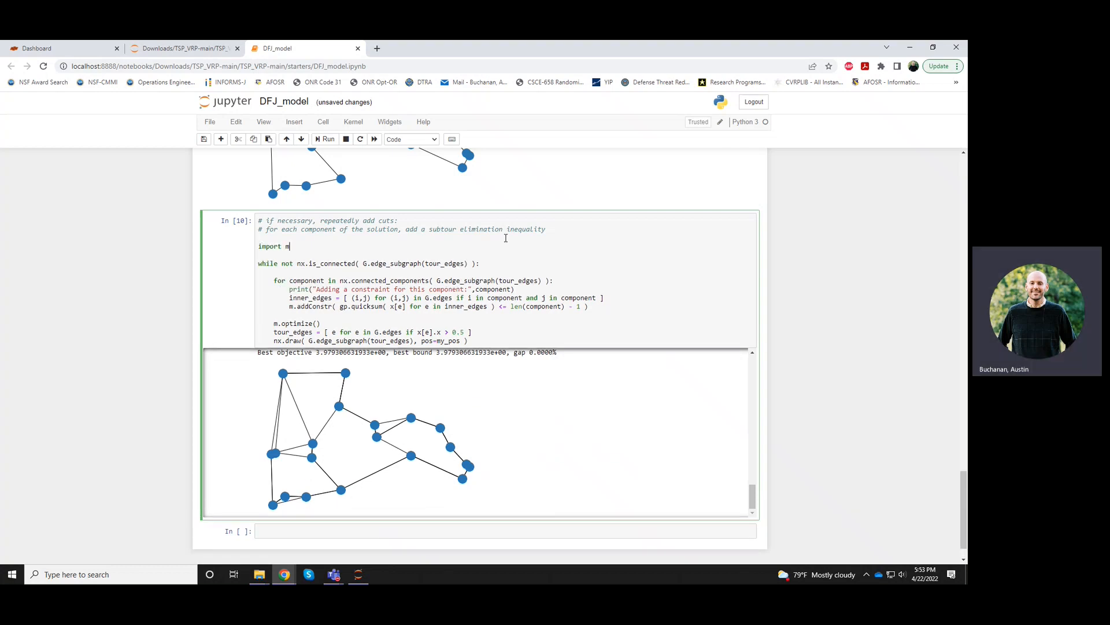
text(atplotli)
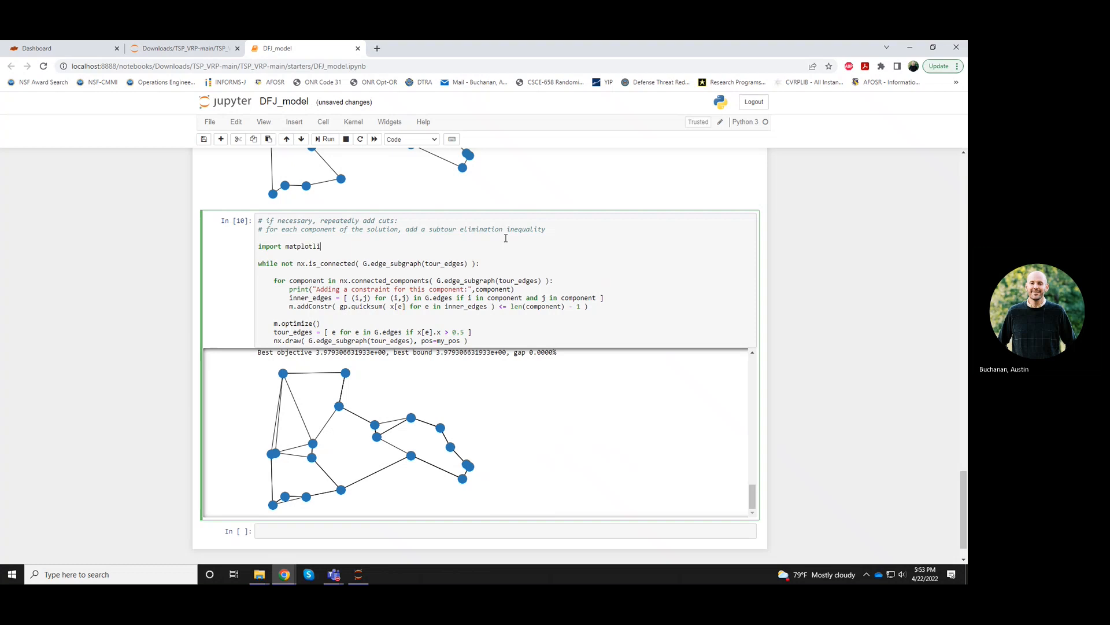
text(.pyplot as)
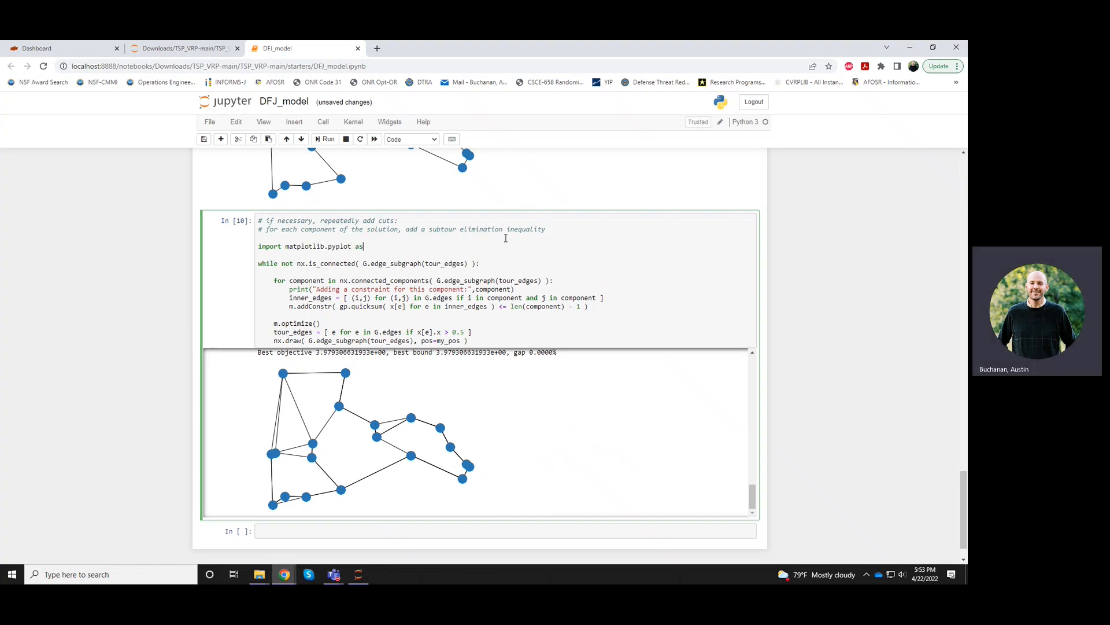
text(plt)
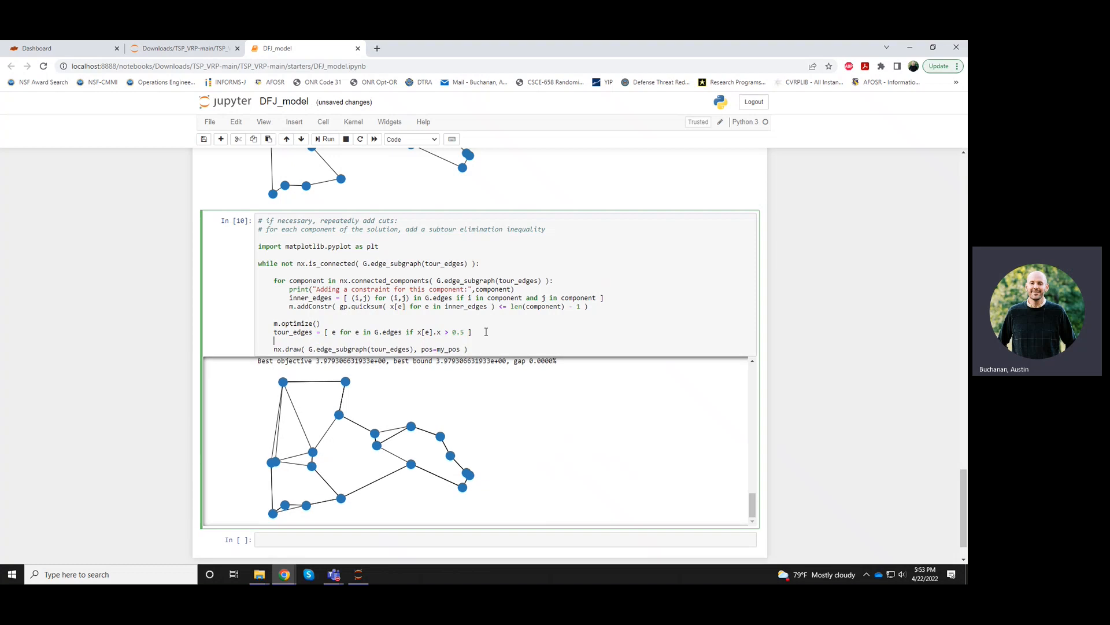
text(plt.figure())
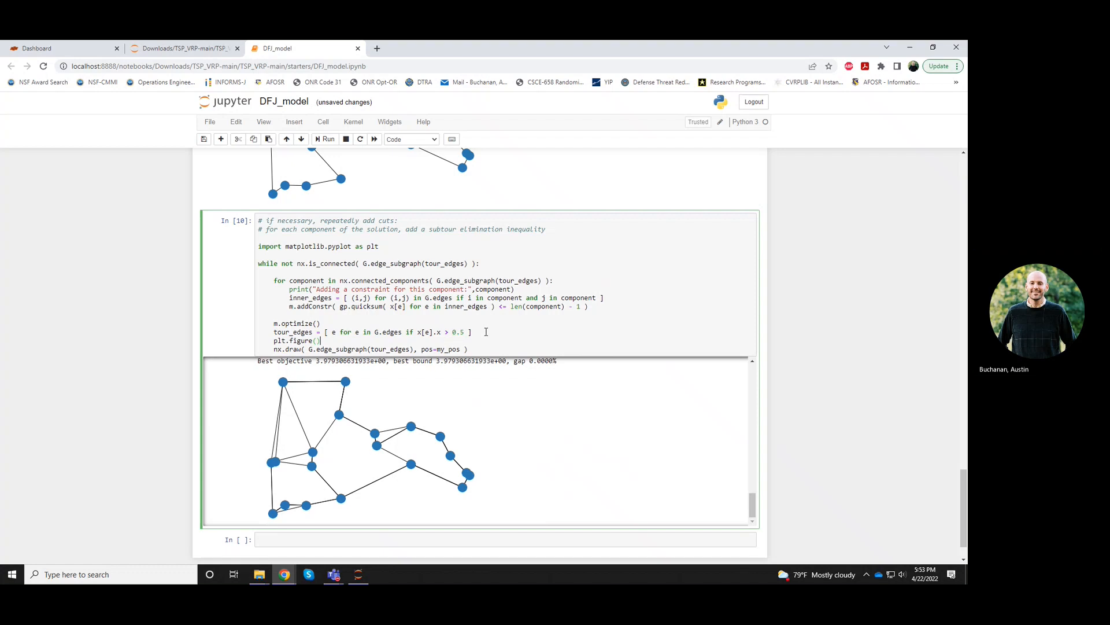
mouse_move(347, 171)
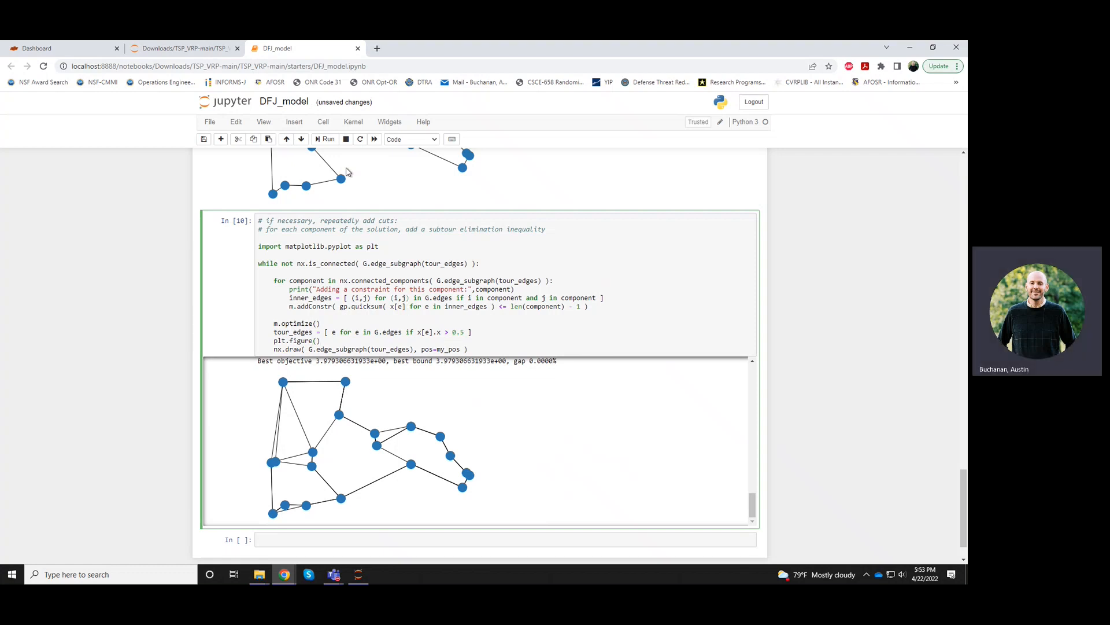
Restart and run all so the cut loop ends with one connected tour at objective about 3.297
click(374, 139)
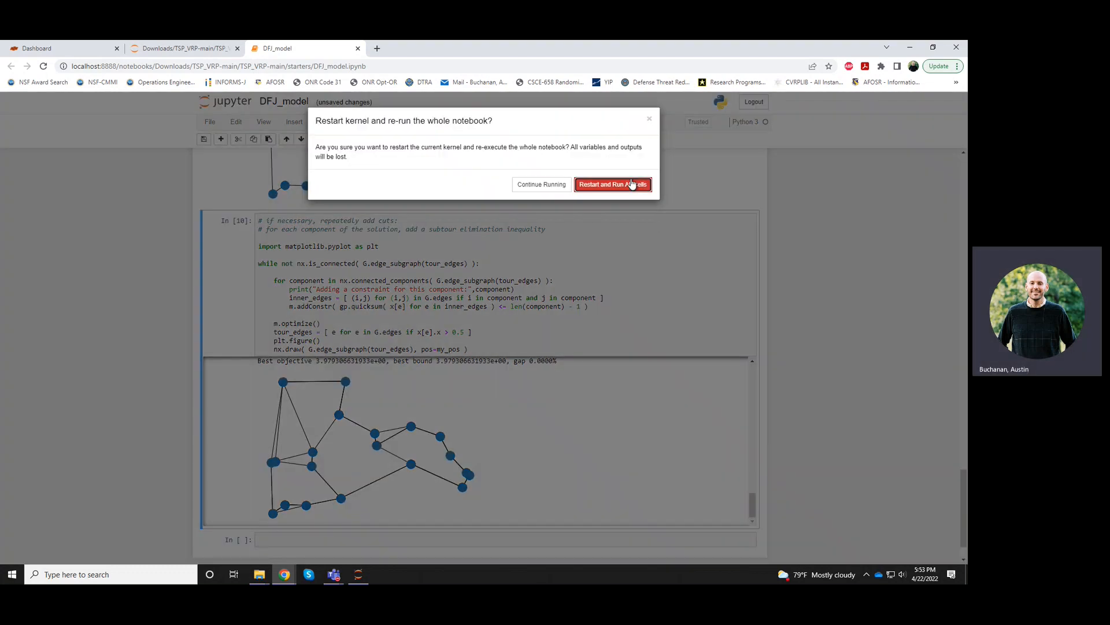
click(612, 184)
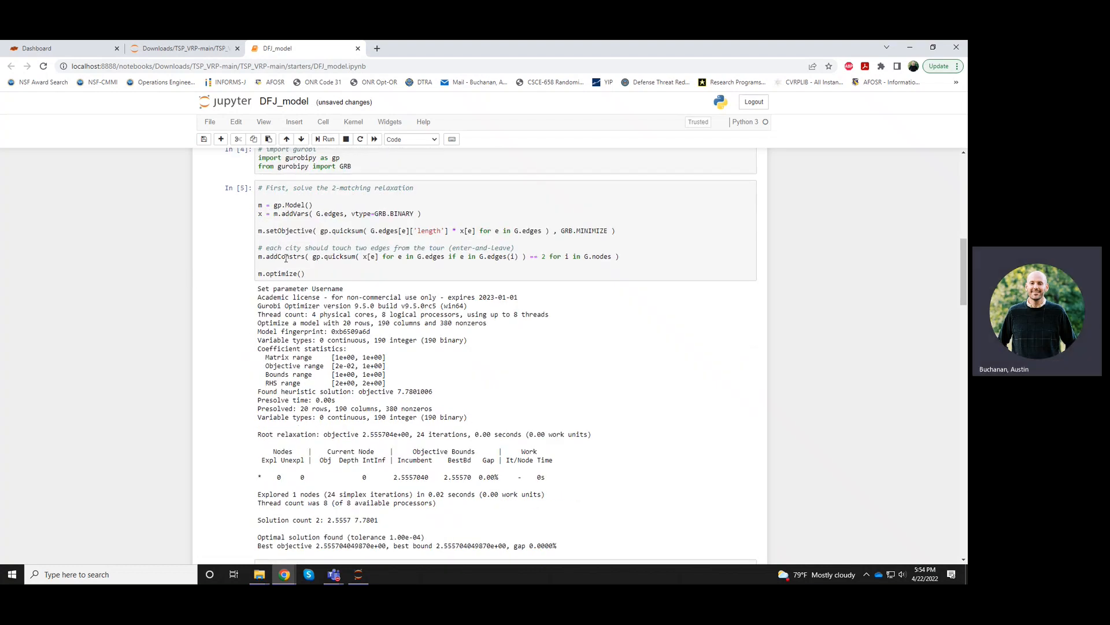
scroll(down, 3)
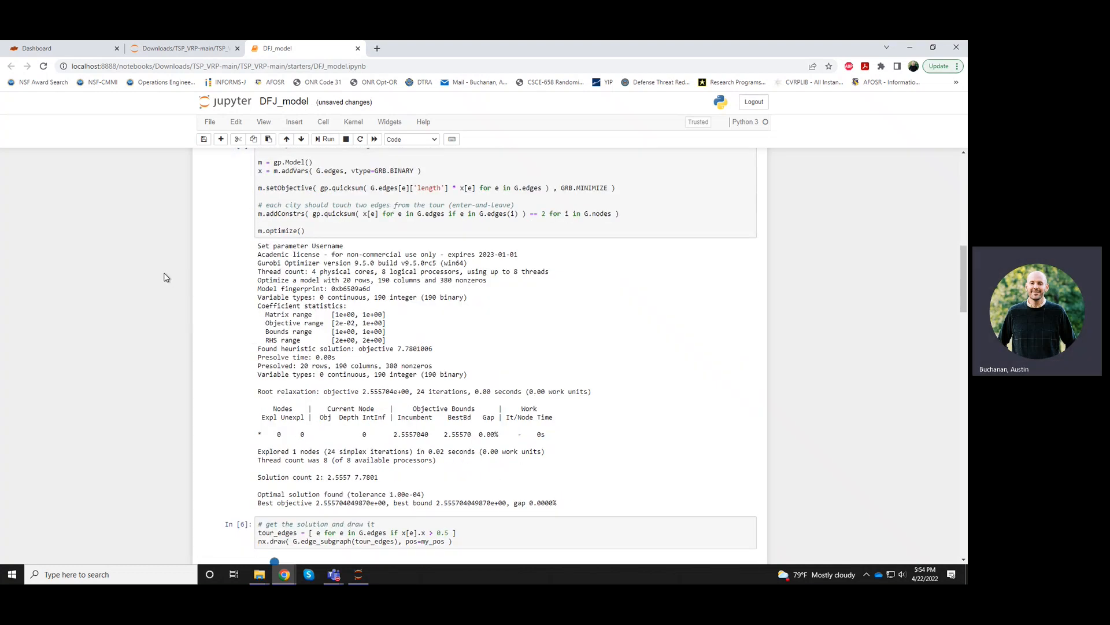
scroll(down, 3)
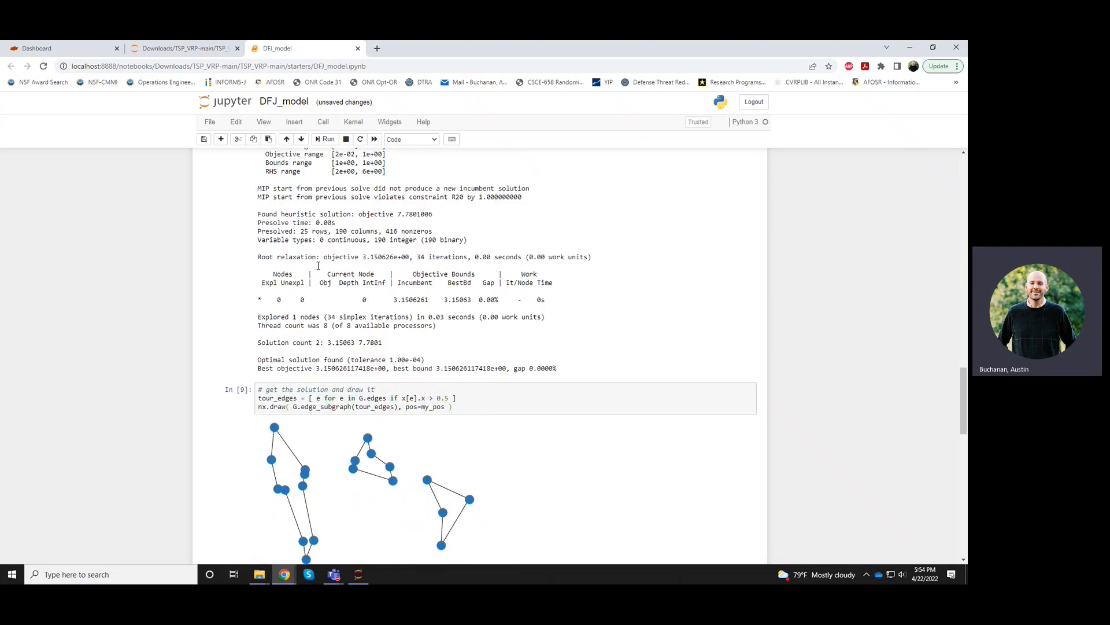
scroll(down, 3)
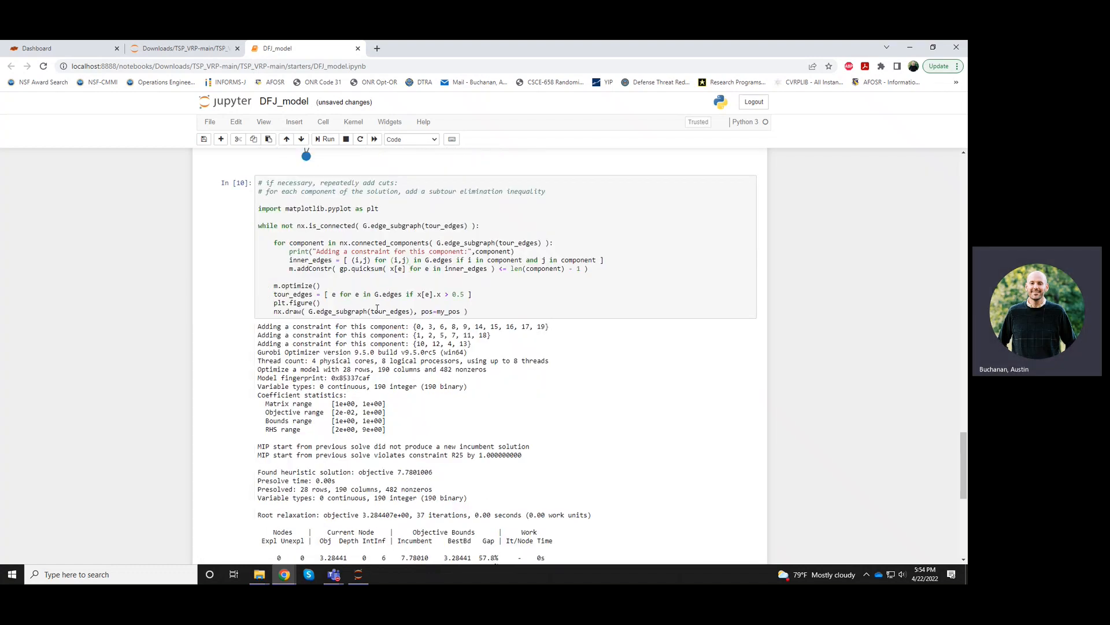
Scroll to the final tour drawing and save the notebook
click(328, 138)
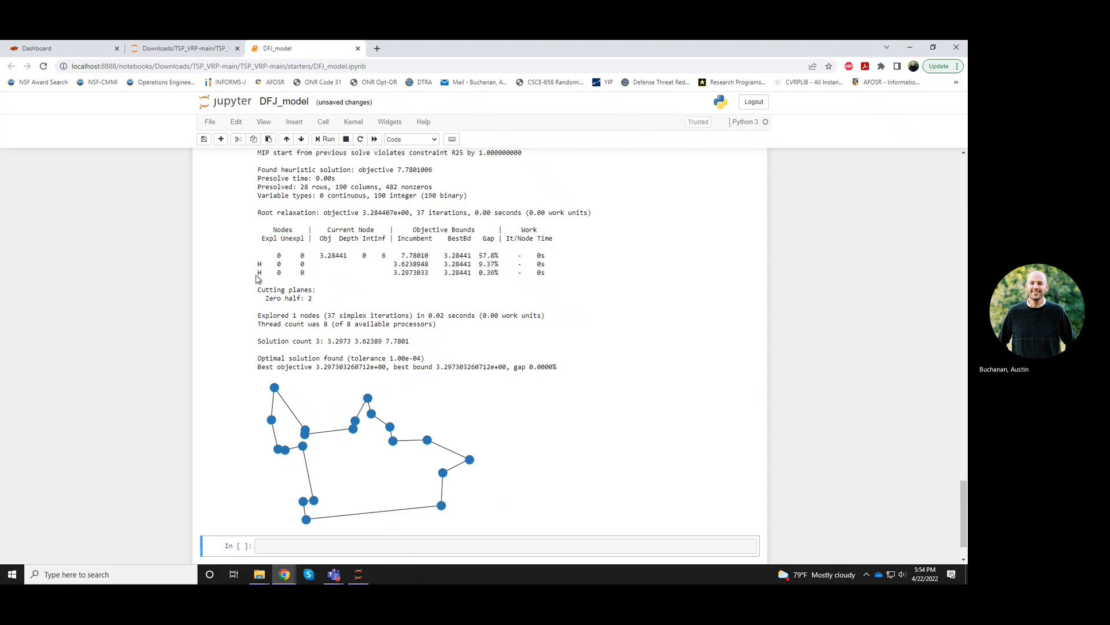
mouse_move(174, 231)
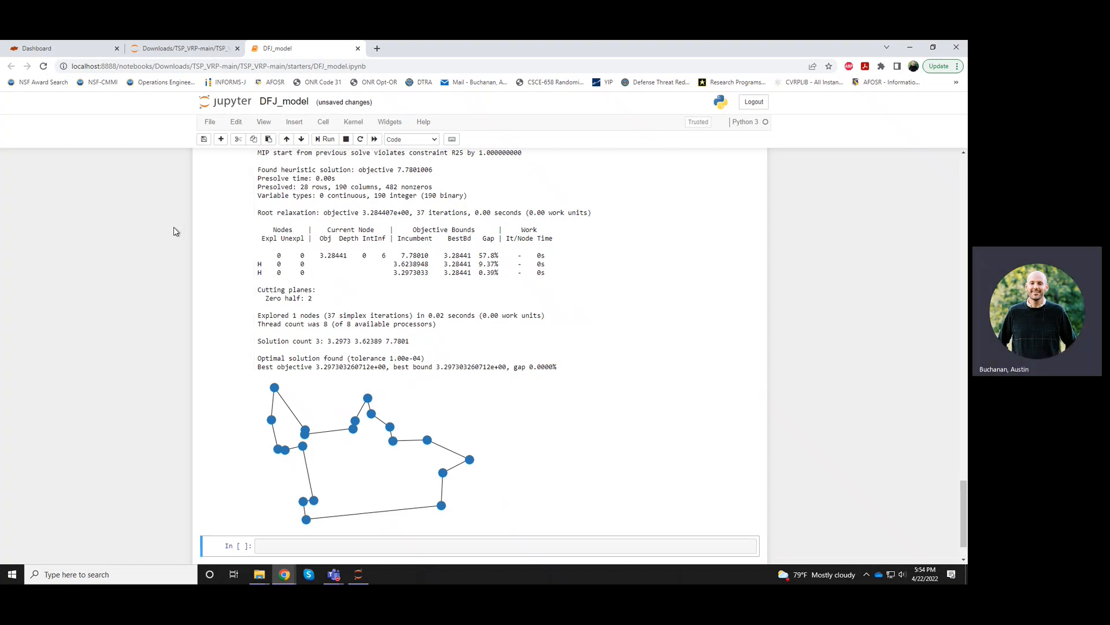
scroll(down, 3)
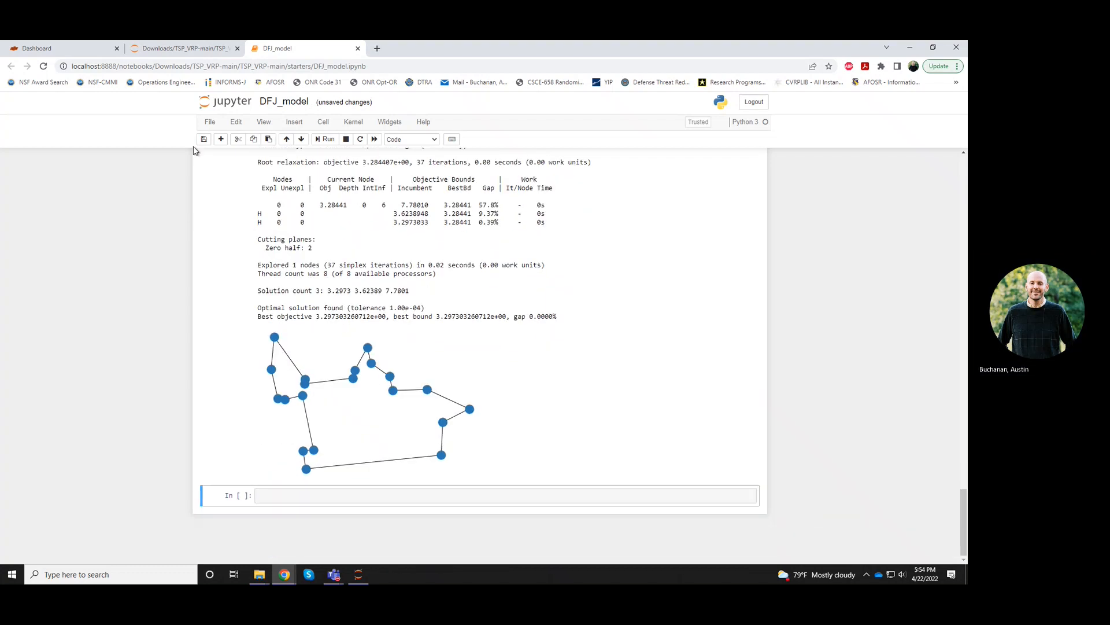
click(203, 139)
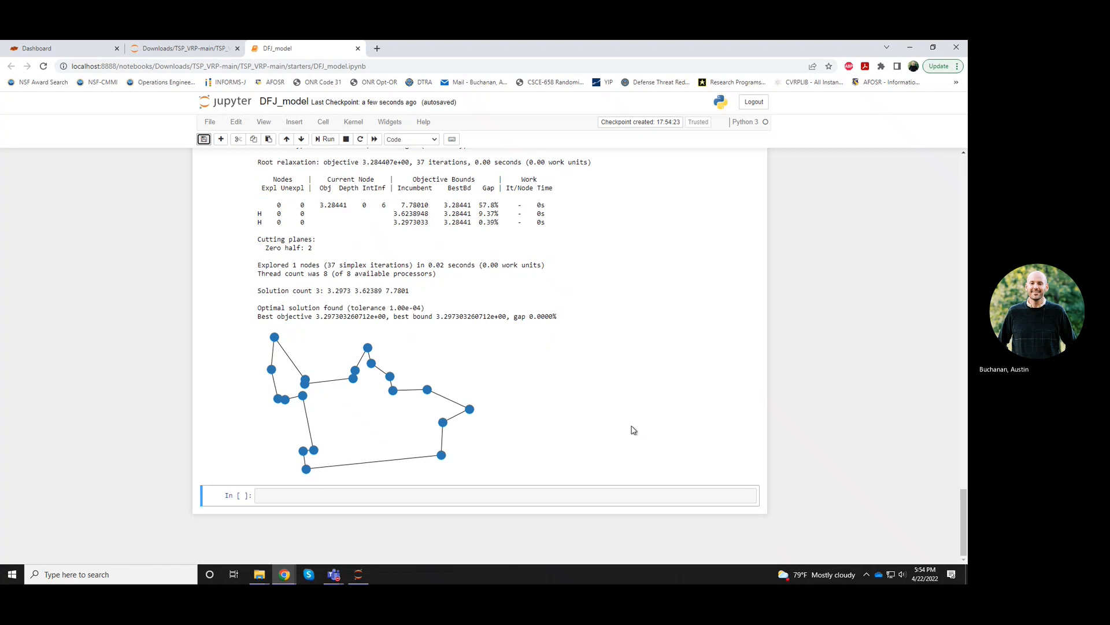